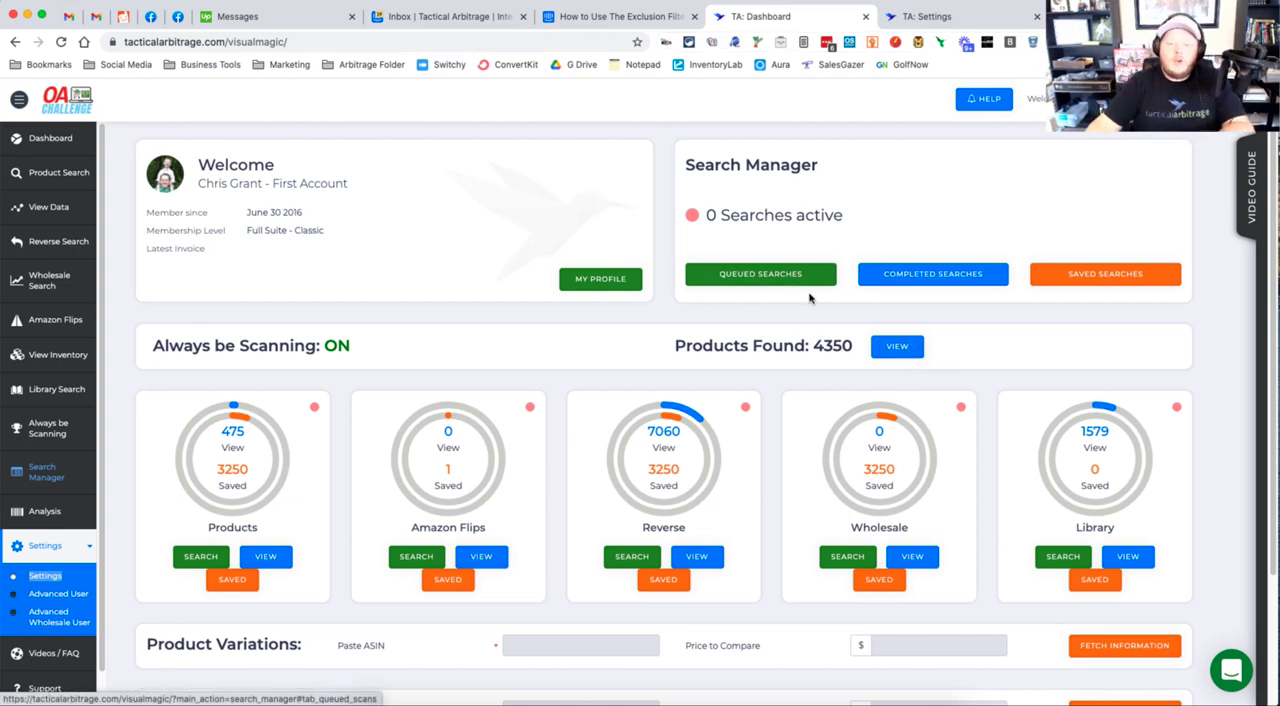
pyautogui.moveTo(828, 264)
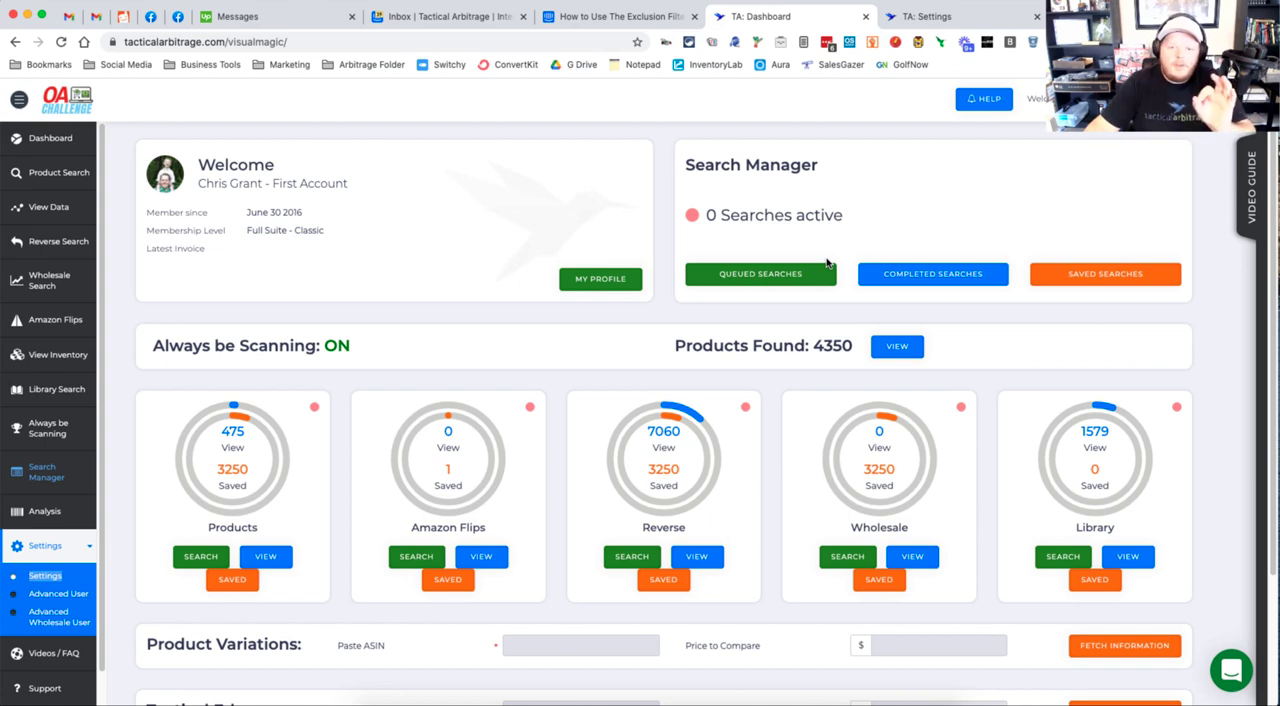
pyautogui.moveTo(610, 254)
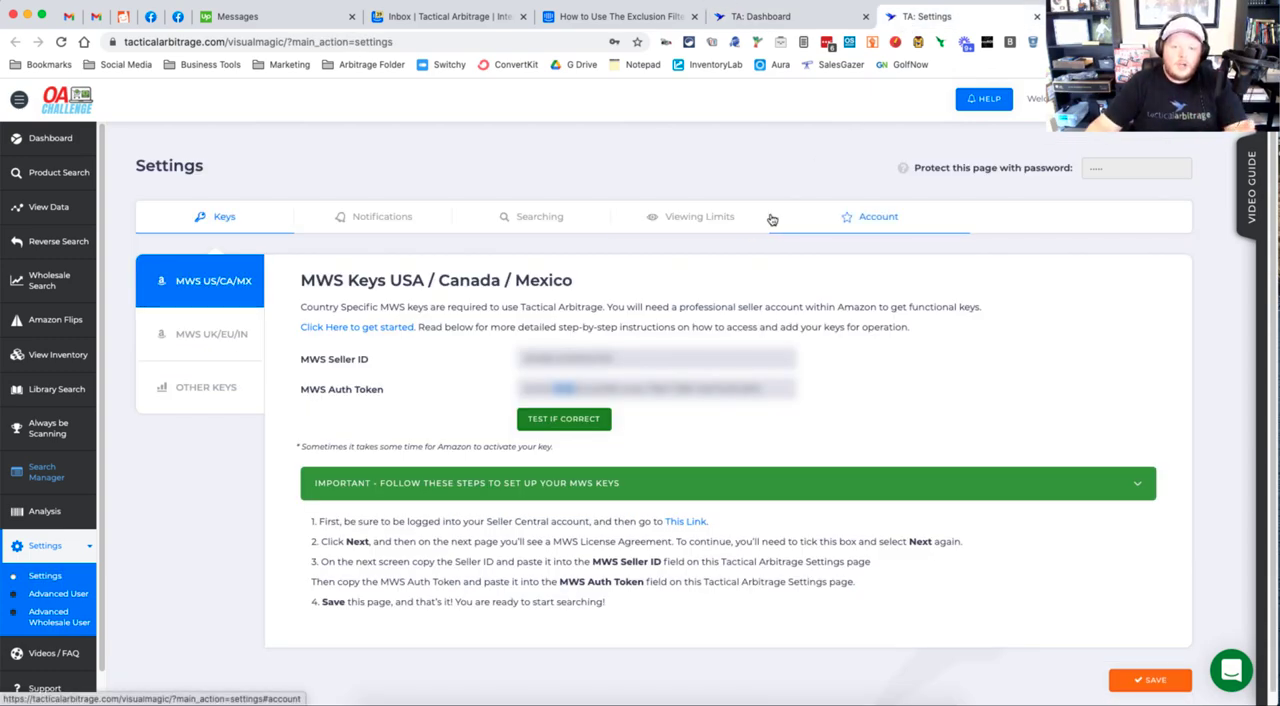
# Navigate from the Searching tab to Search Filters and reach the Exclusions heading.
pyautogui.click(540, 216)
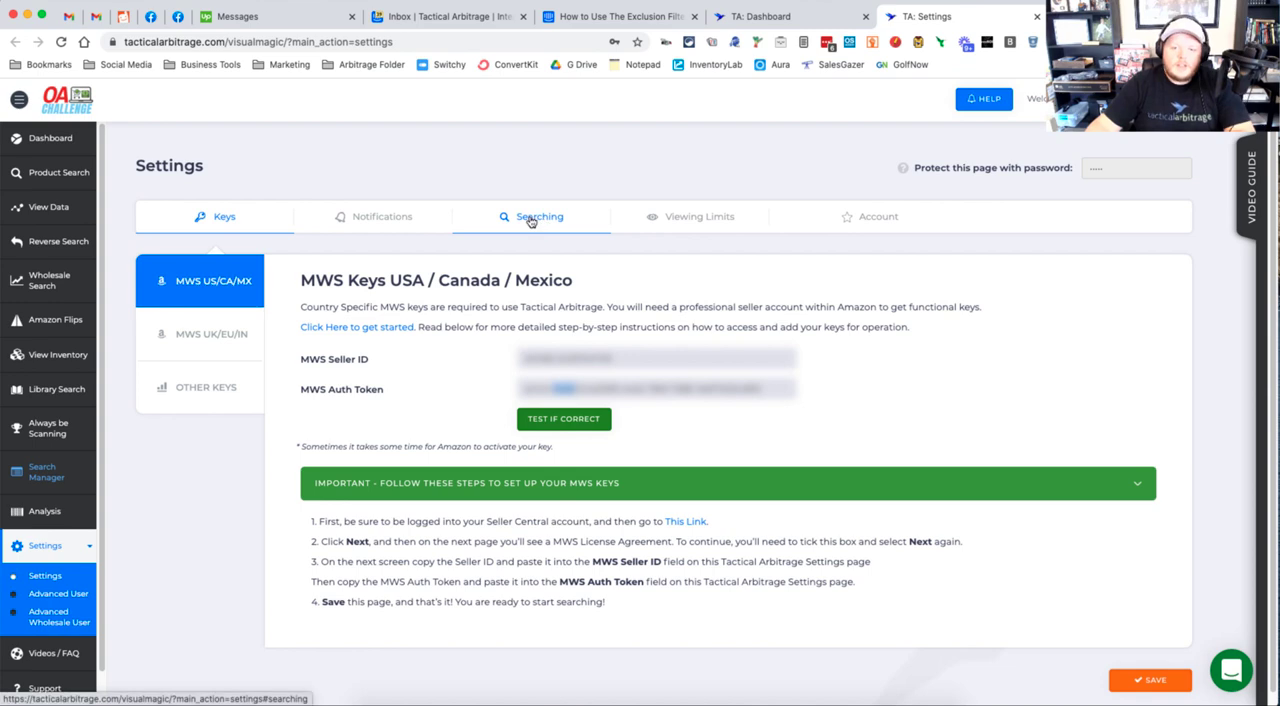
pyautogui.click(540, 216)
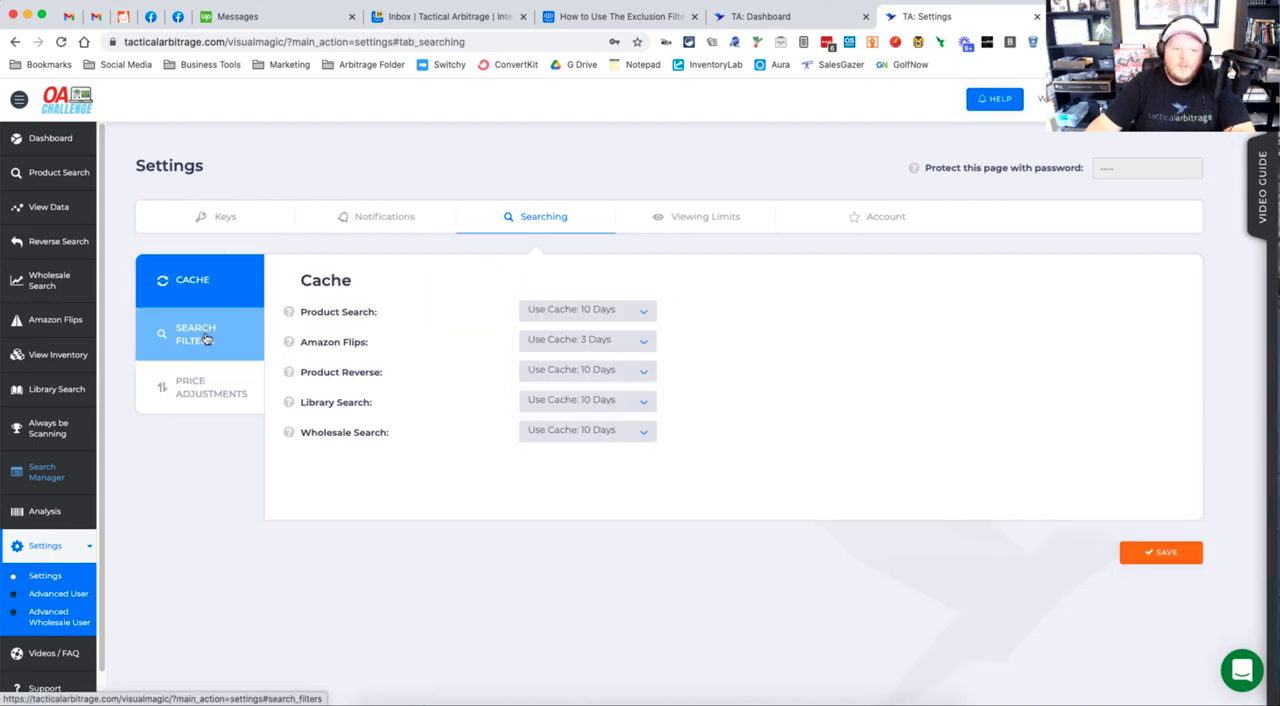
pyautogui.click(200, 334)
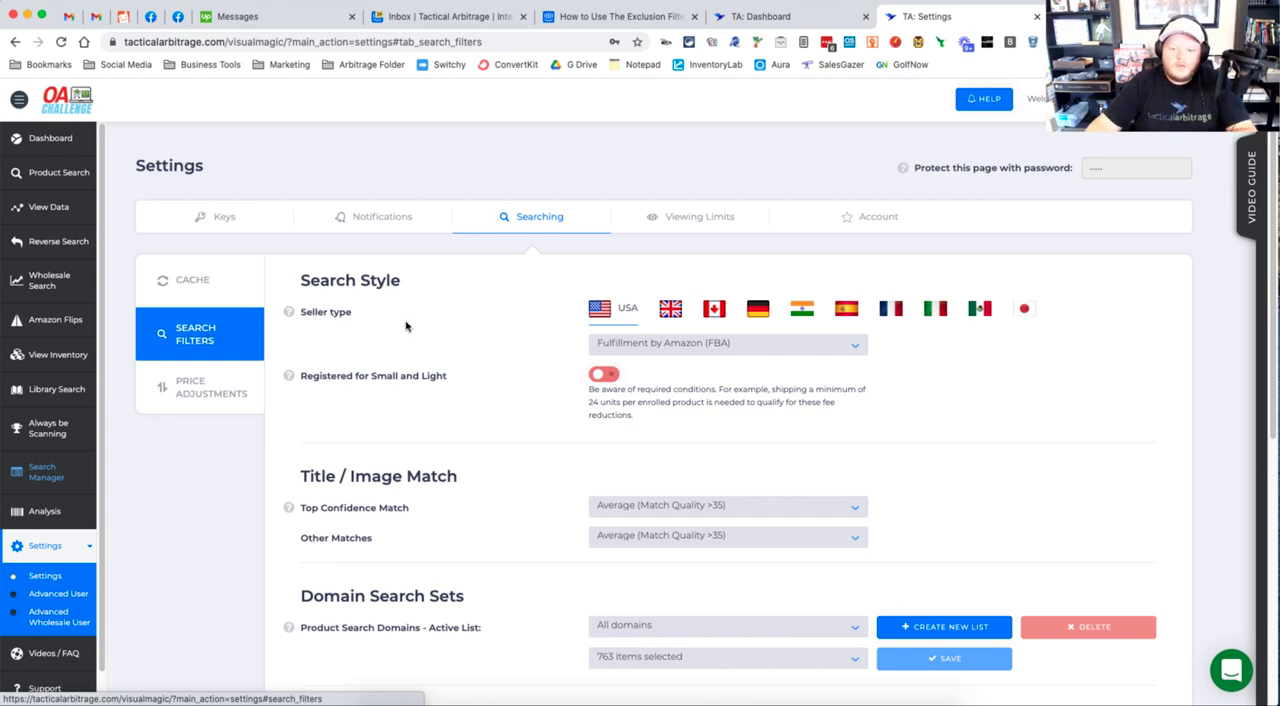
pyautogui.scroll(-3)
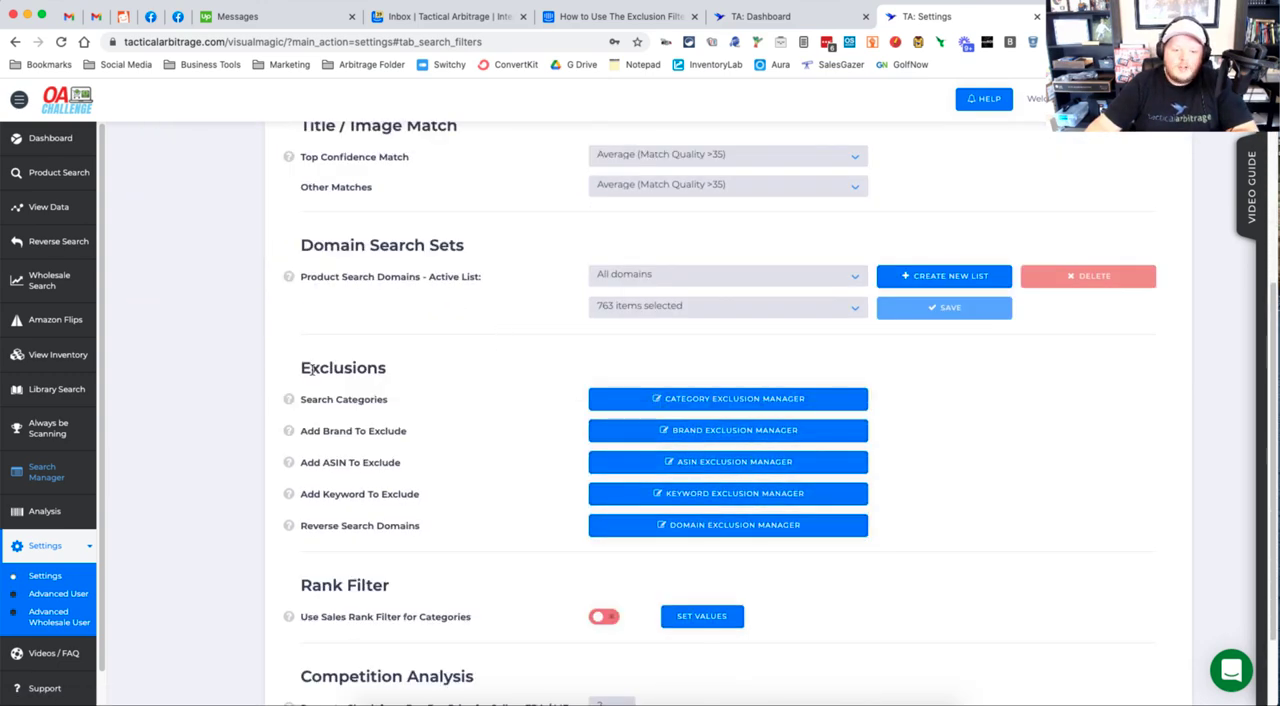
pyautogui.doubleClick(342, 368)
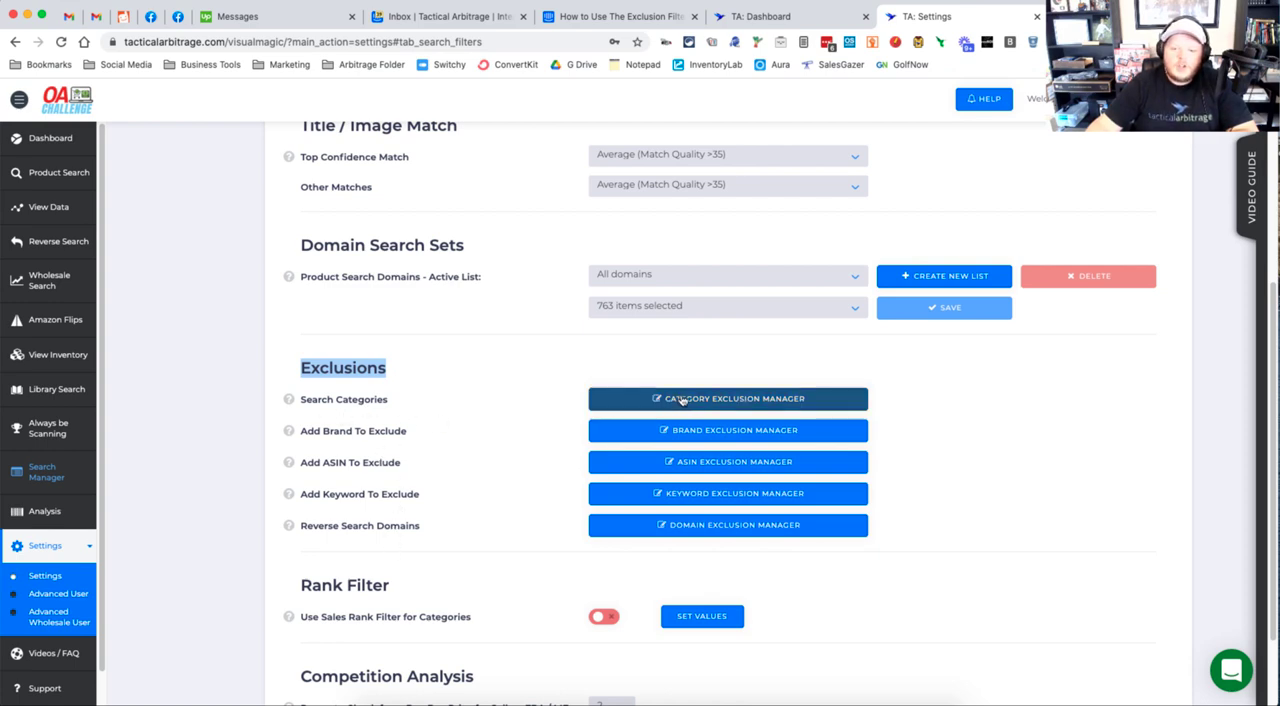
# In Category Exclusion Manager re-tick Amazon Launchpad, toggle Books off again, and save four USA category exclusions.
pyautogui.click(728, 398)
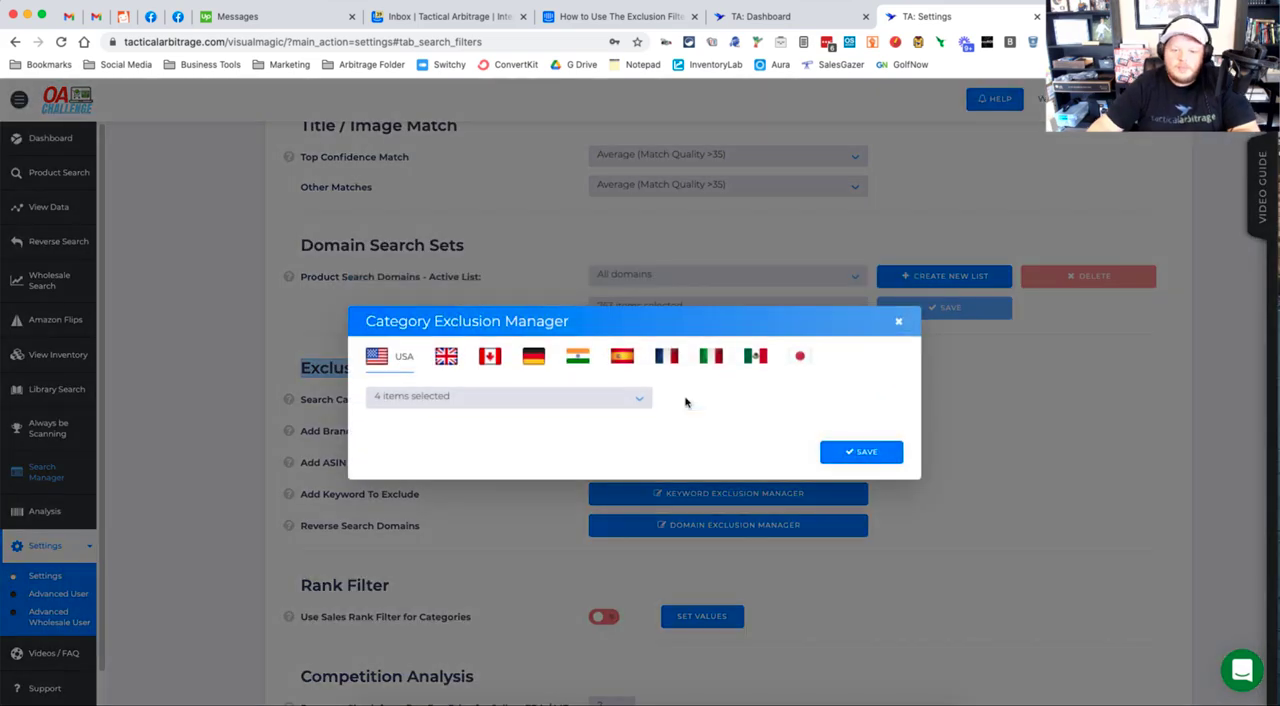
pyautogui.moveTo(440, 390)
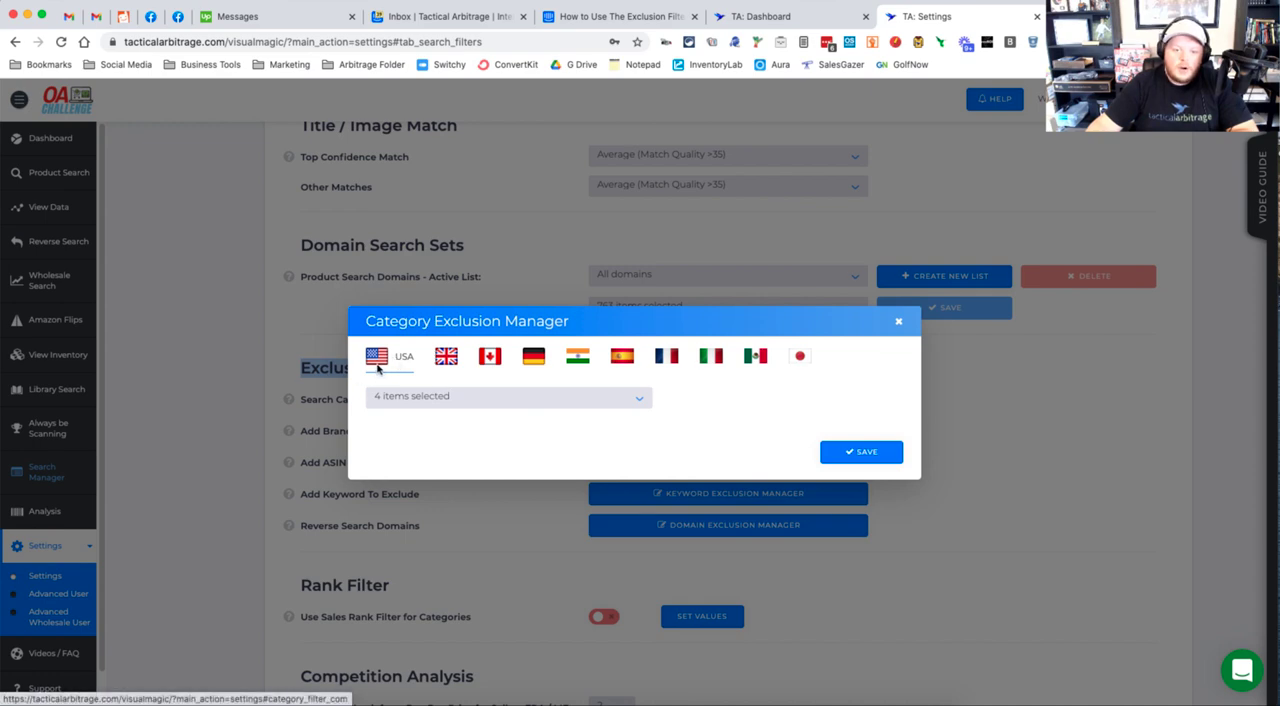
pyautogui.moveTo(640, 404)
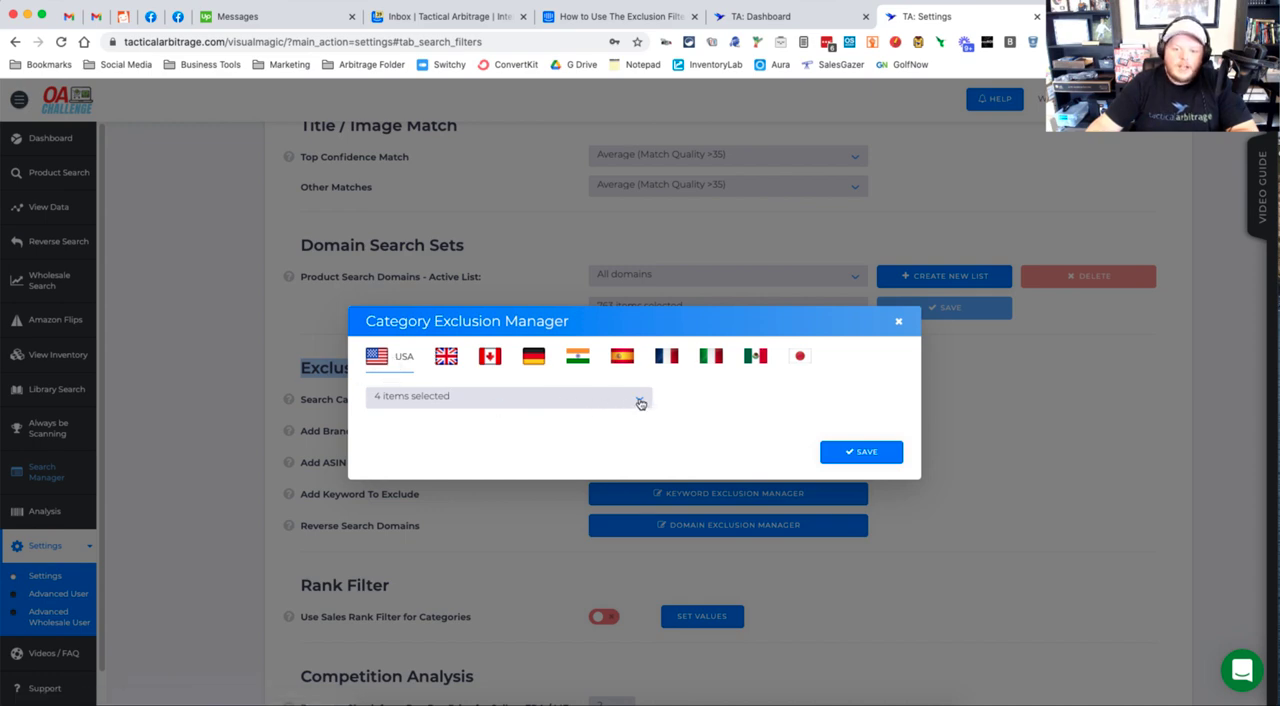
pyautogui.click(510, 396)
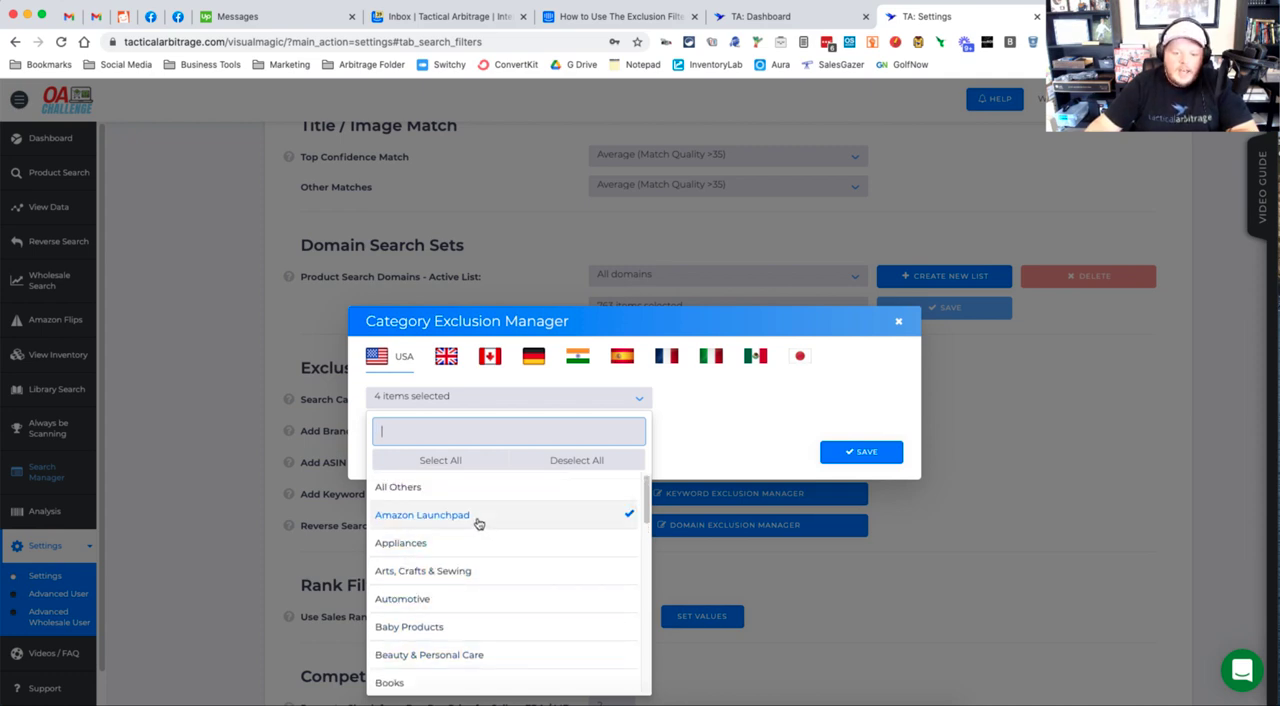
pyautogui.moveTo(612, 520)
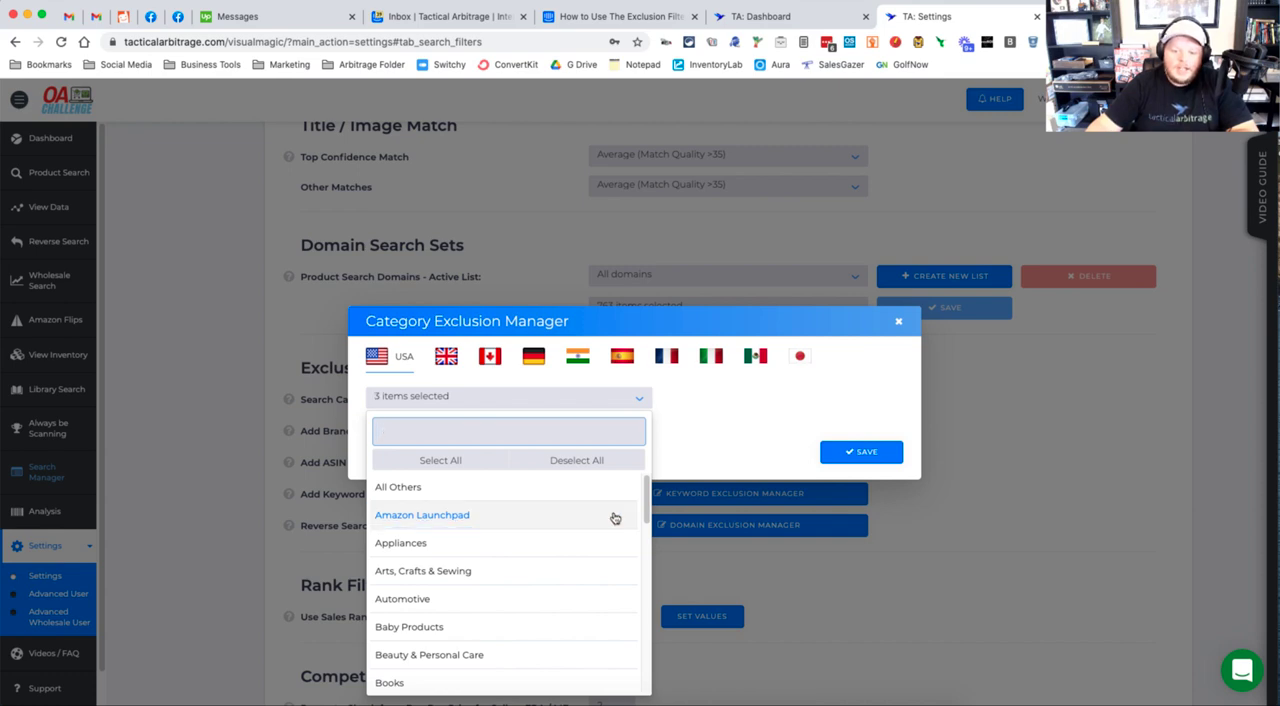
pyautogui.click(420, 514)
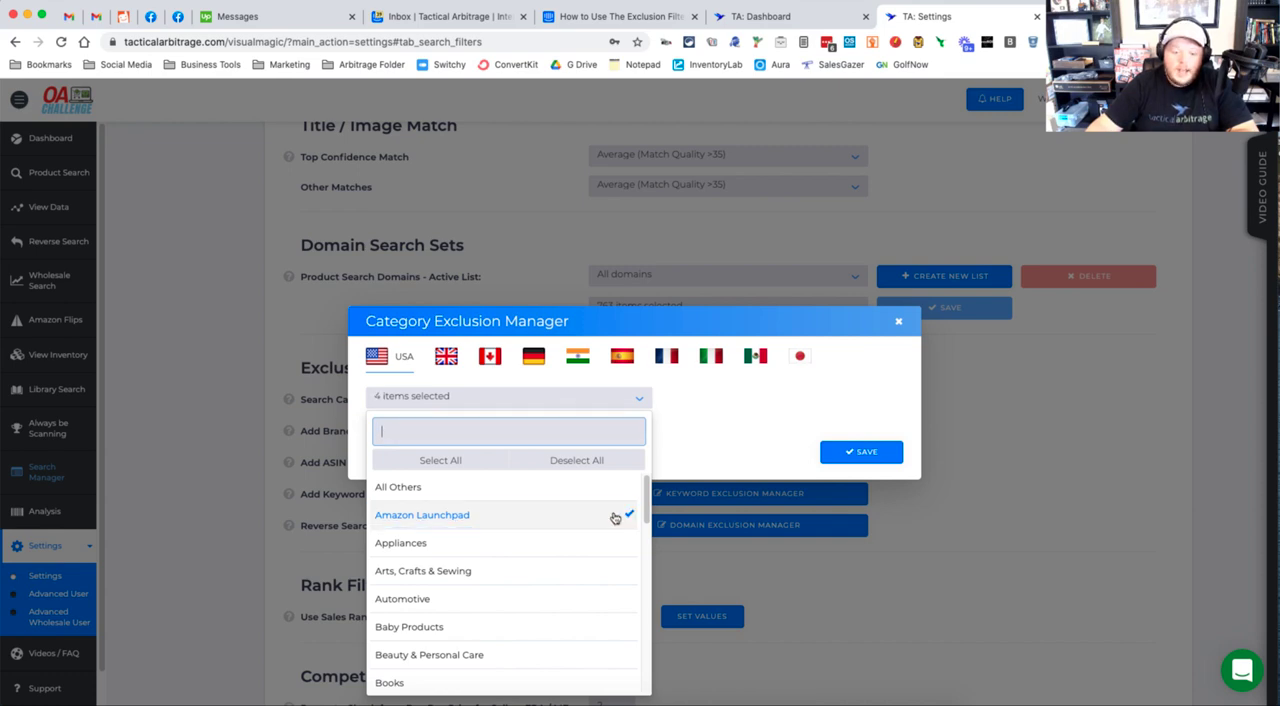
pyautogui.scroll(-3)
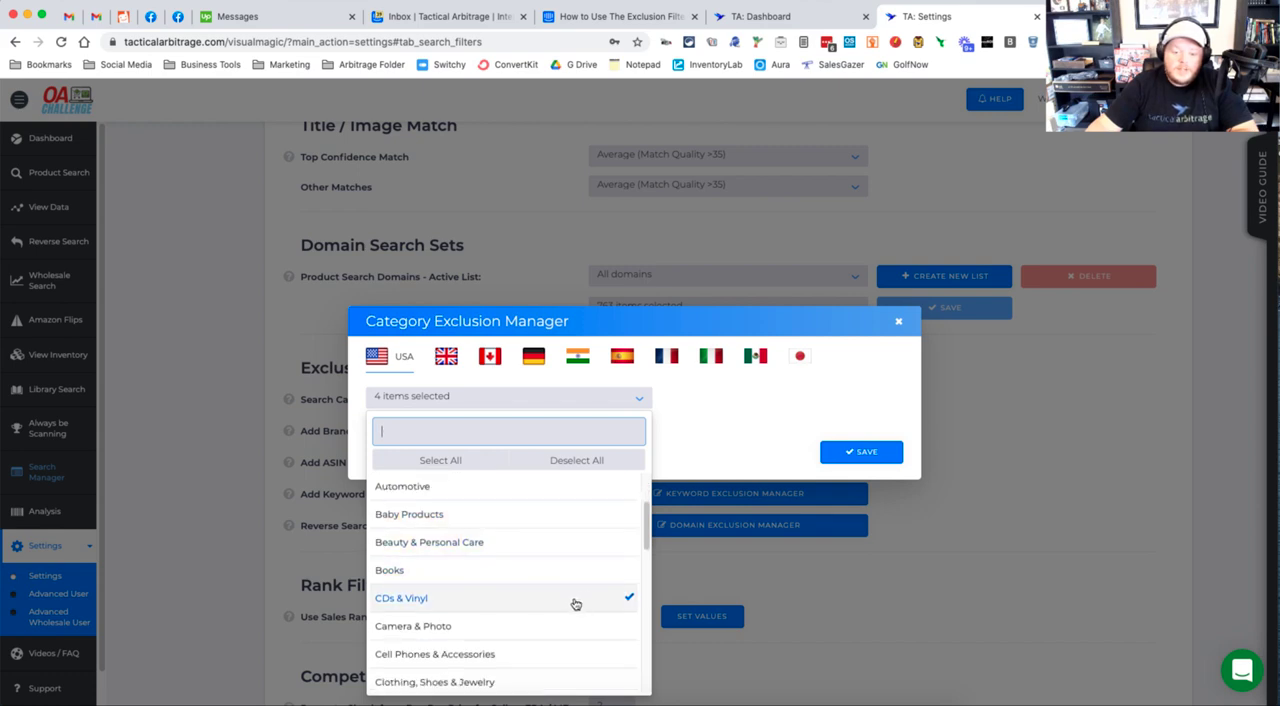
pyautogui.click(388, 568)
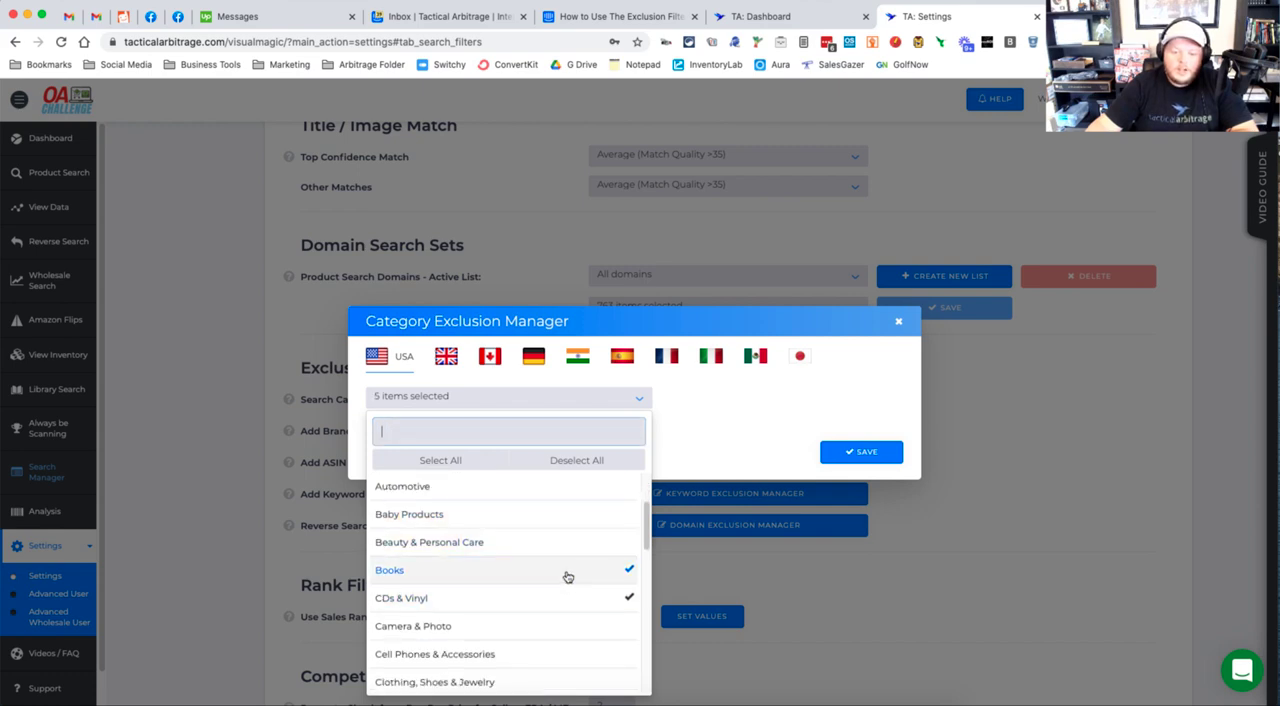
pyautogui.click(388, 570)
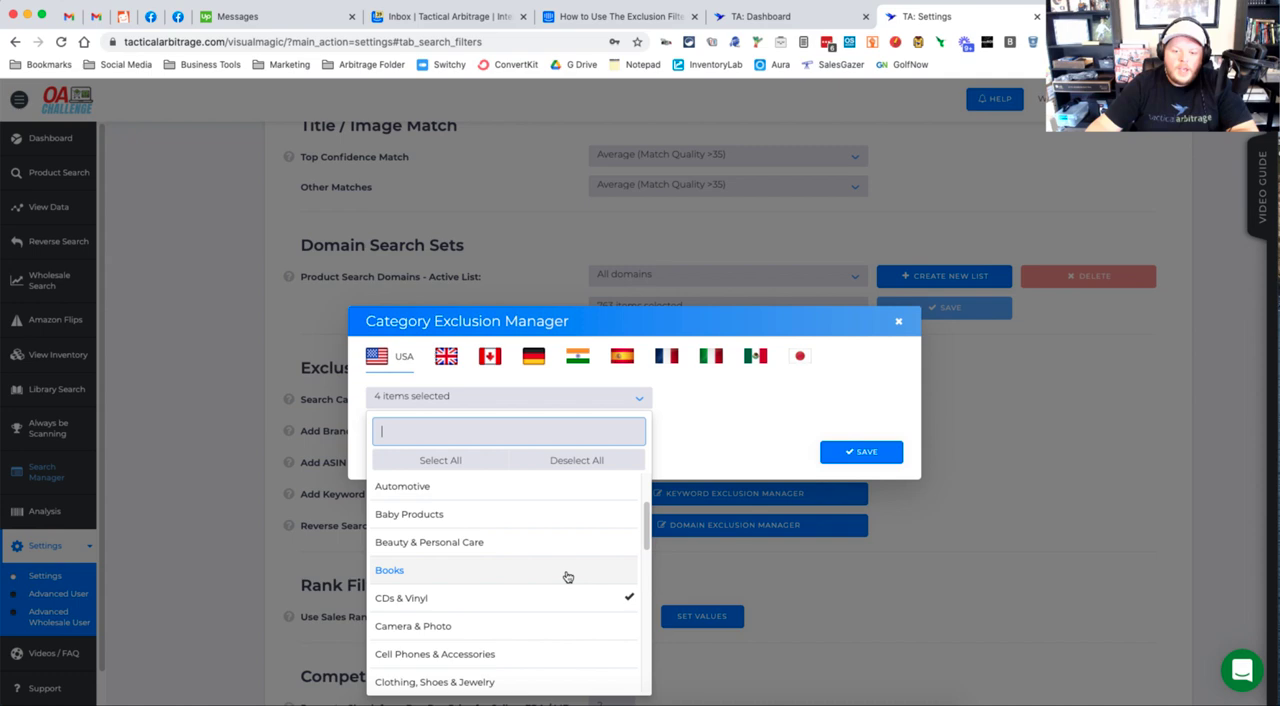
pyautogui.scroll(-3)
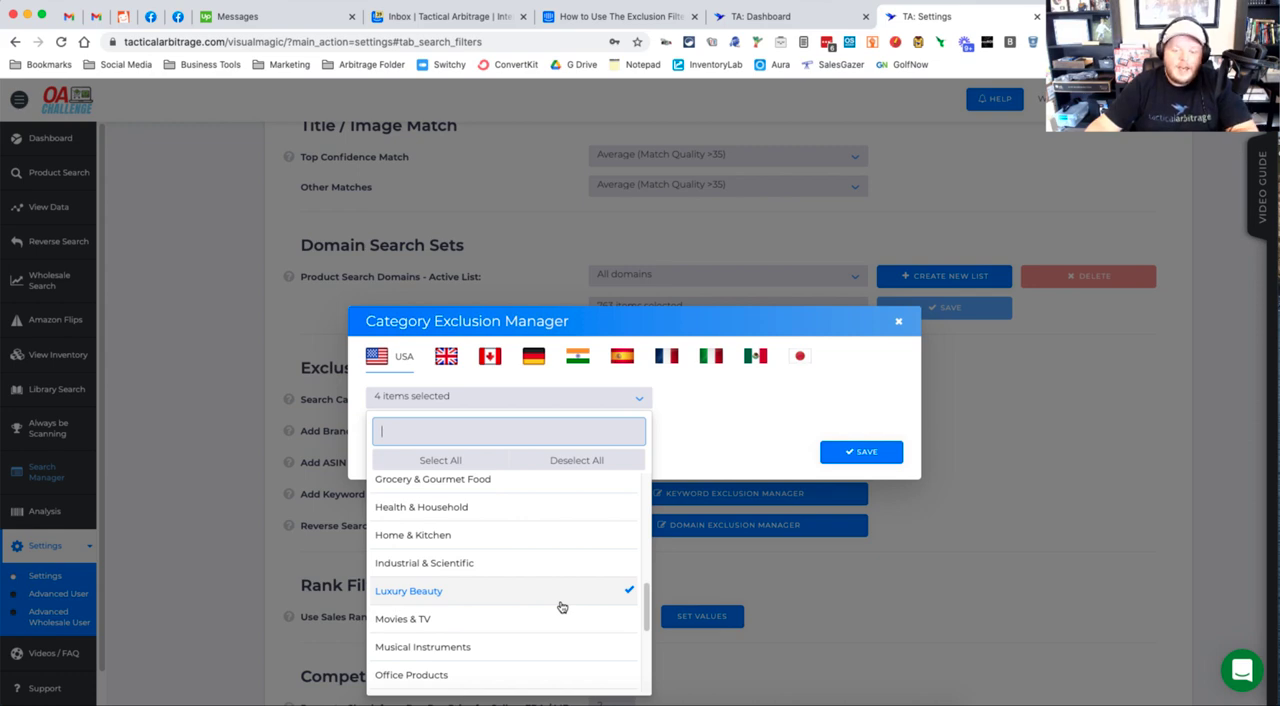
pyautogui.moveTo(584, 490)
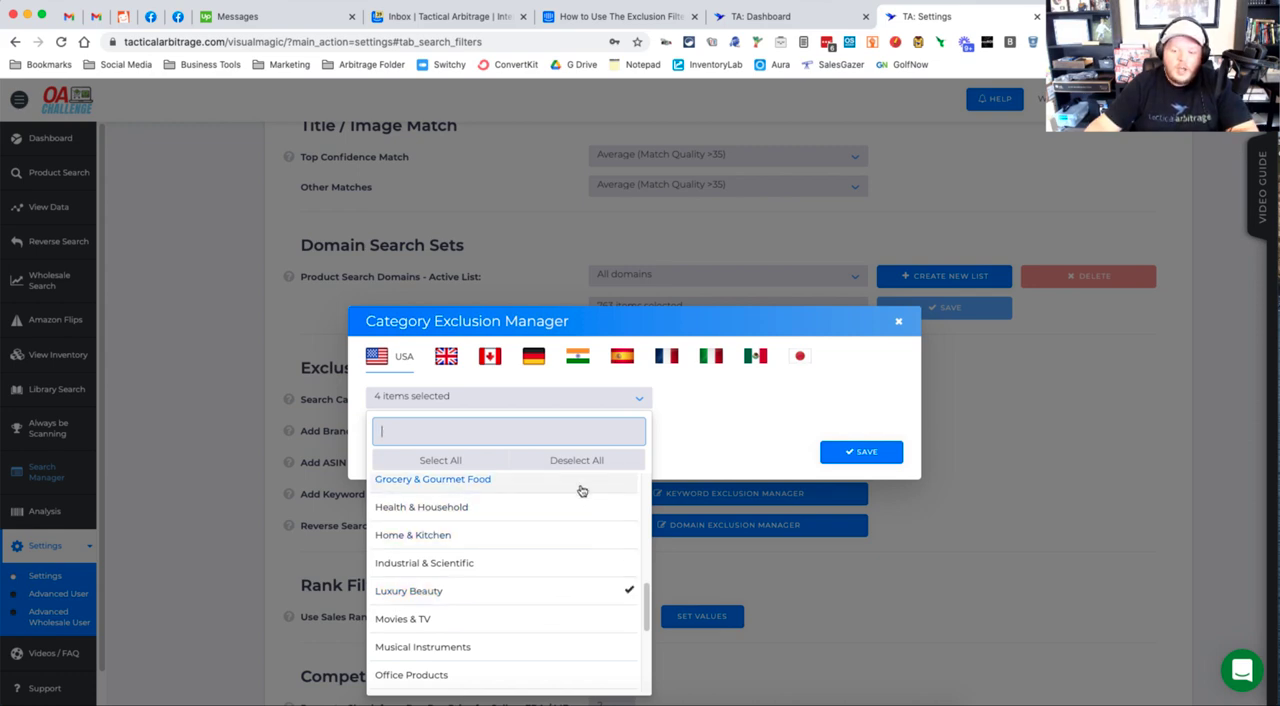
pyautogui.click(508, 396)
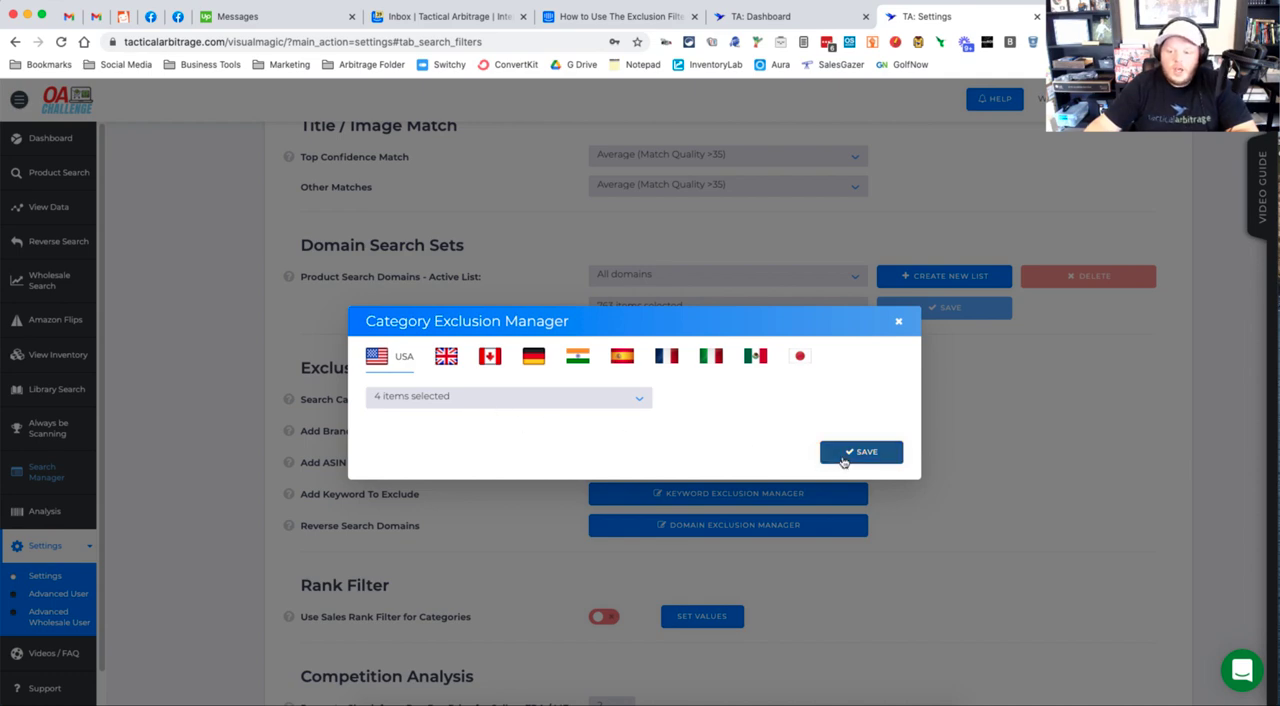
pyautogui.click(860, 452)
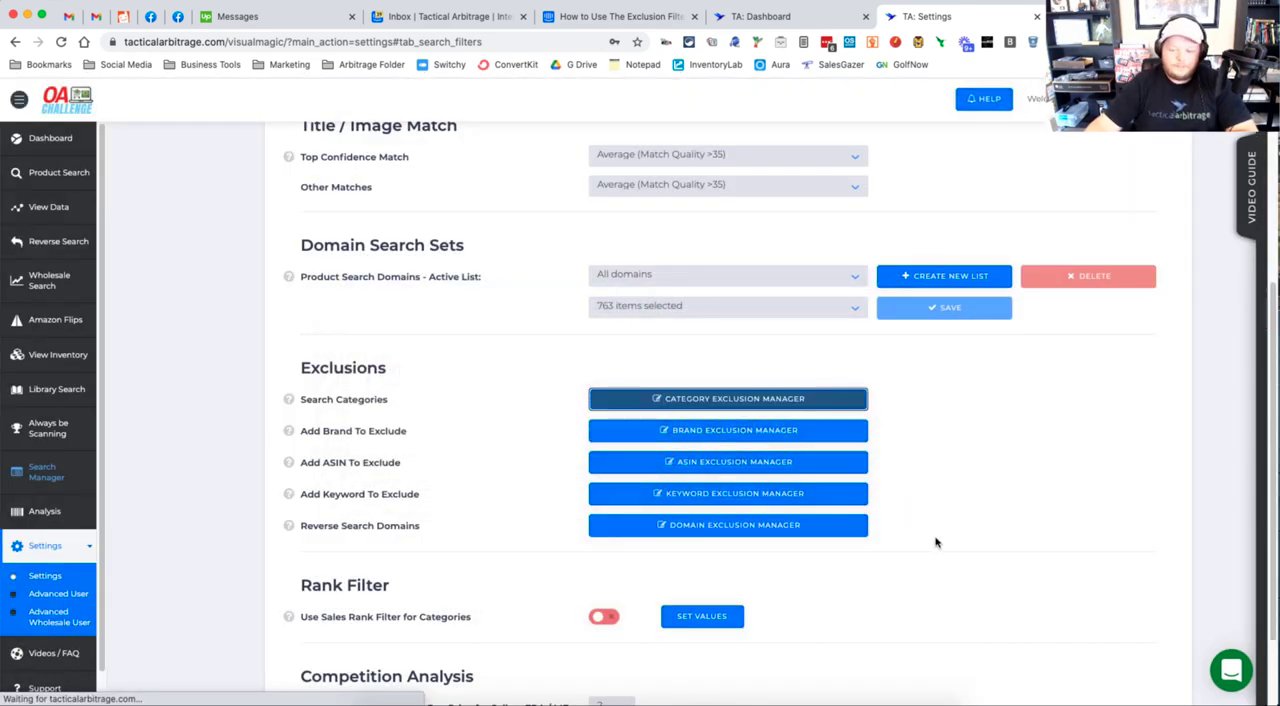
pyautogui.moveTo(322, 444)
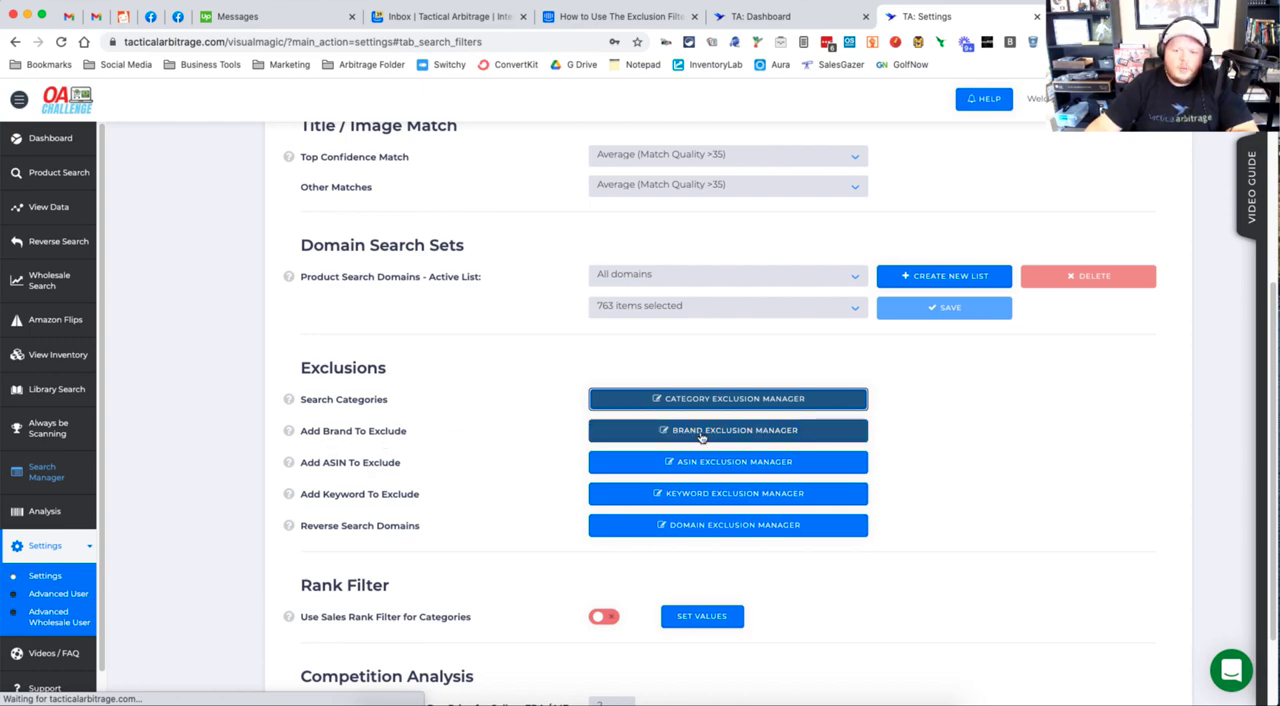
# In Brand Exclusion Manager add nike to the USA excluded brands beside canon and oxo.
pyautogui.click(728, 430)
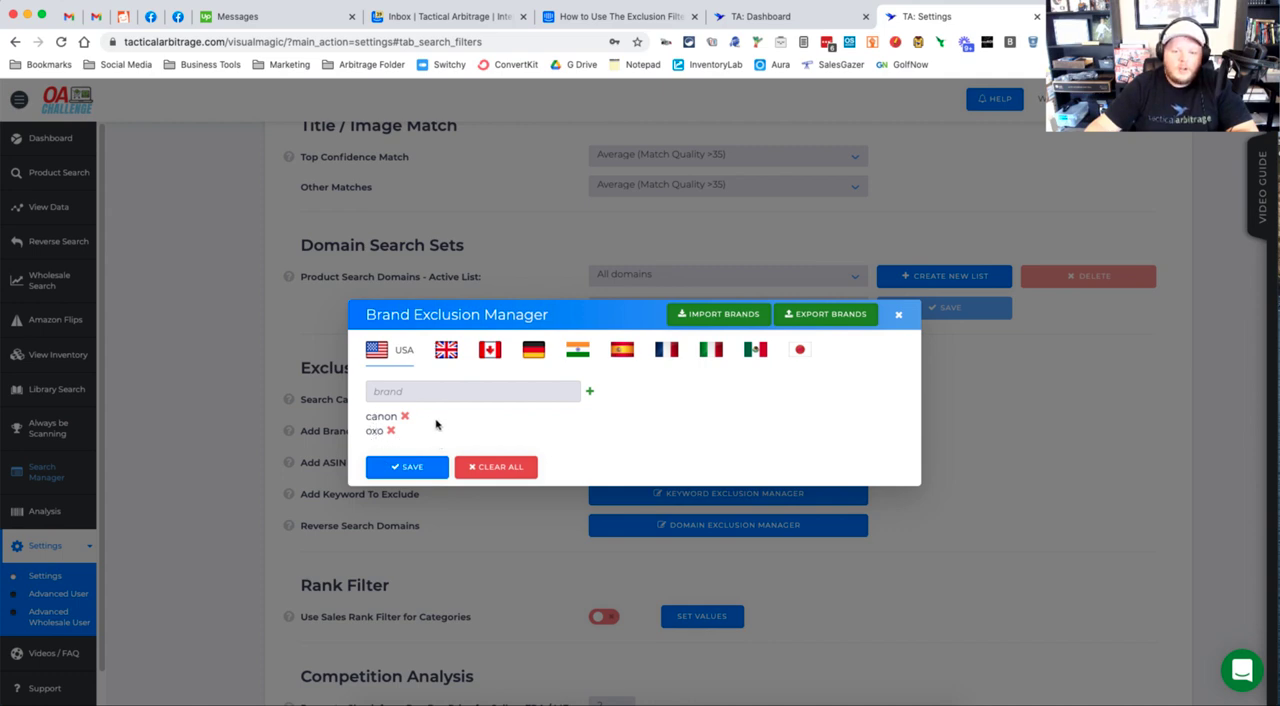
pyautogui.click(472, 390)
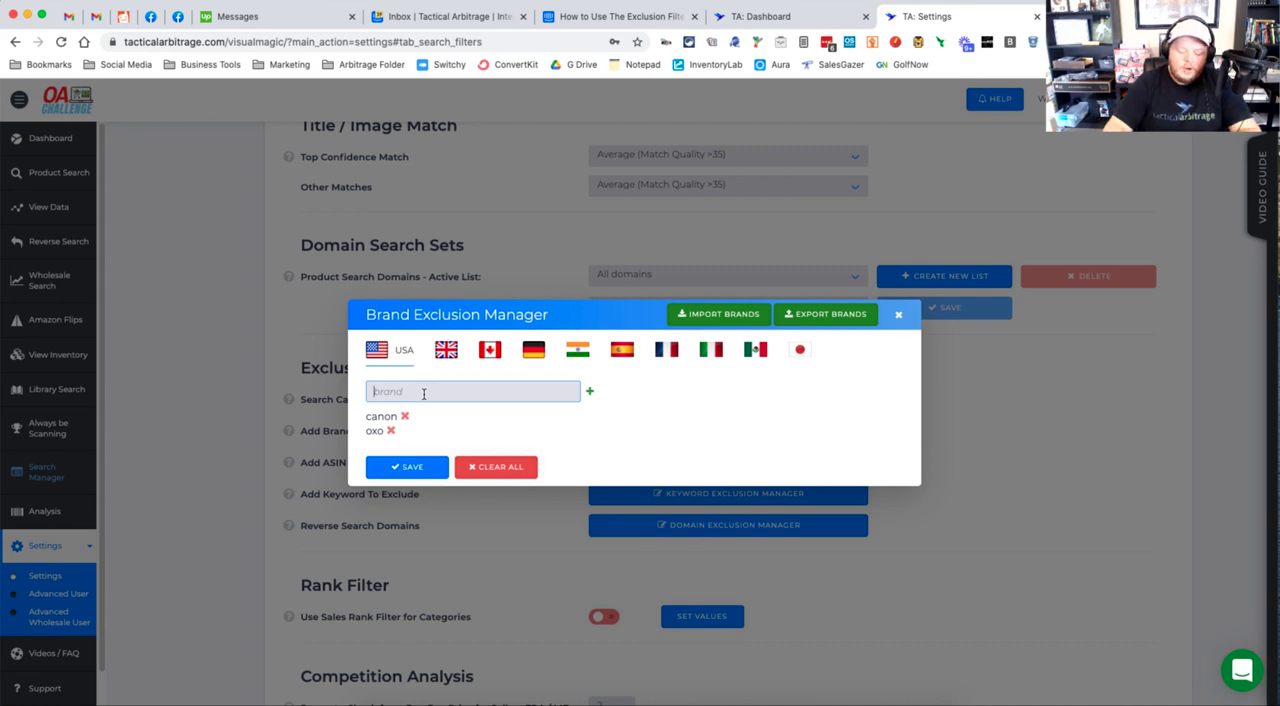
pyautogui.write('nike')
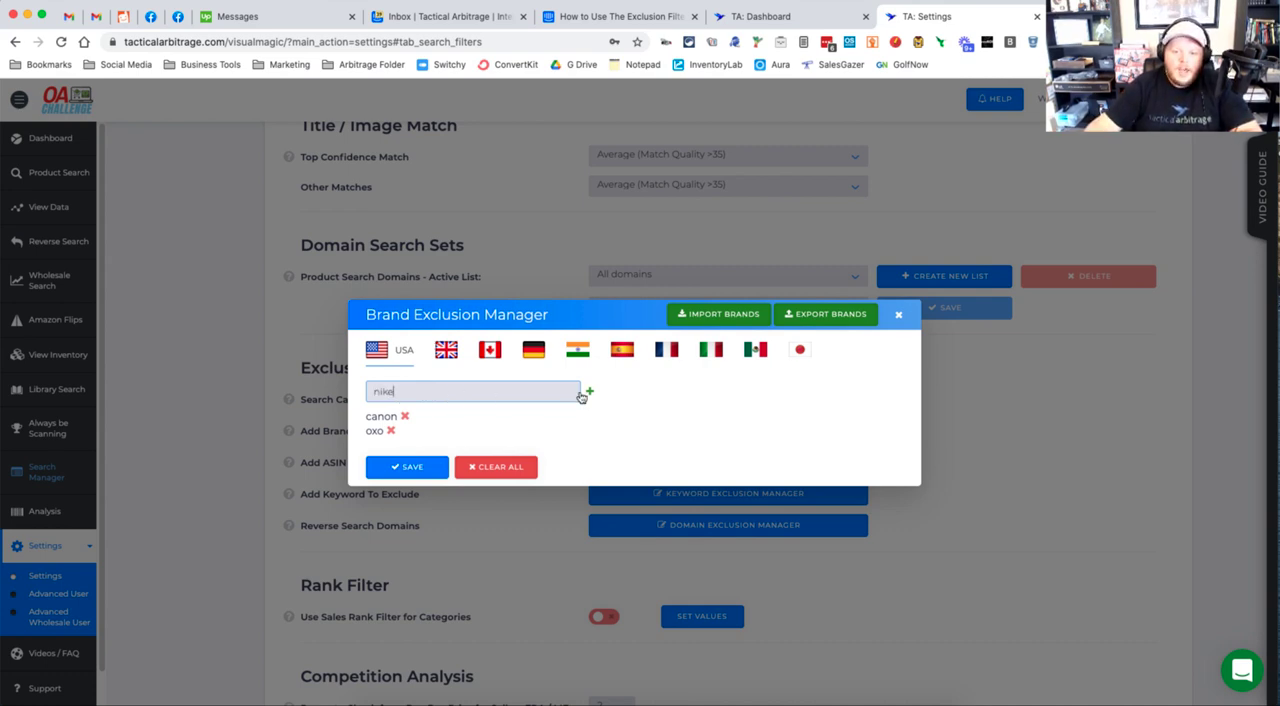
pyautogui.click(588, 390)
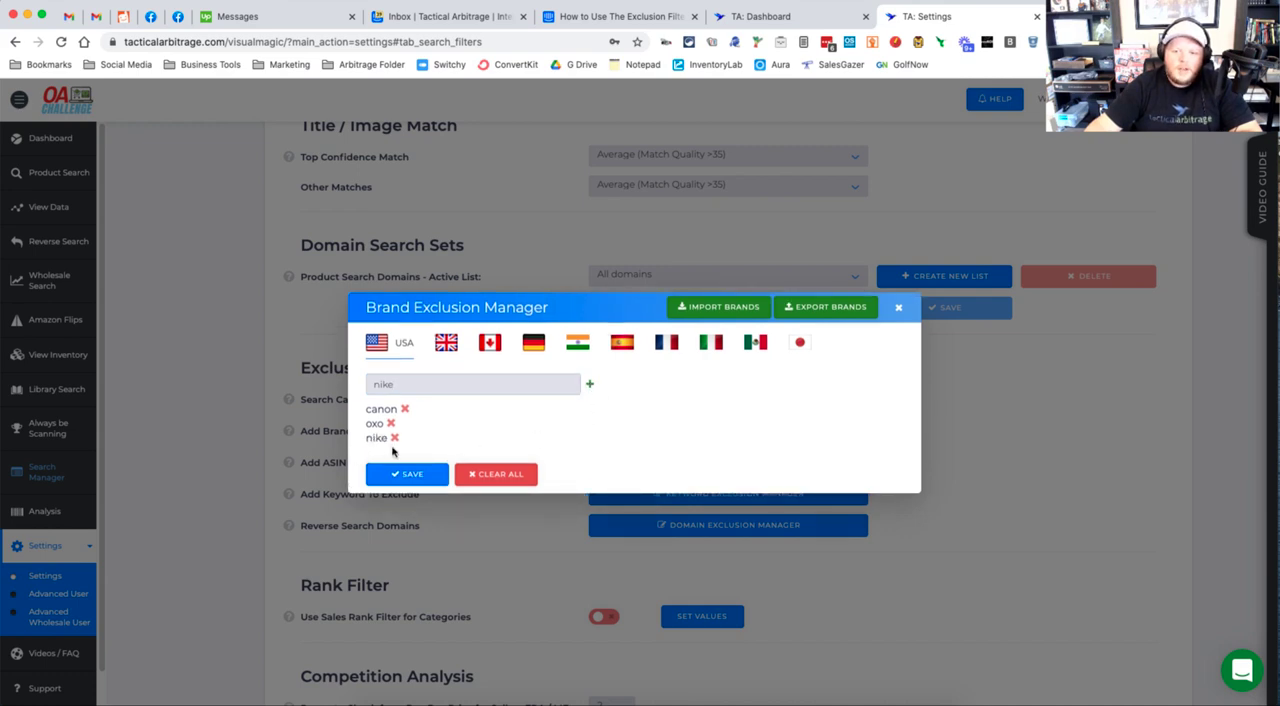
# Review the Import Brands format and cancel it without uploading, keeping canon, oxo and nike.
pyautogui.click(718, 308)
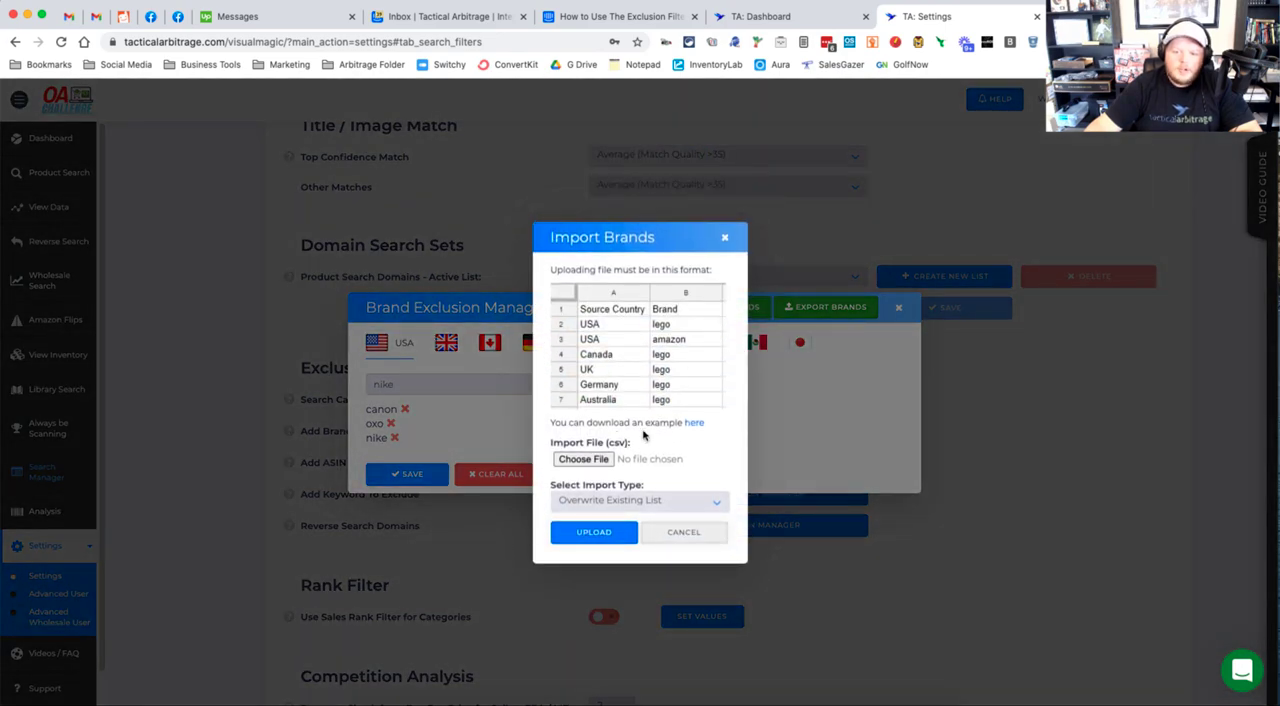
pyautogui.moveTo(620, 368)
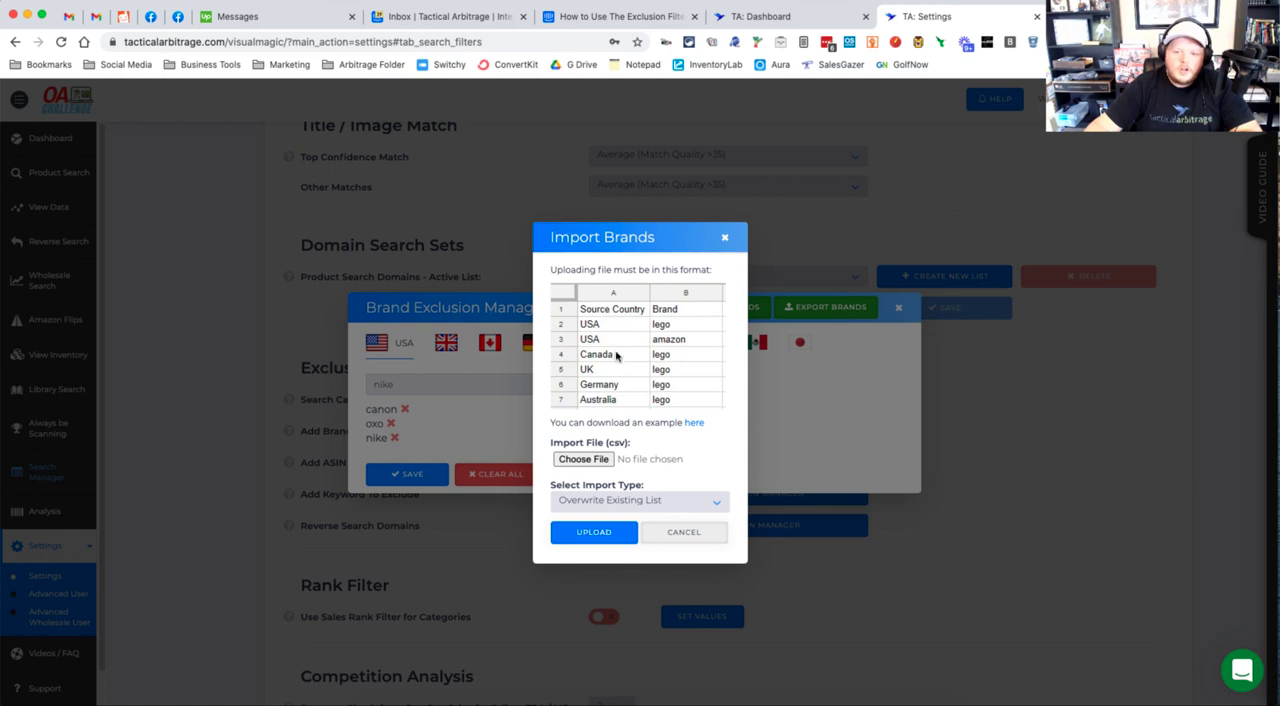
pyautogui.moveTo(608, 404)
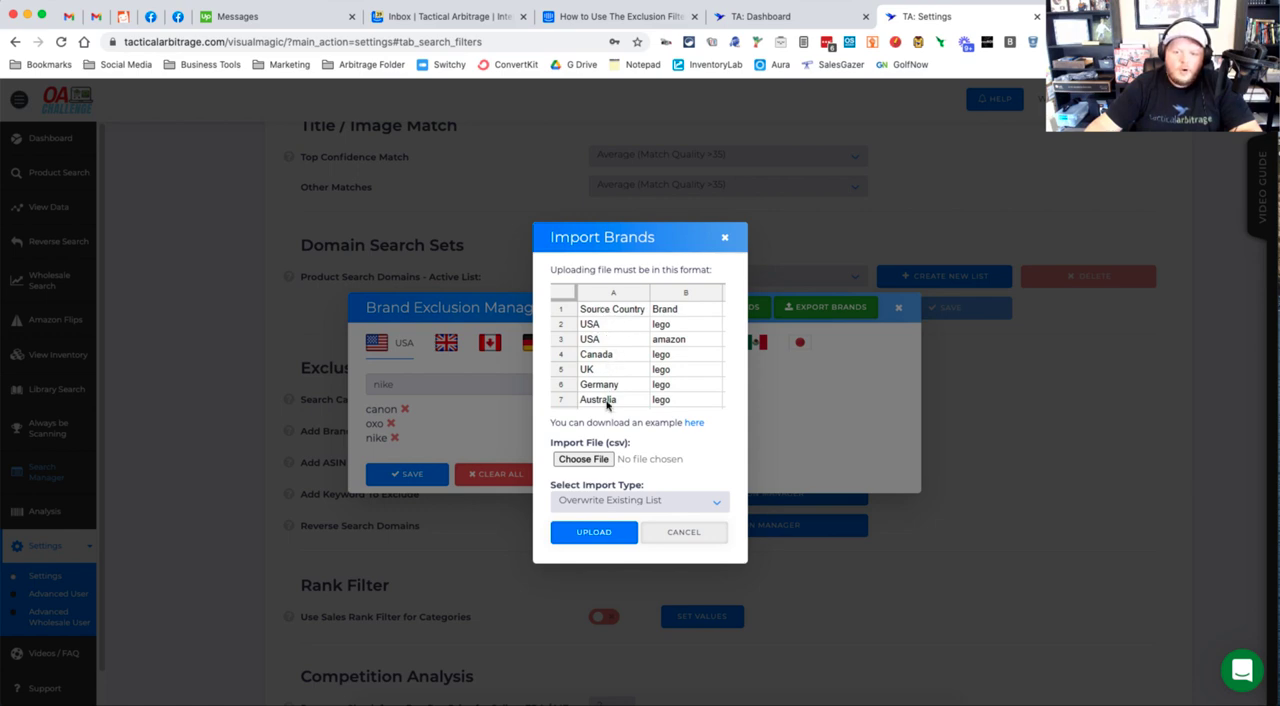
pyautogui.moveTo(678, 318)
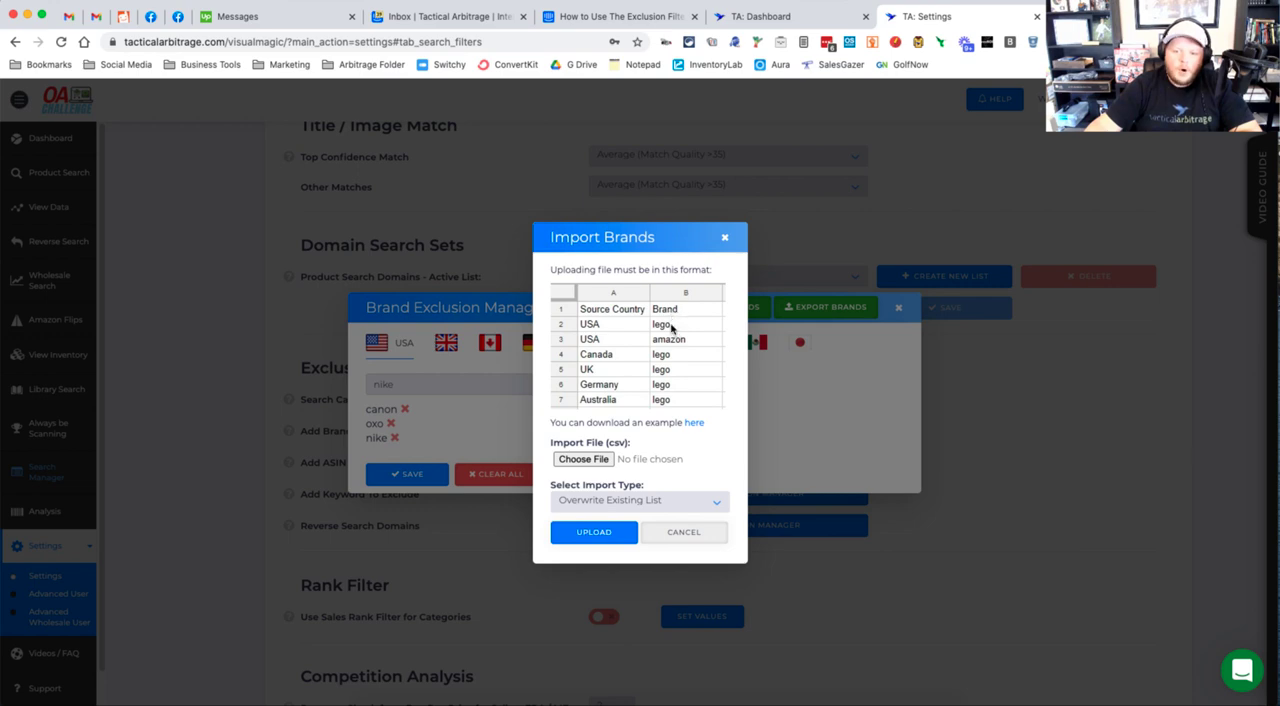
pyautogui.moveTo(684, 388)
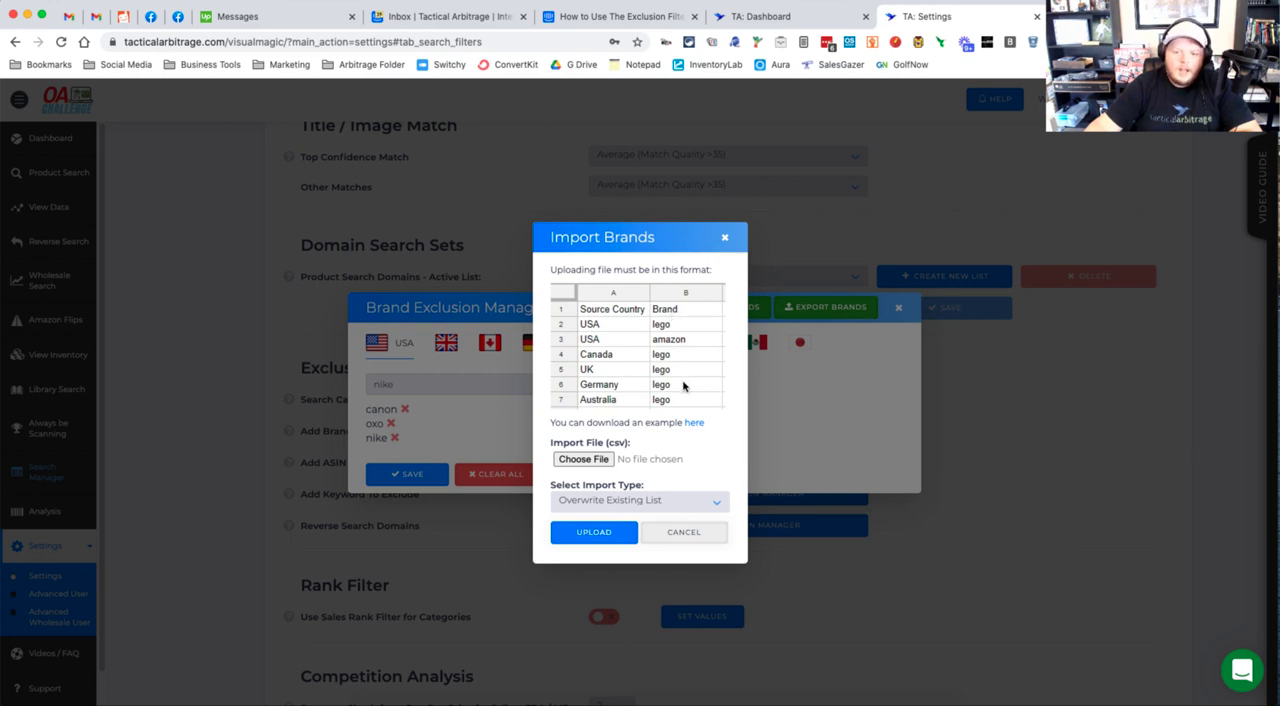
pyautogui.moveTo(640, 452)
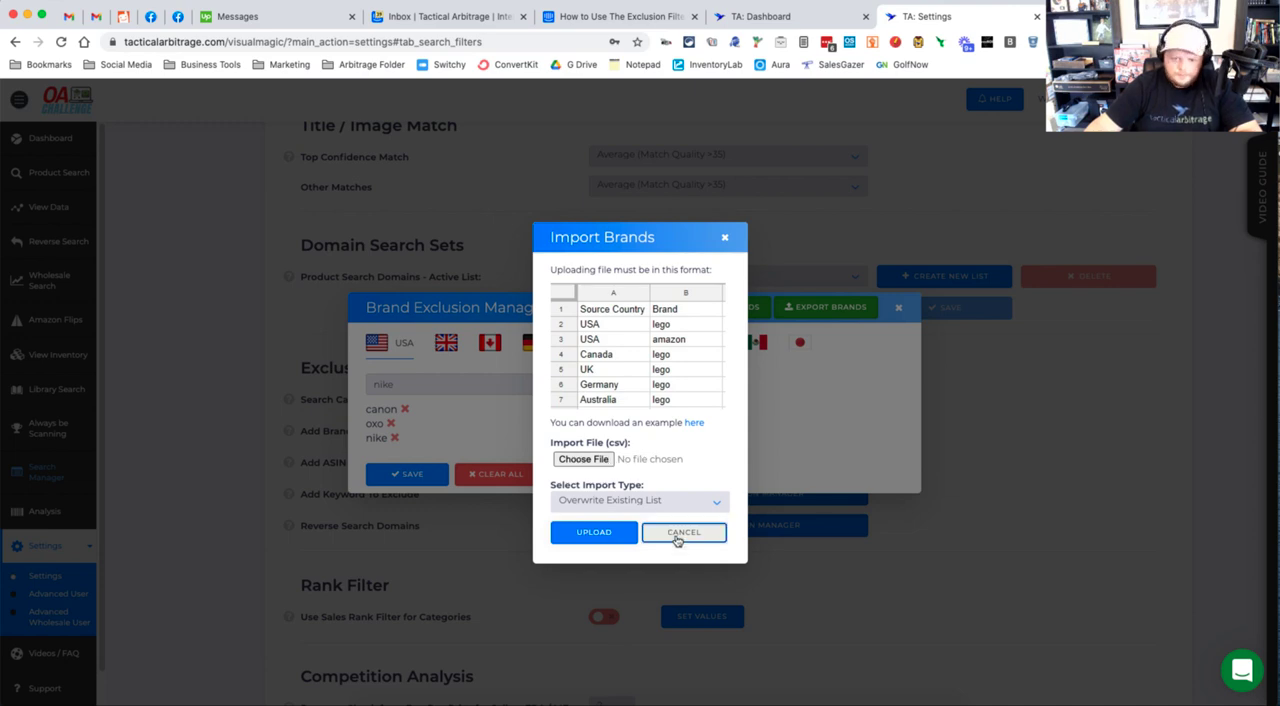
pyautogui.click(684, 532)
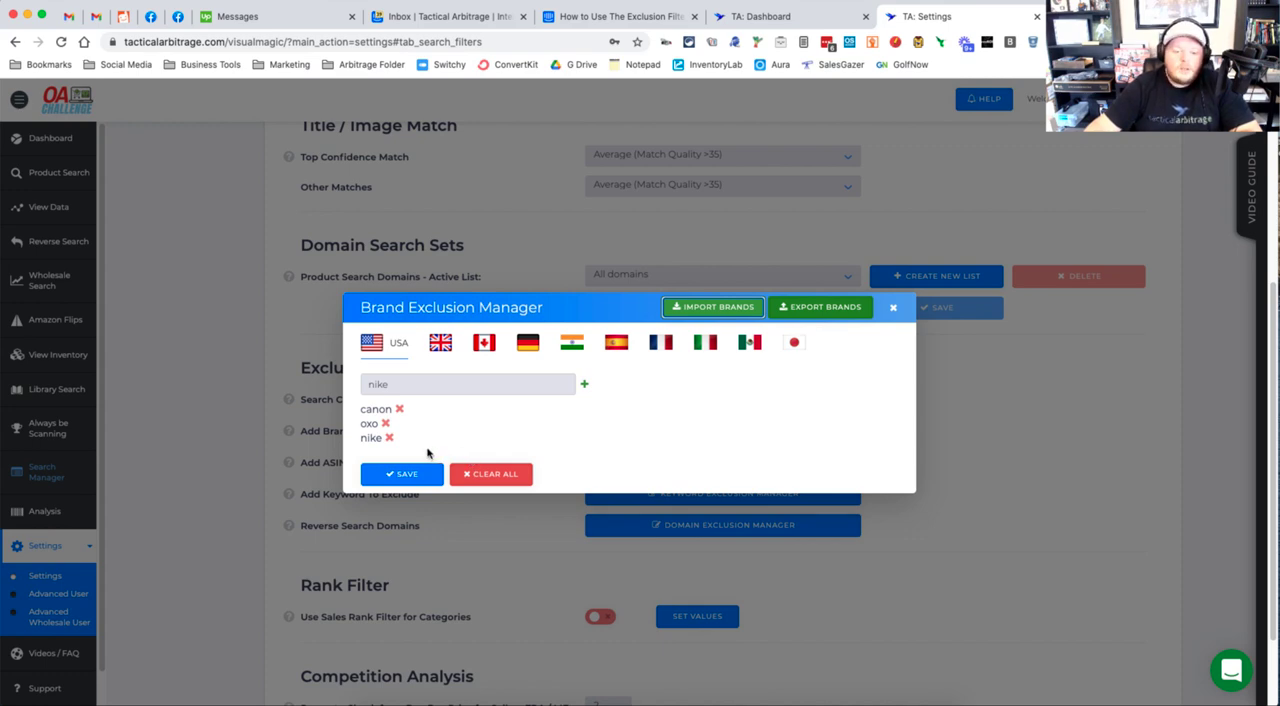
pyautogui.moveTo(410, 450)
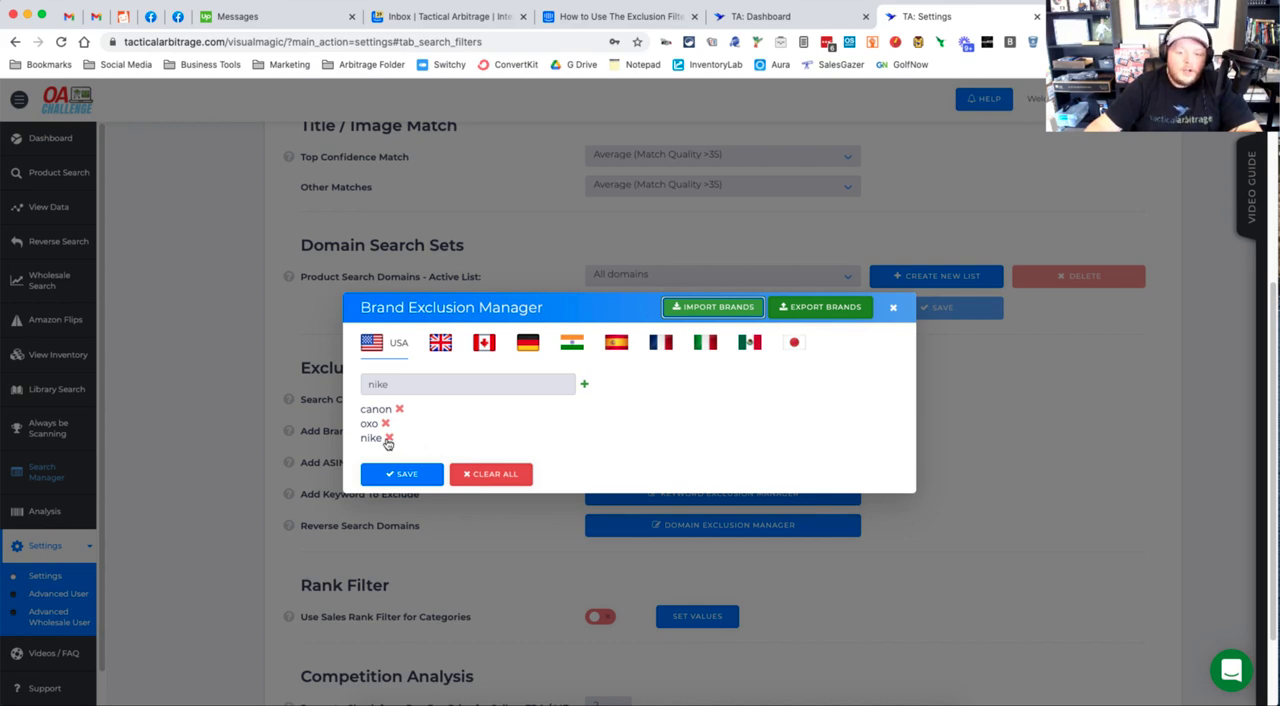
# Remove nike, then save and confirm the brand exclusions as canon and oxo only.
pyautogui.click(388, 438)
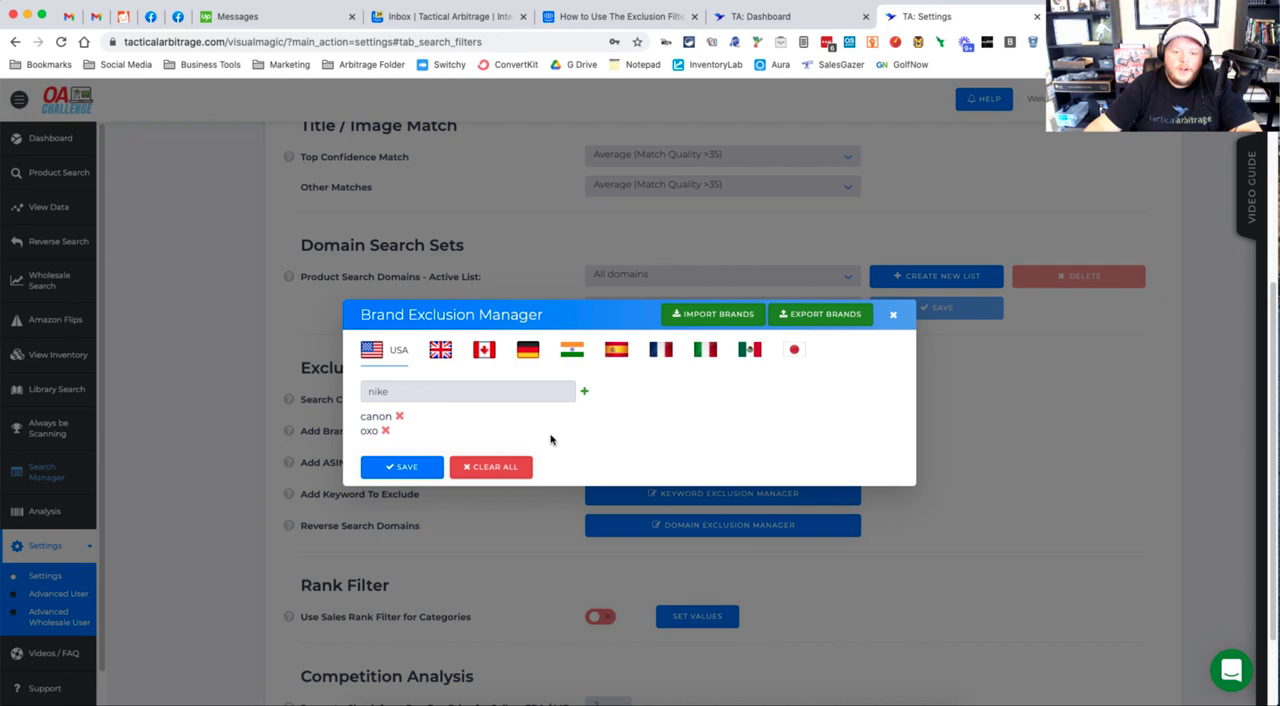
pyautogui.click(400, 466)
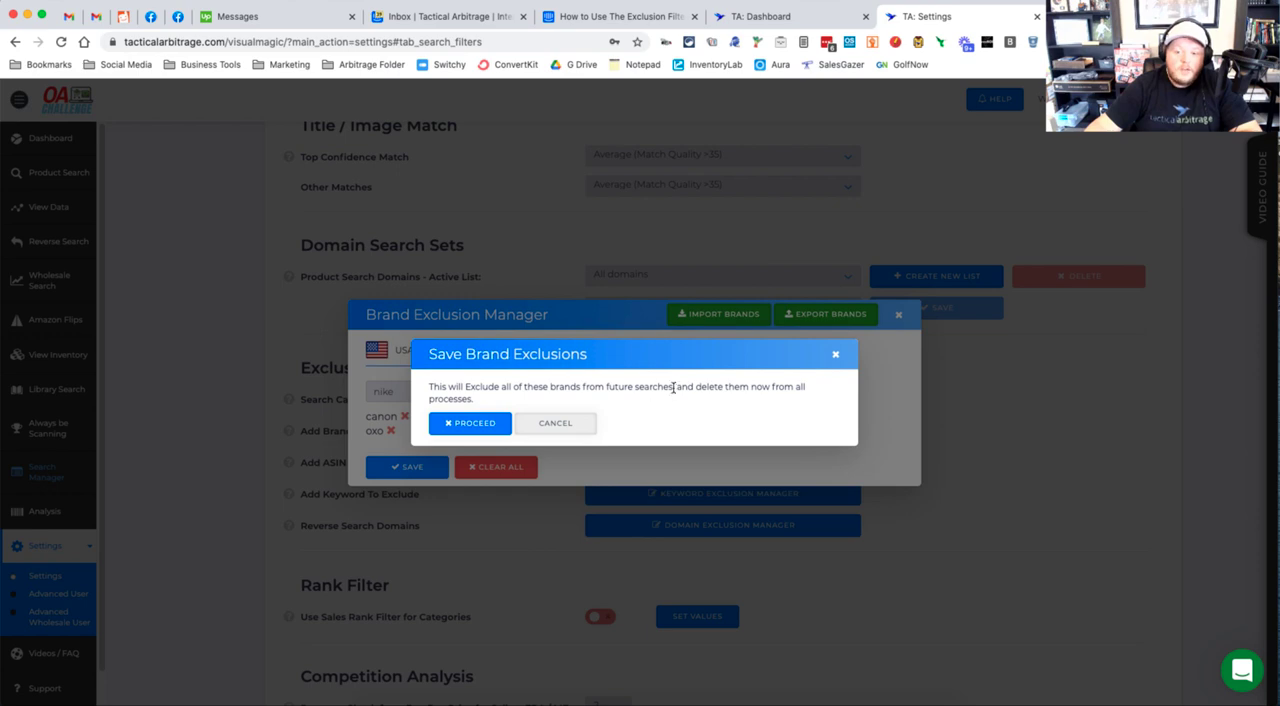
pyautogui.moveTo(548, 400)
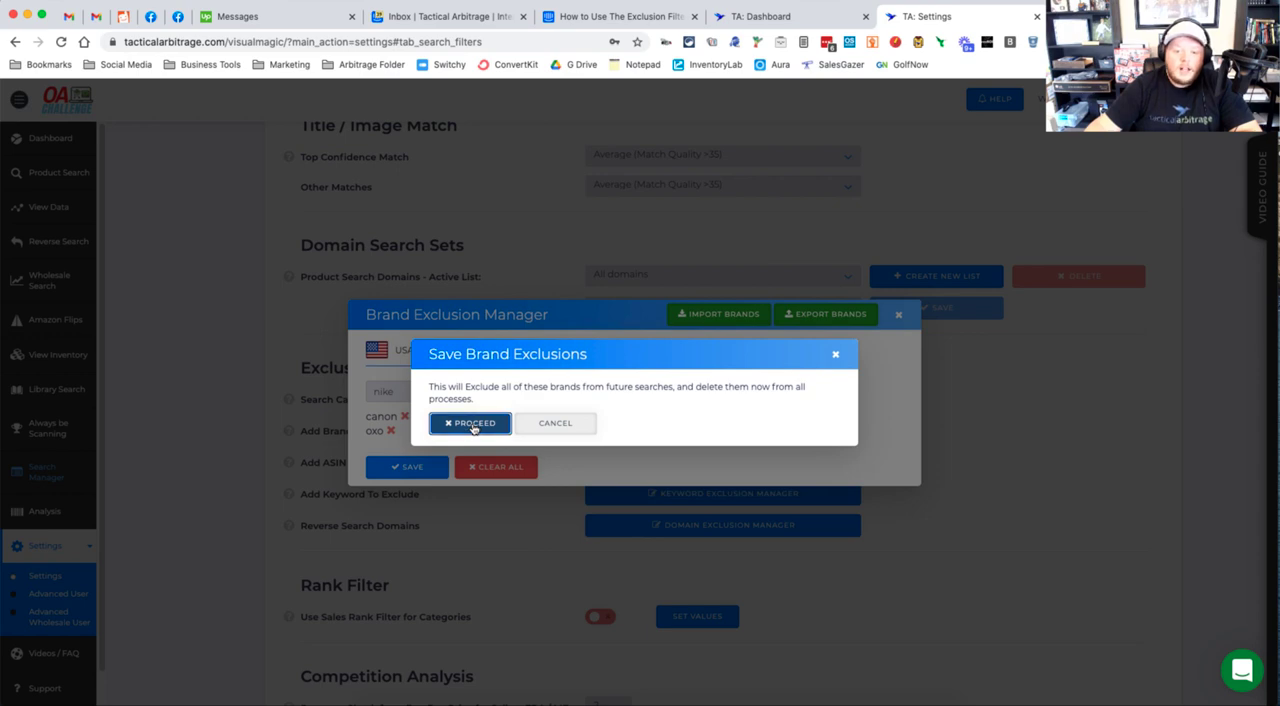
pyautogui.click(470, 422)
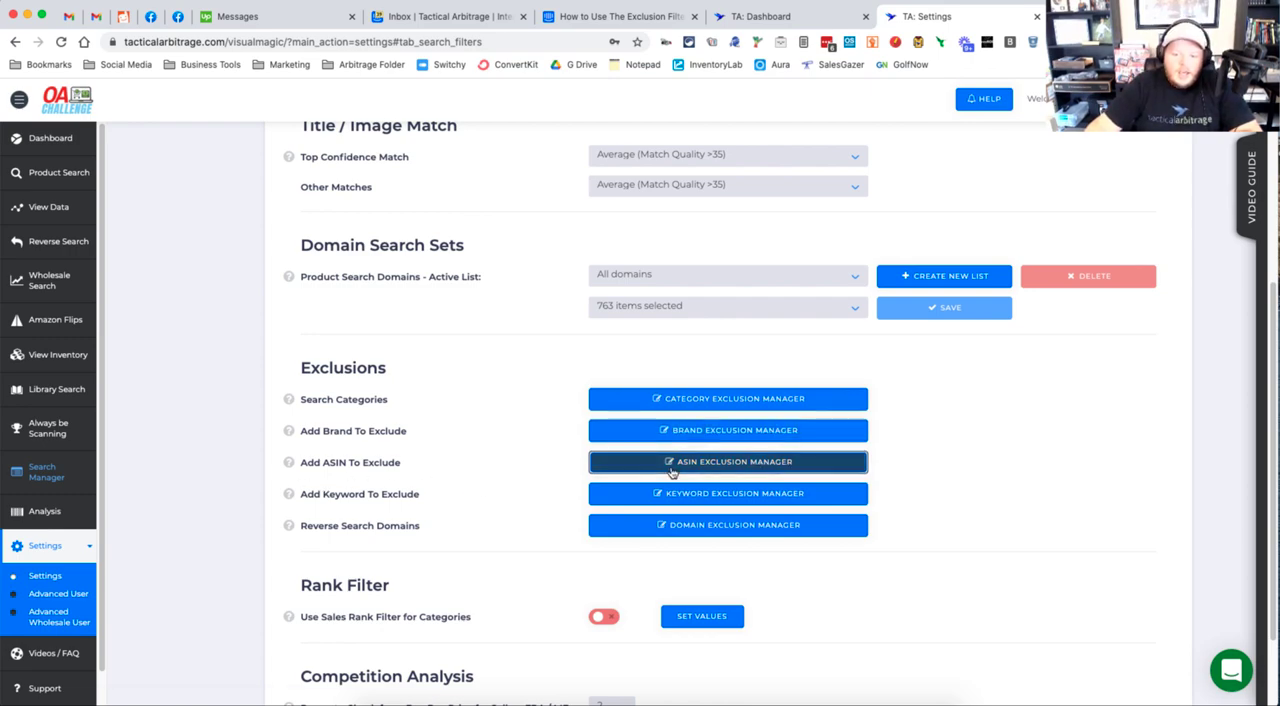
# In ASIN Exclusion Manager remove B003SZKA4A, then re-enter and re-add it as an excluded ASIN.
pyautogui.click(728, 460)
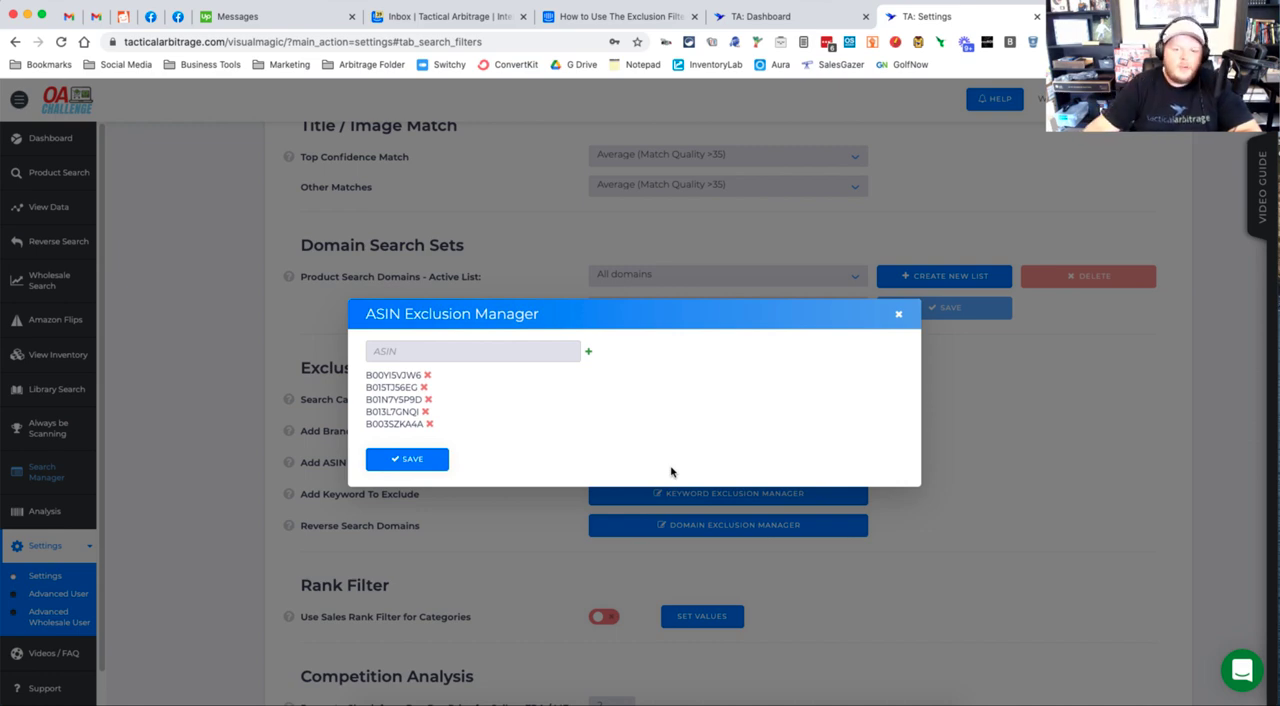
pyautogui.moveTo(600, 456)
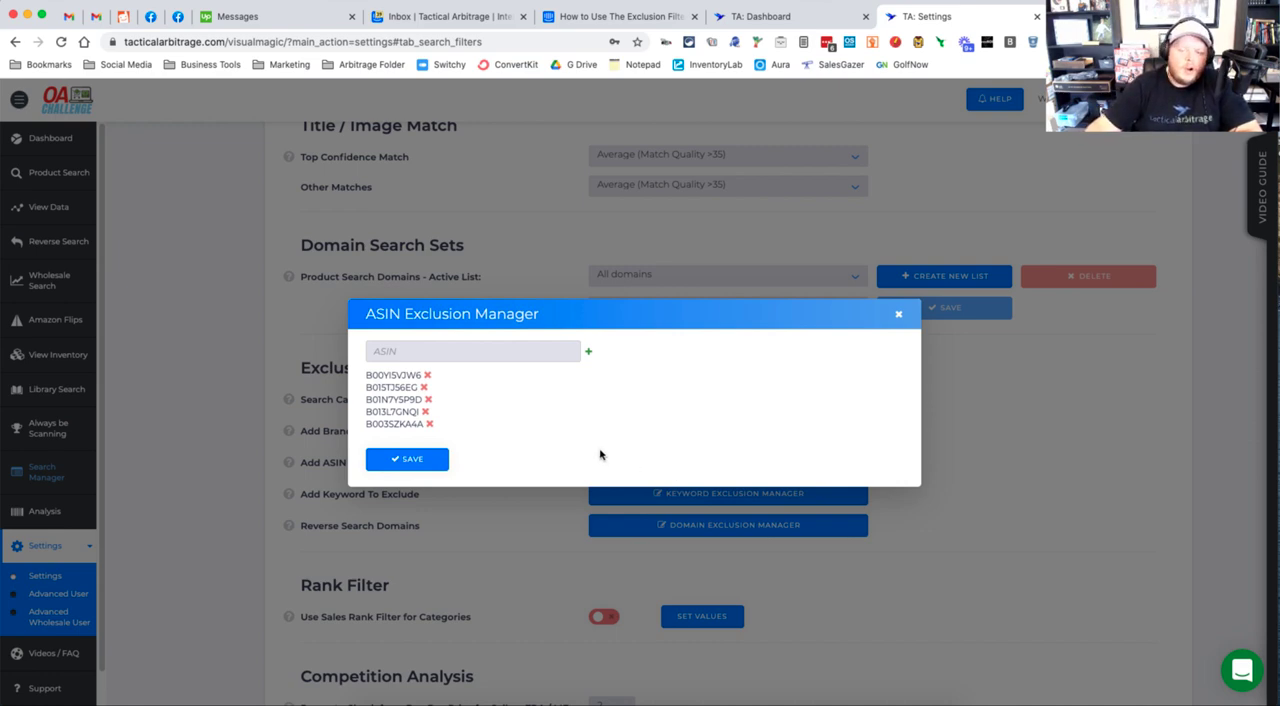
pyautogui.moveTo(580, 458)
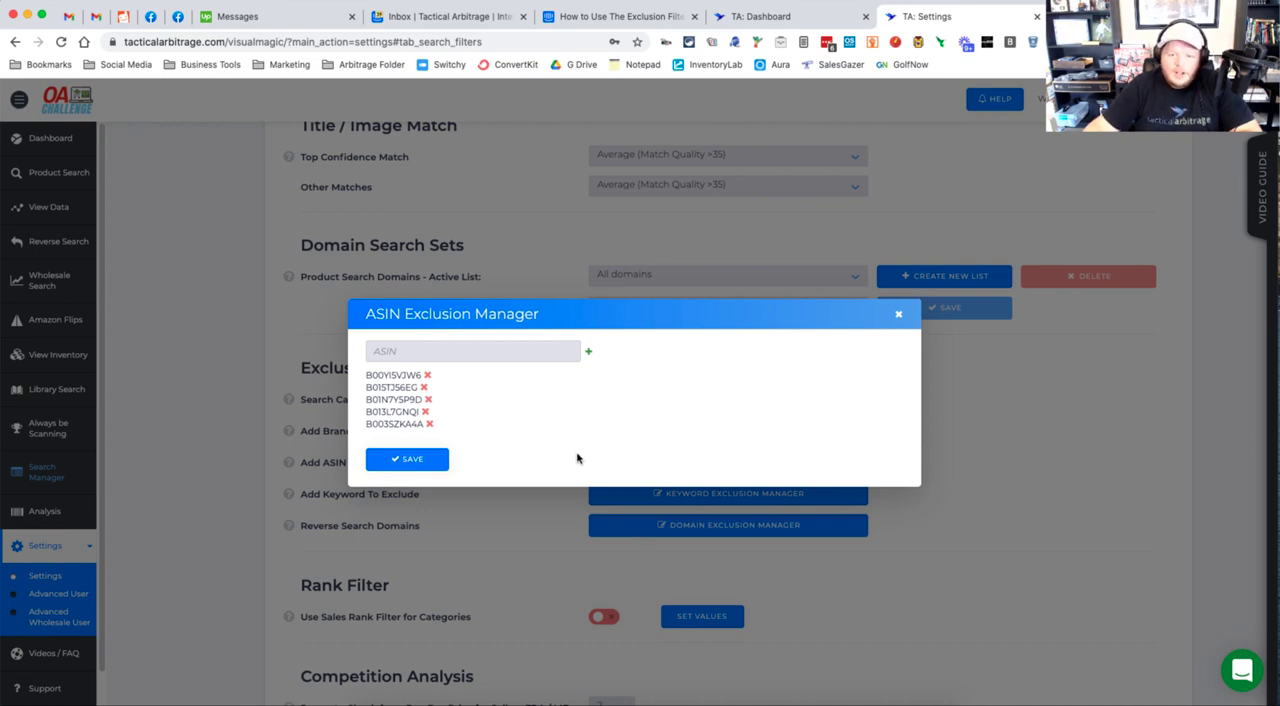
pyautogui.moveTo(576, 460)
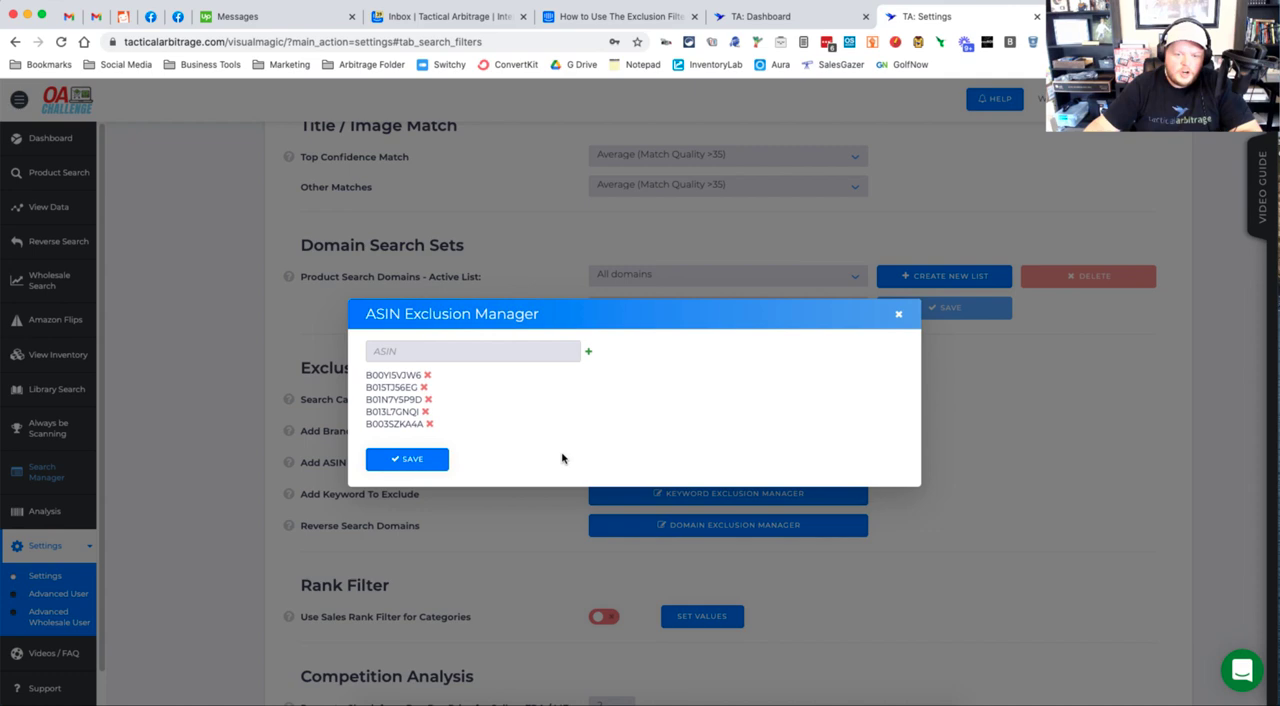
pyautogui.click(474, 352)
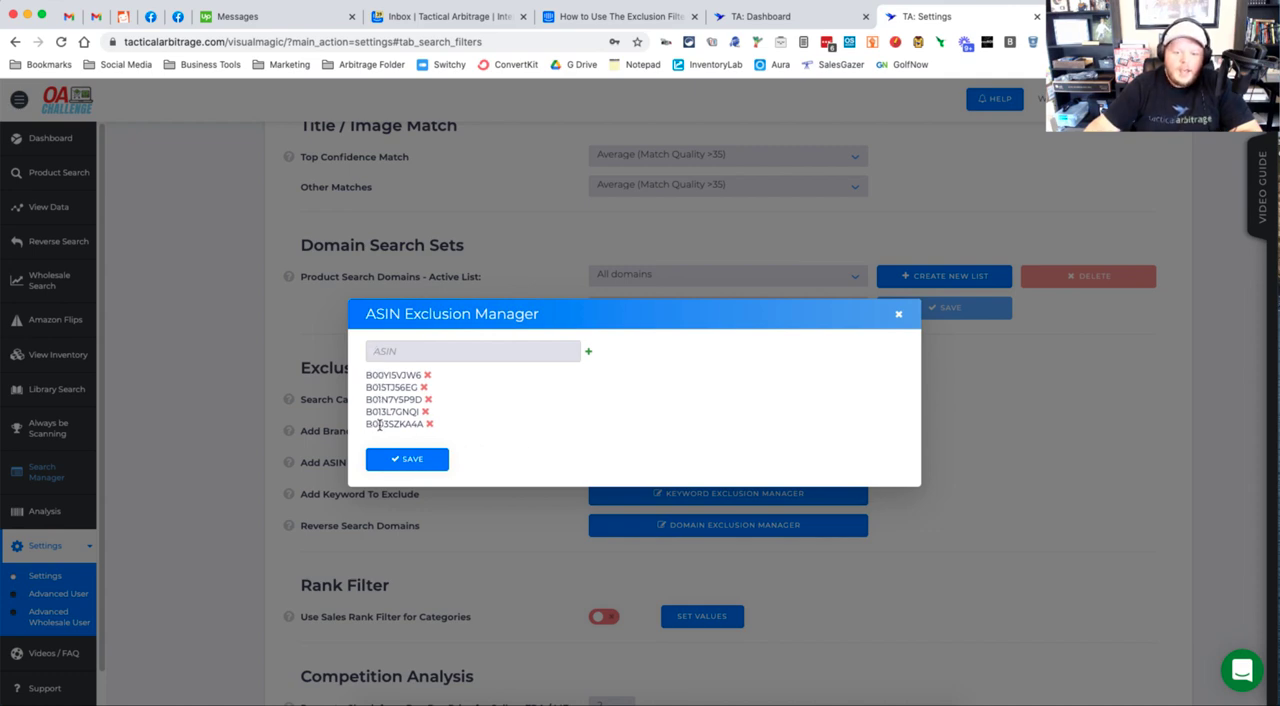
pyautogui.doubleClick(396, 424)
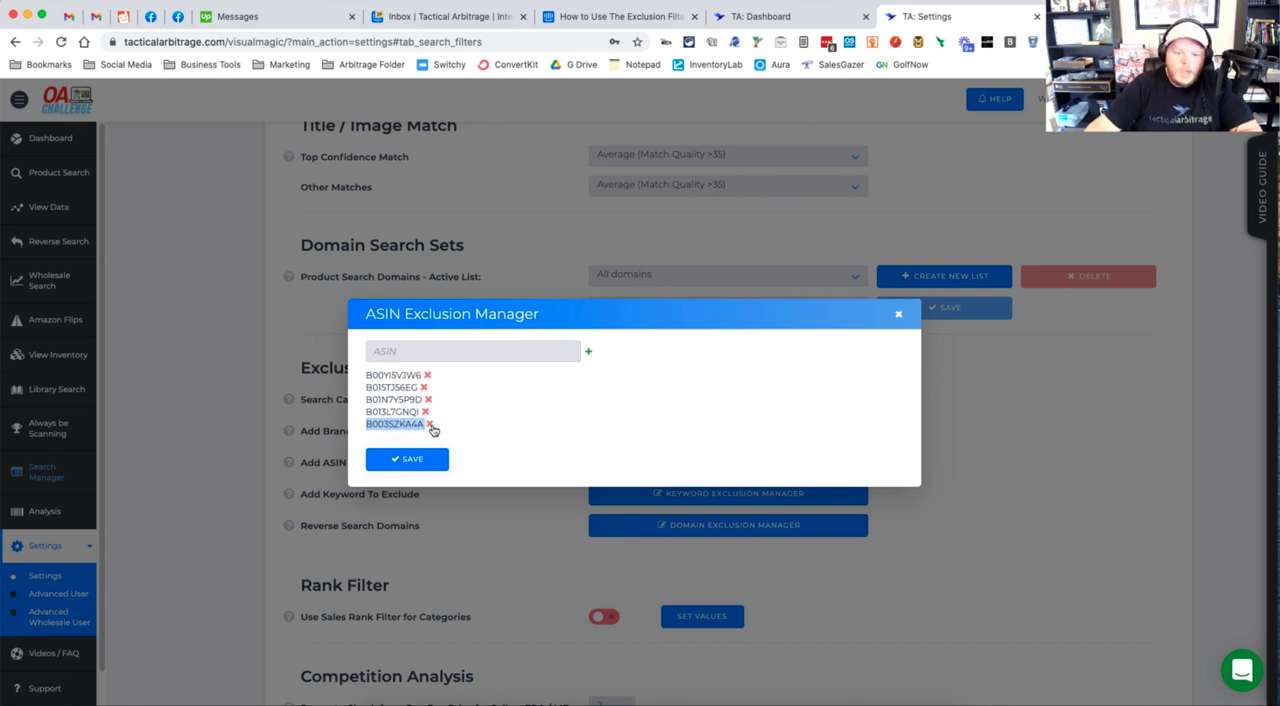
pyautogui.click(428, 424)
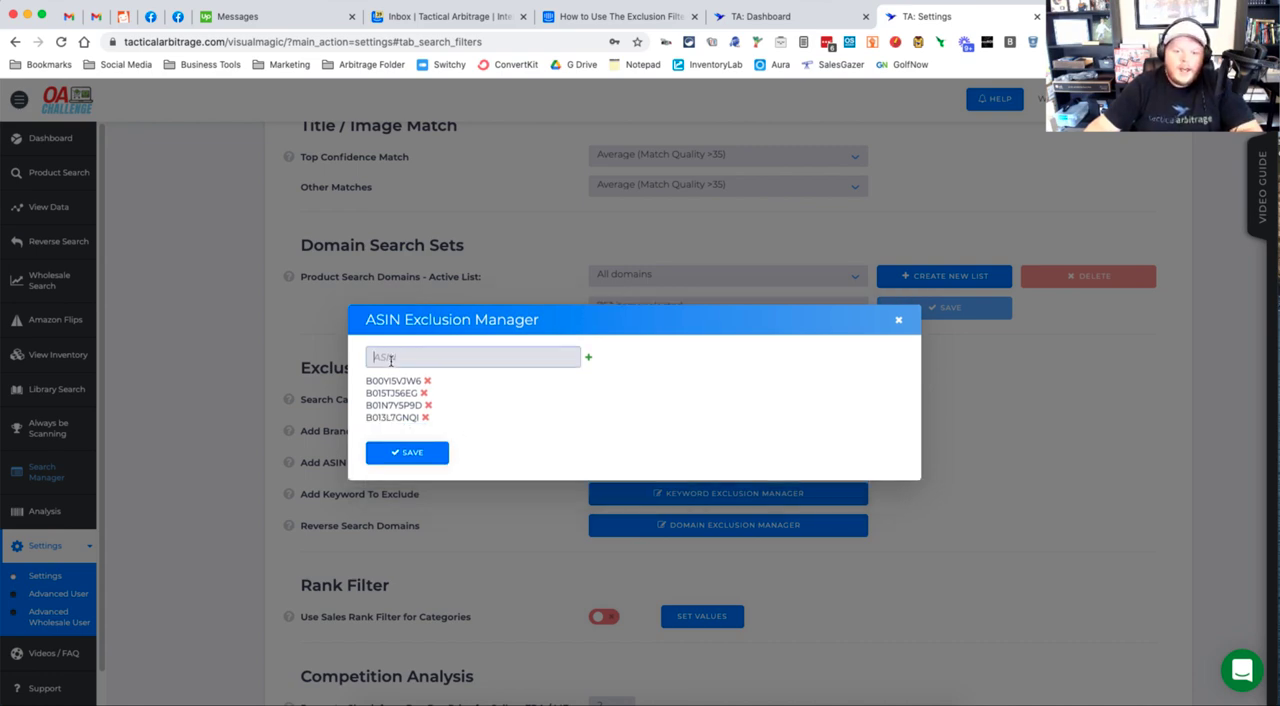
pyautogui.write('B003SZKA4A')
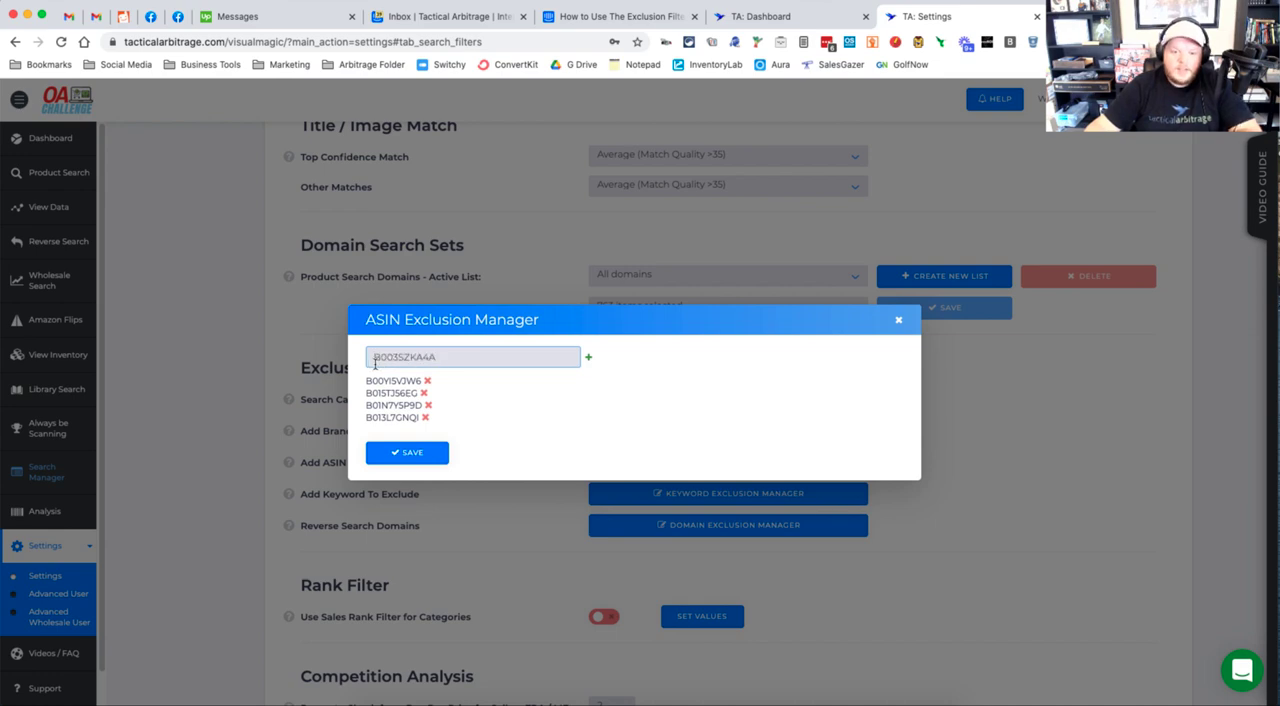
pyautogui.click(588, 356)
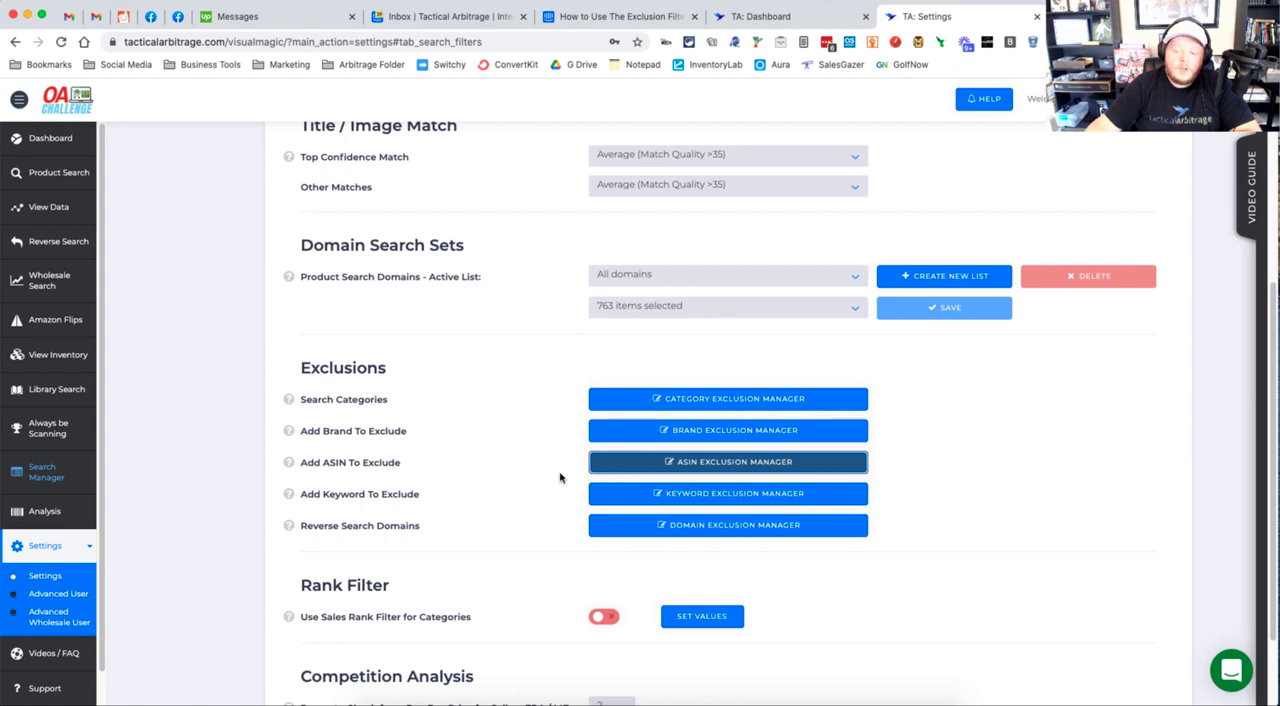
pyautogui.moveTo(560, 476)
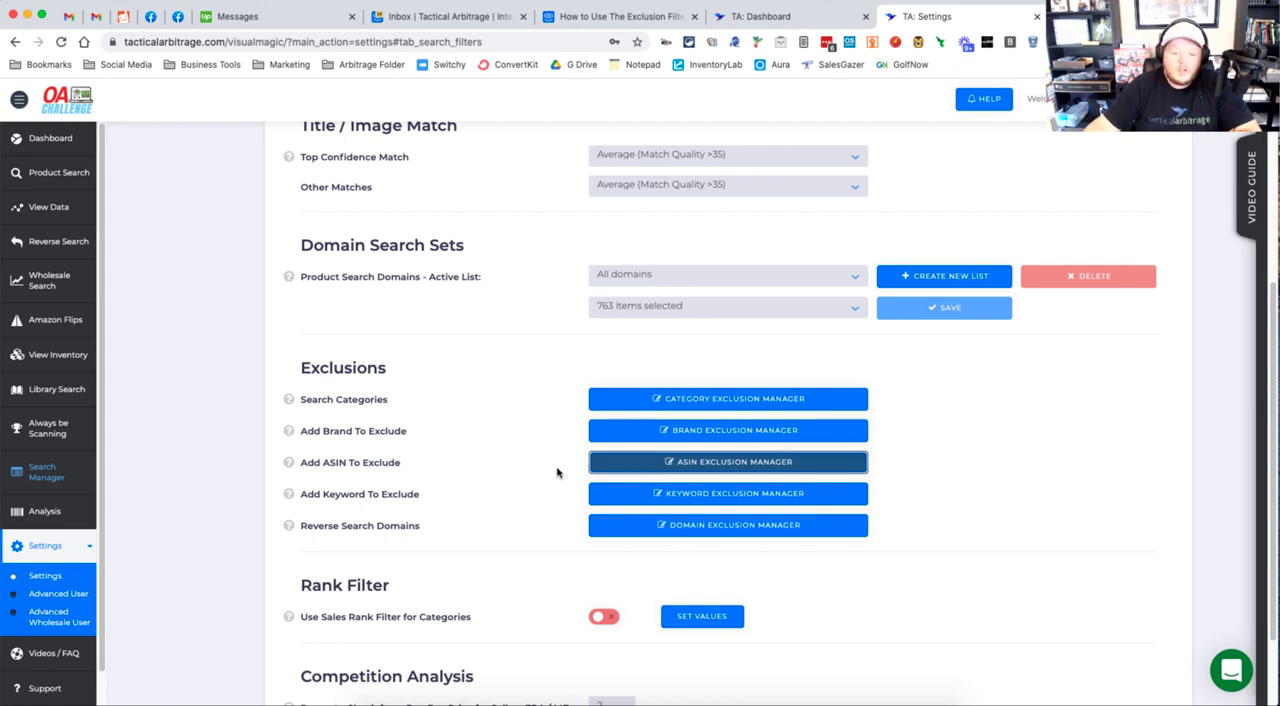
pyautogui.moveTo(386, 504)
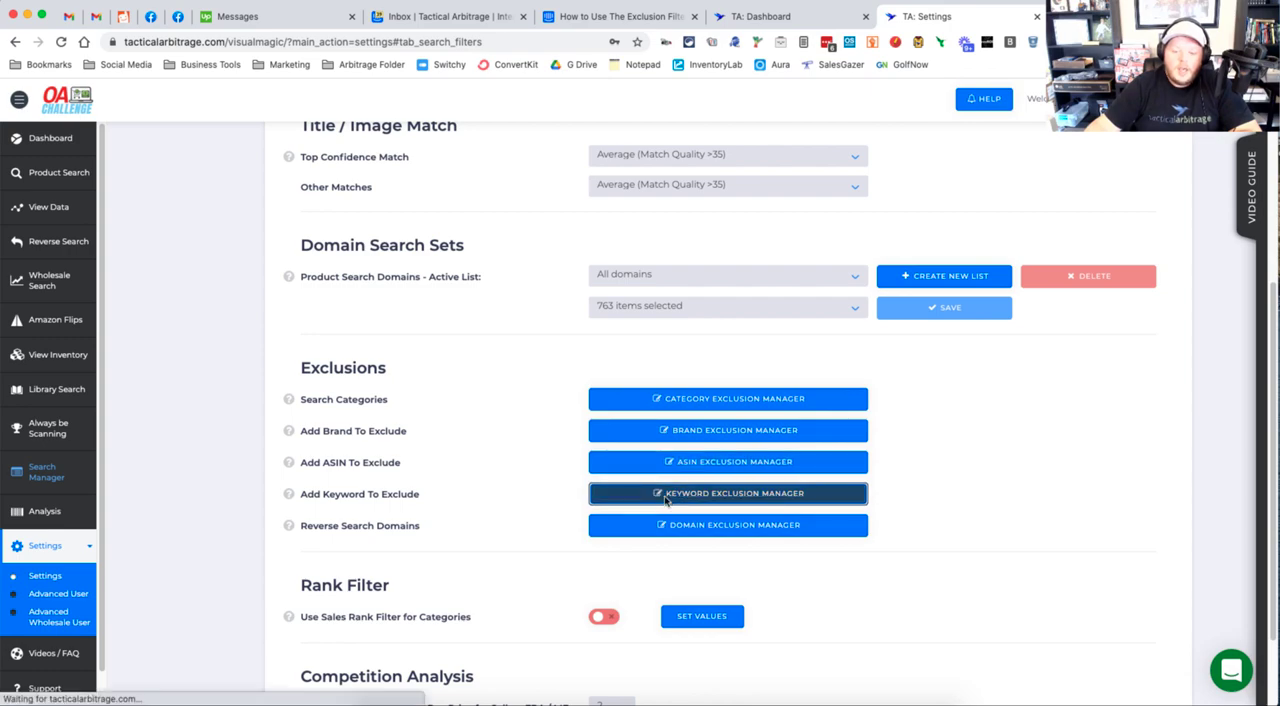
# In Keyword Exclusion Manager add perfume as an excluded keyword.
pyautogui.click(728, 492)
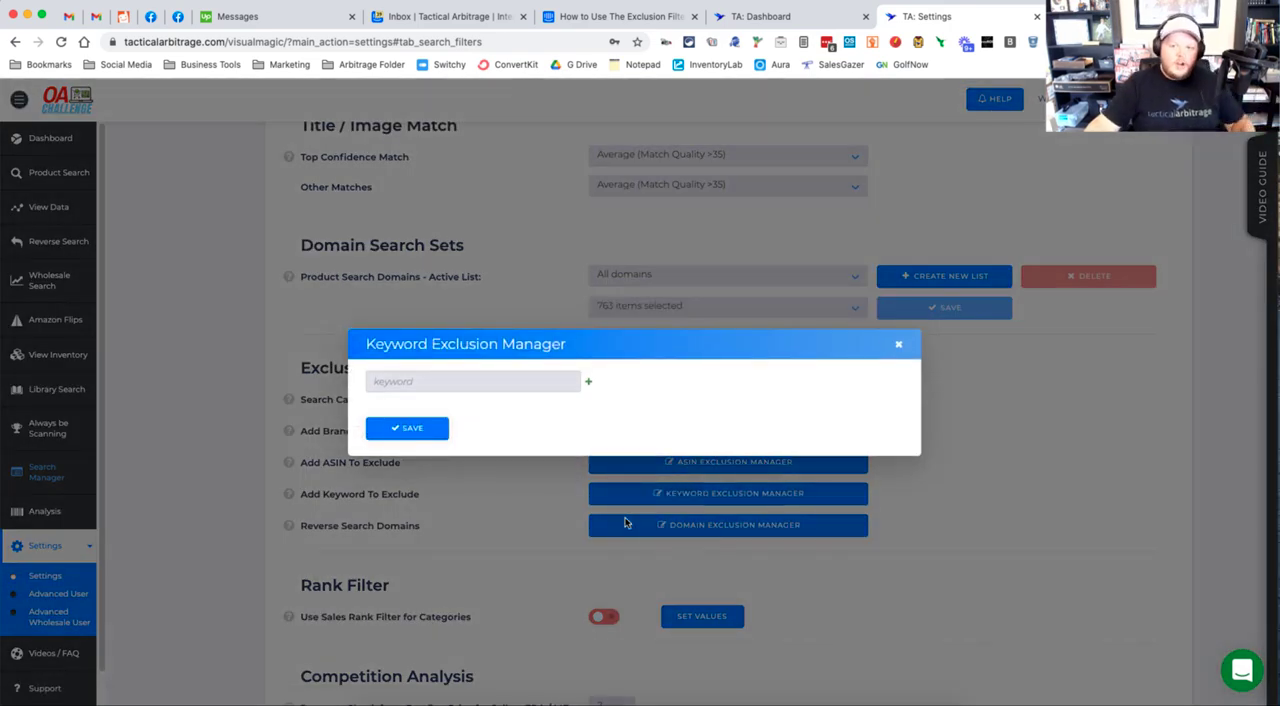
pyautogui.moveTo(464, 466)
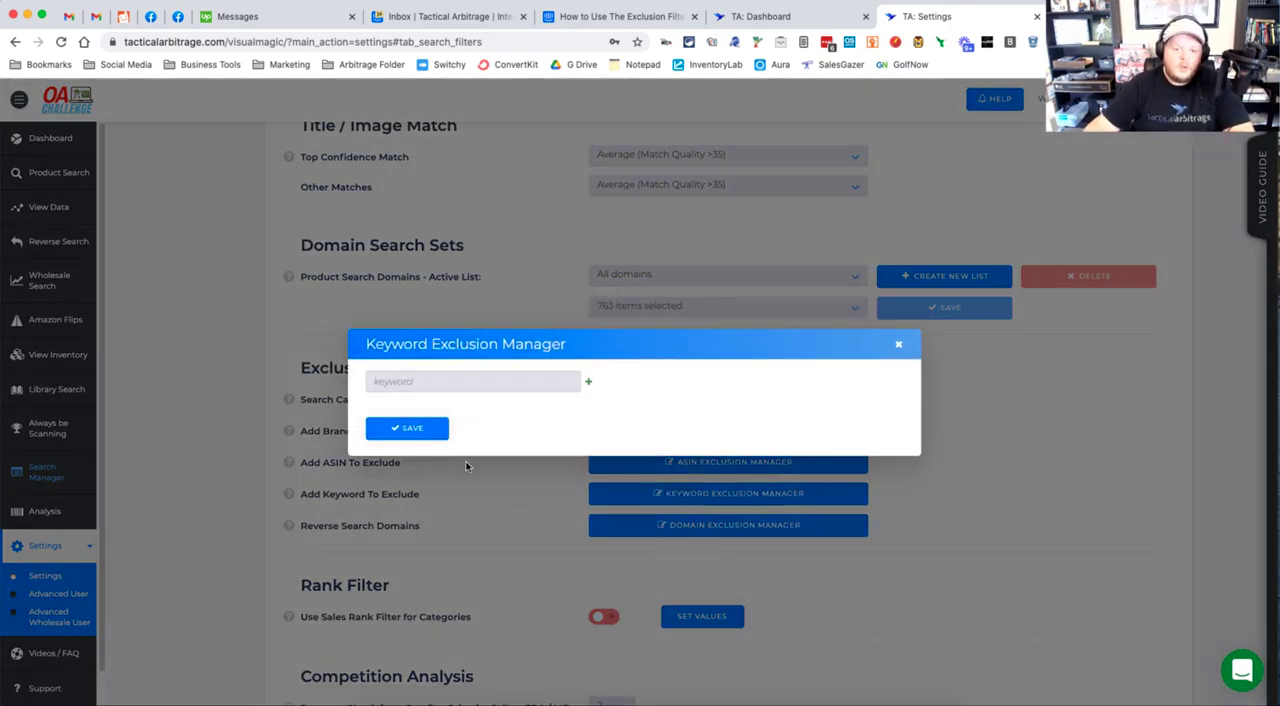
pyautogui.click(472, 380)
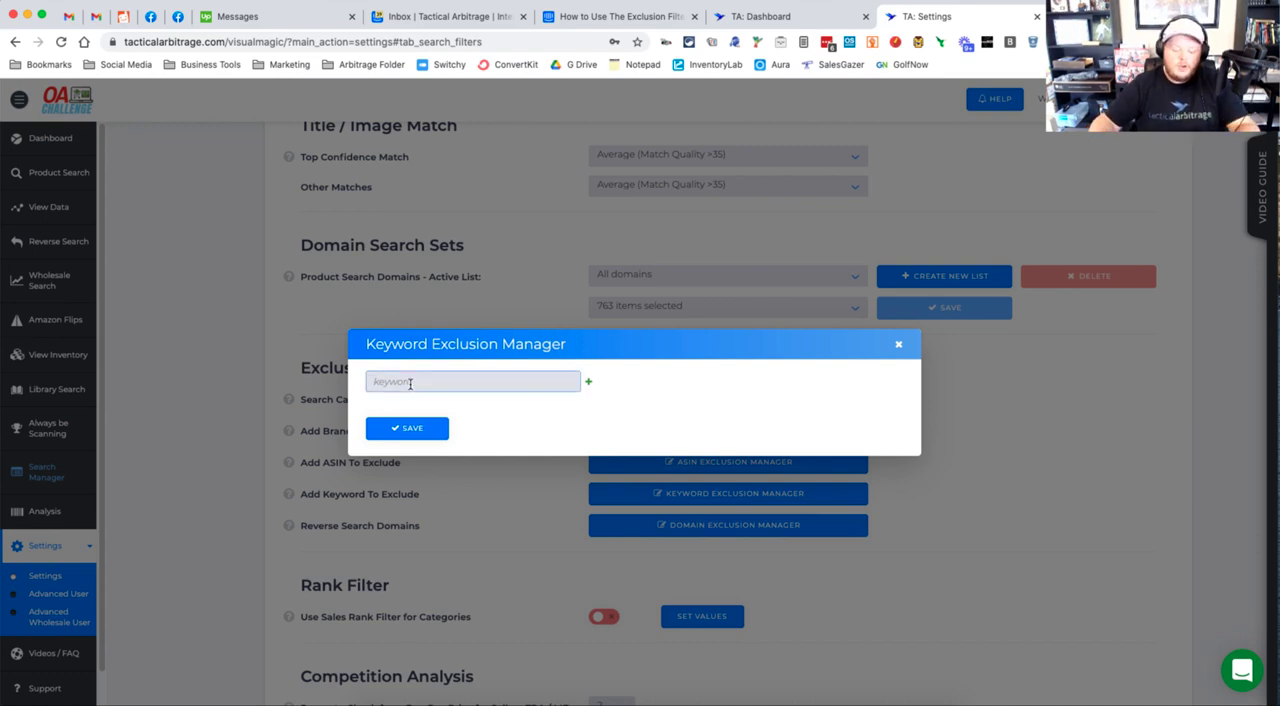
pyautogui.write('p')
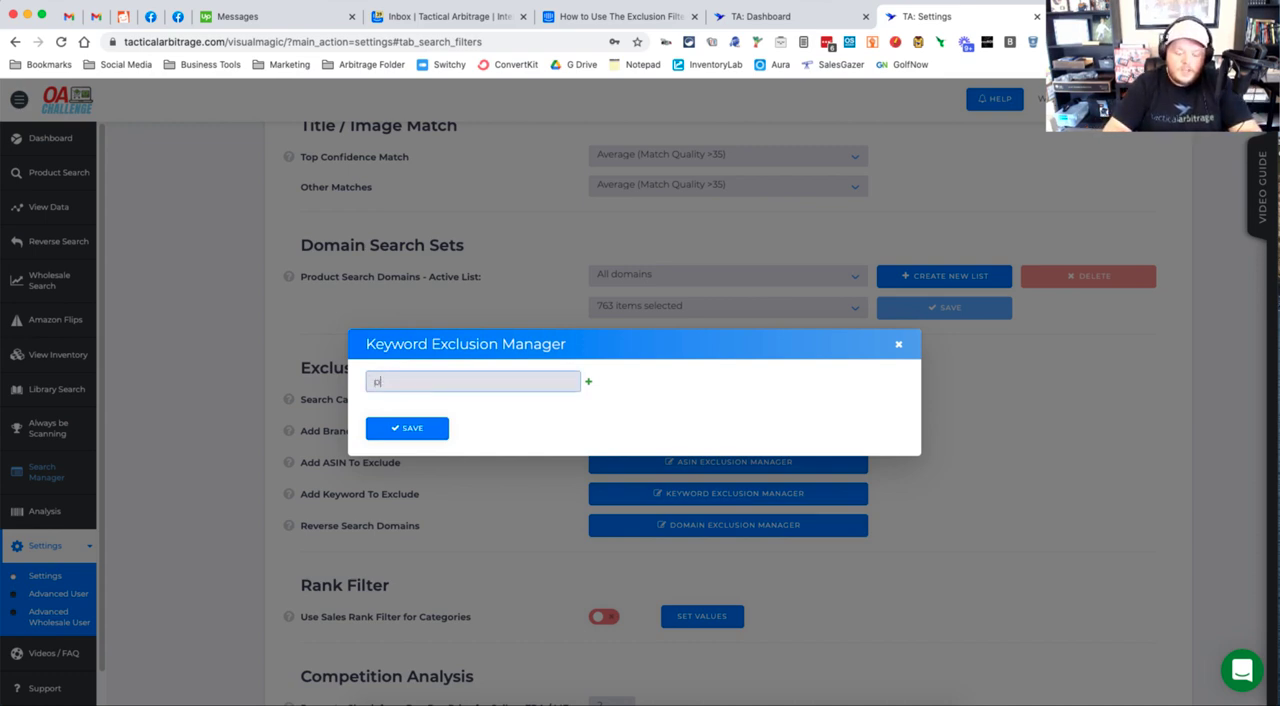
pyautogui.write('erfume')
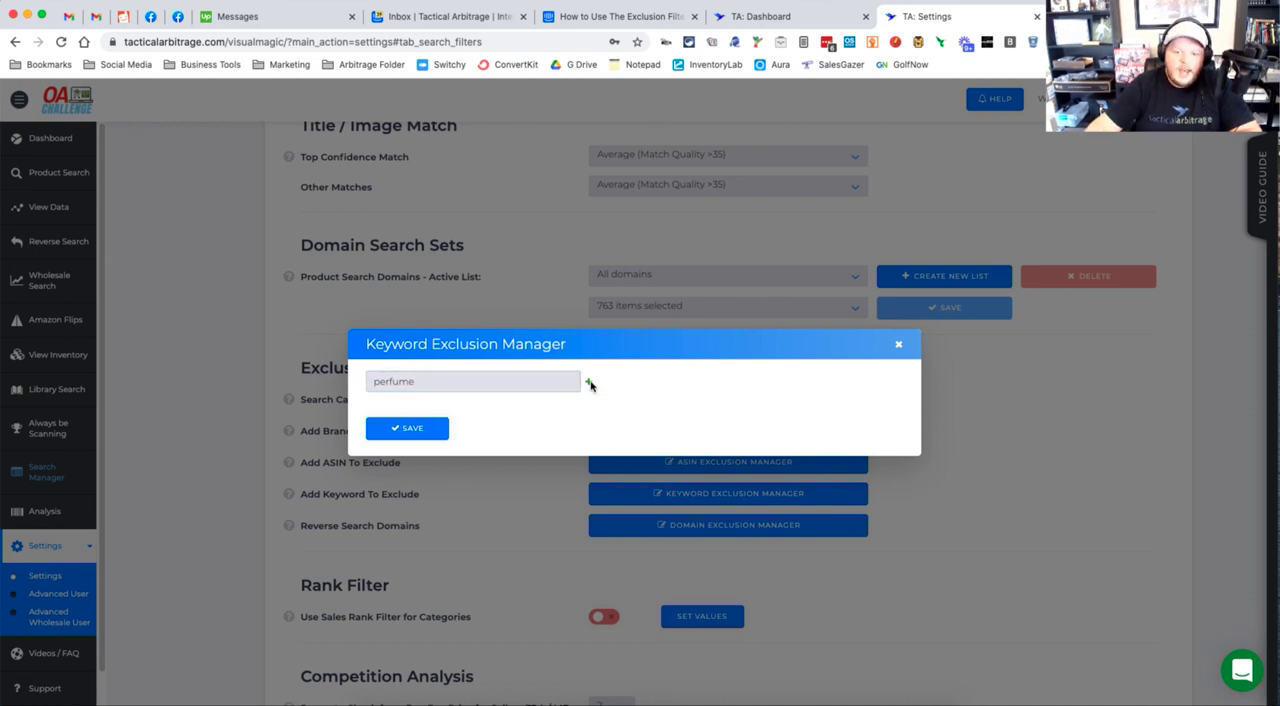
pyautogui.click(588, 382)
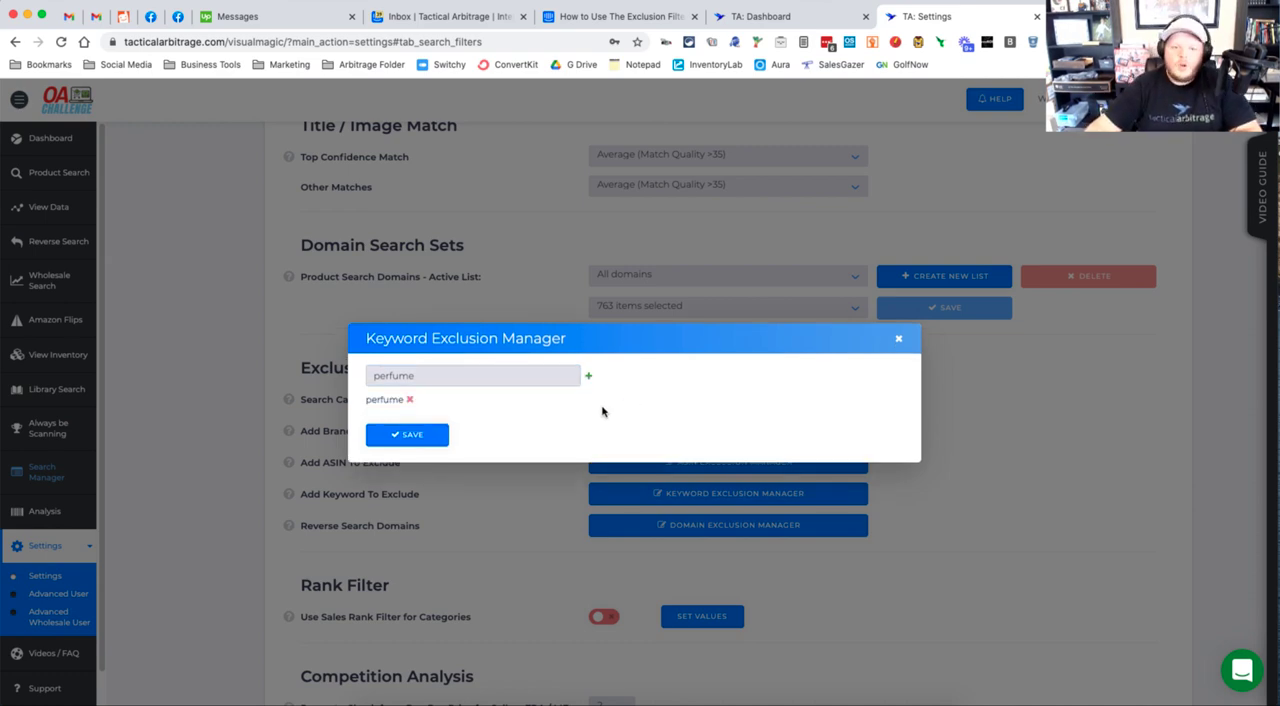
# Add pack (and packs) to the excluded keywords and save the keyword list.
pyautogui.doubleClick(392, 376)
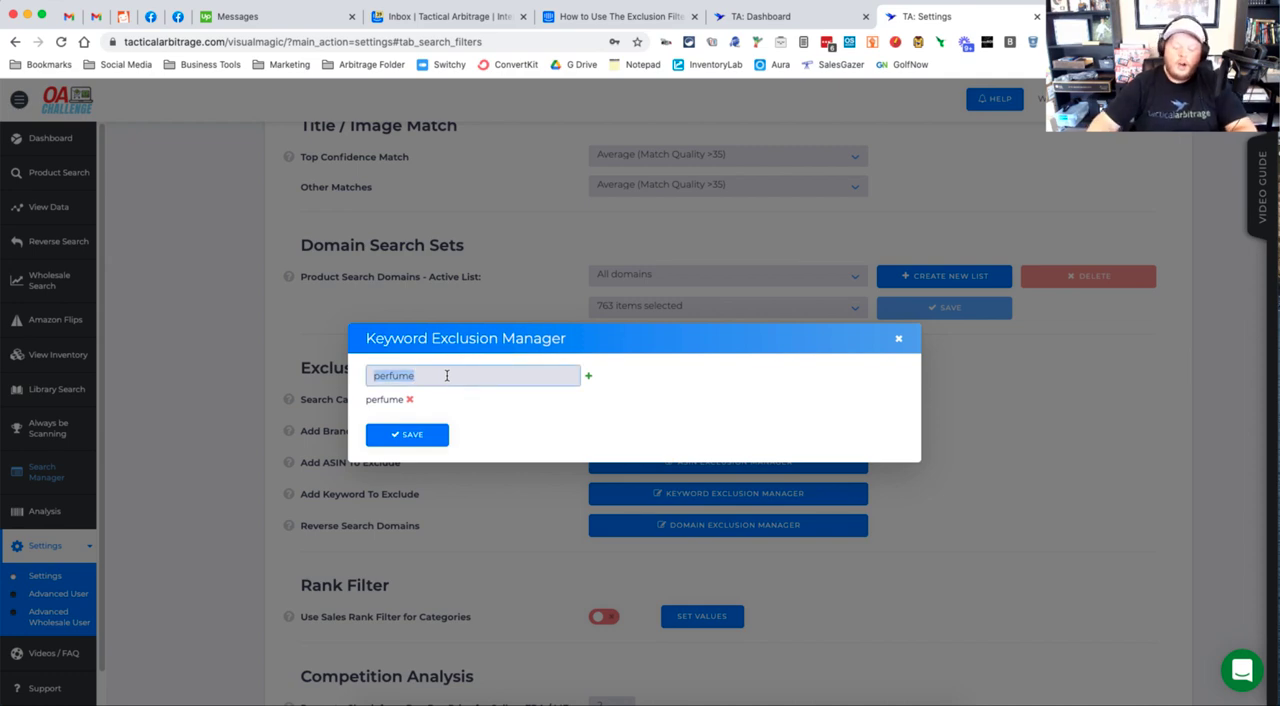
pyautogui.write('pack')
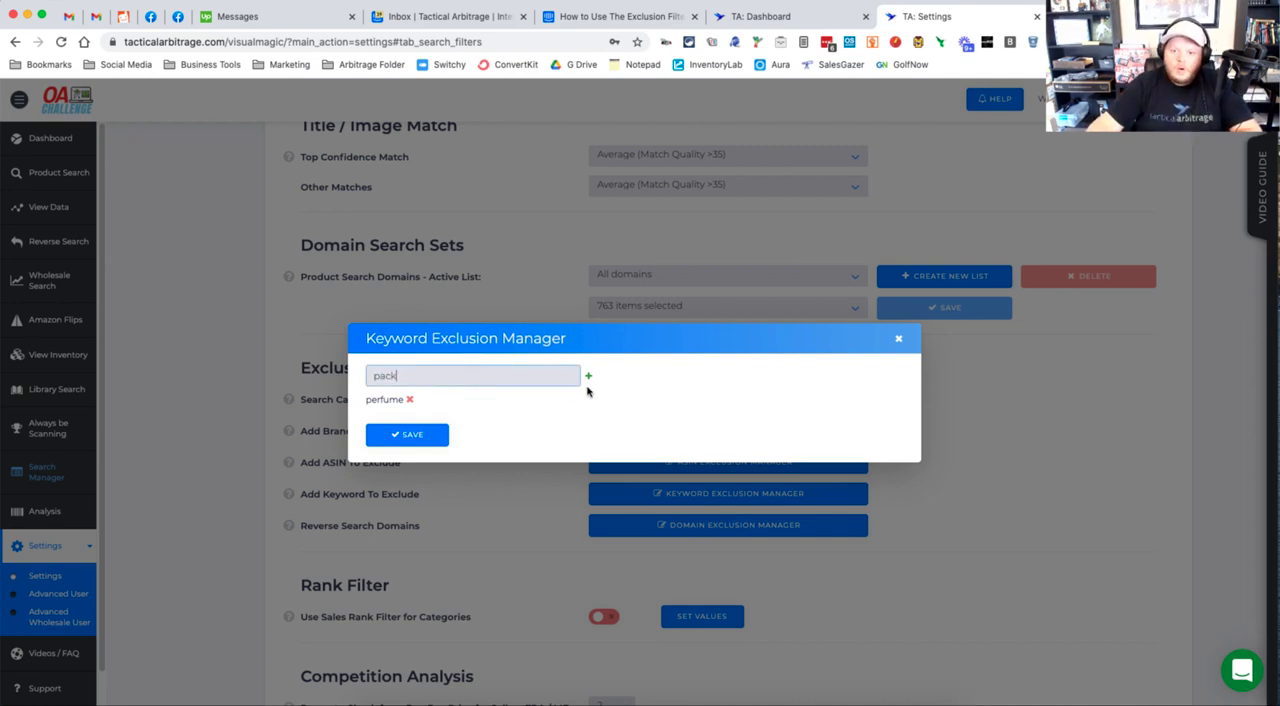
pyautogui.click(588, 368)
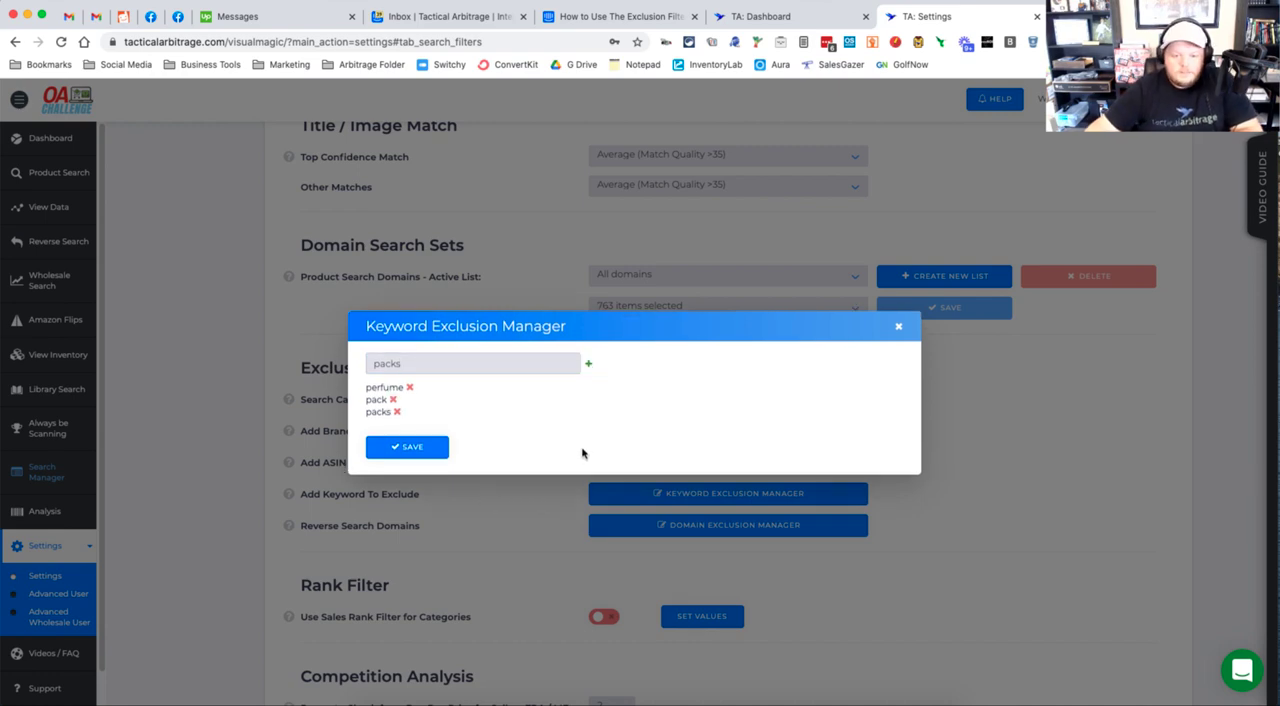
pyautogui.moveTo(452, 416)
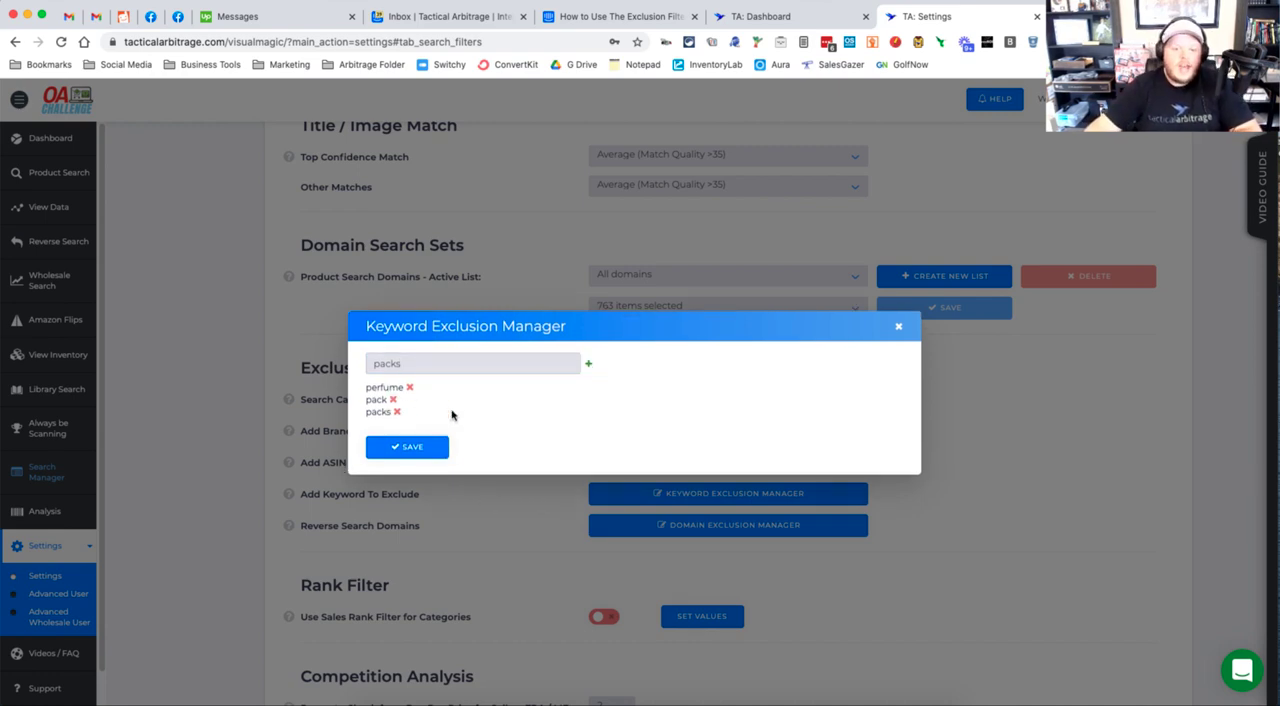
pyautogui.moveTo(522, 410)
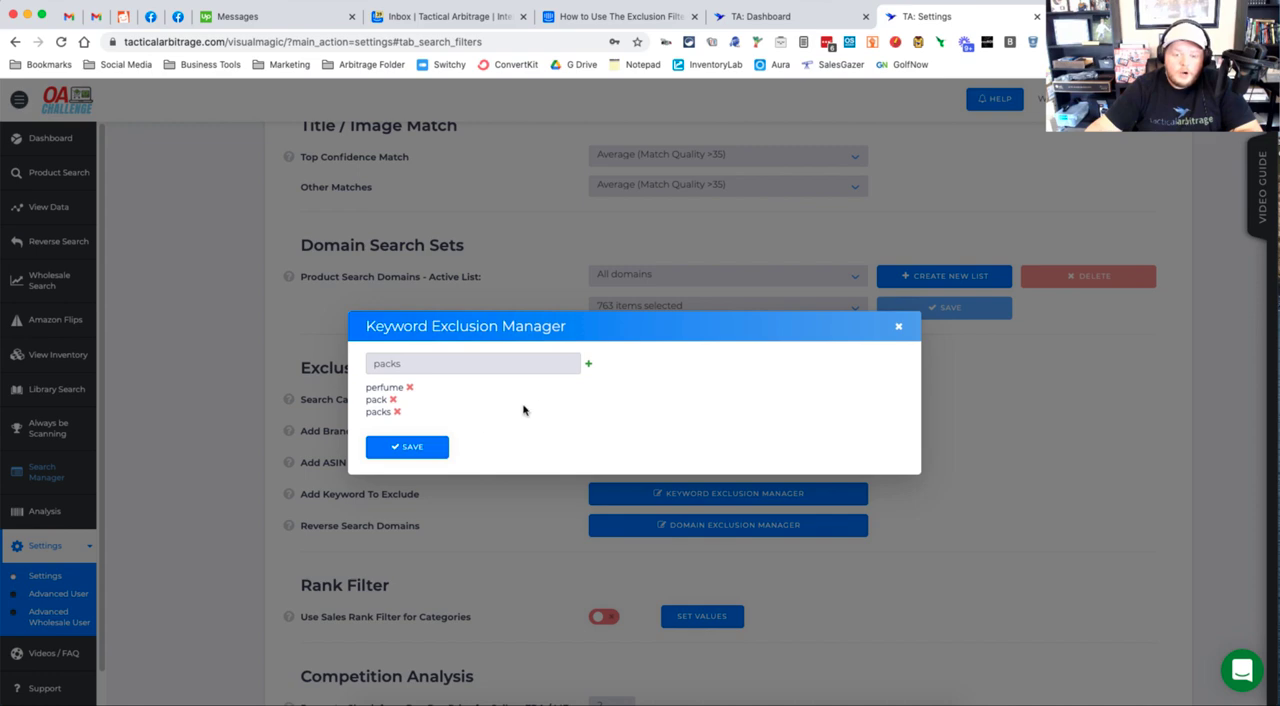
pyautogui.moveTo(588, 364)
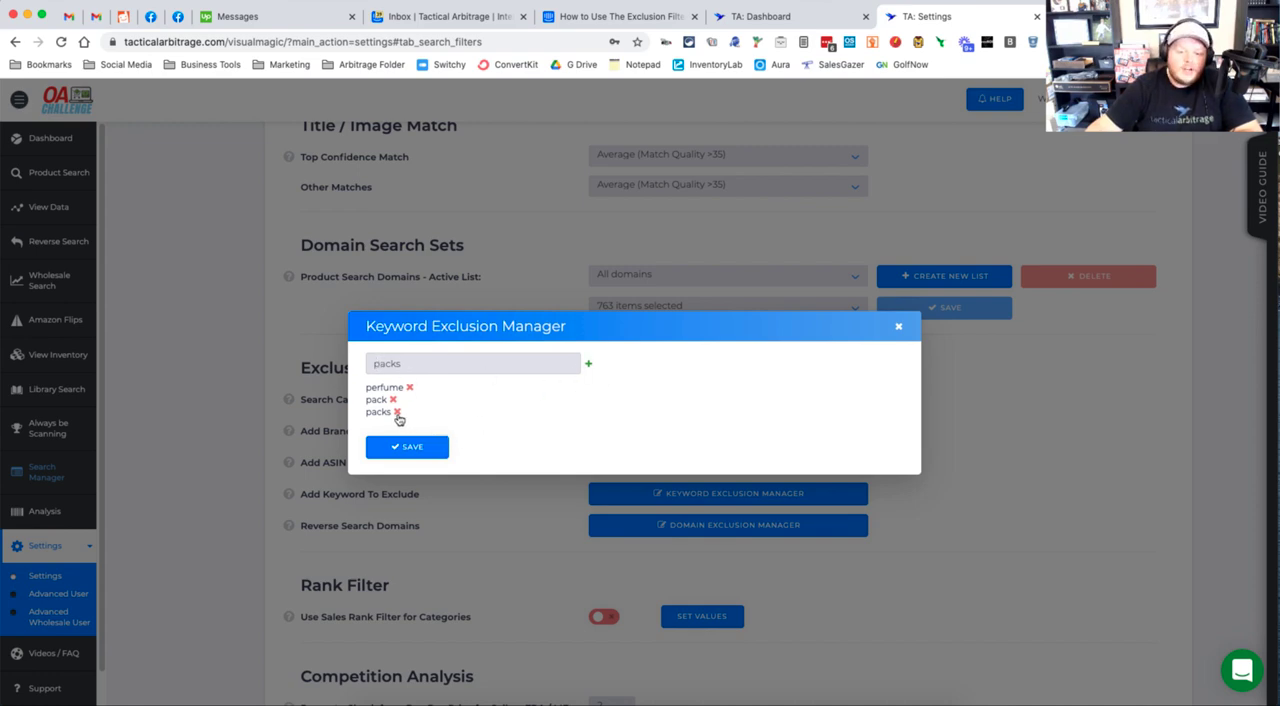
pyautogui.moveTo(396, 412)
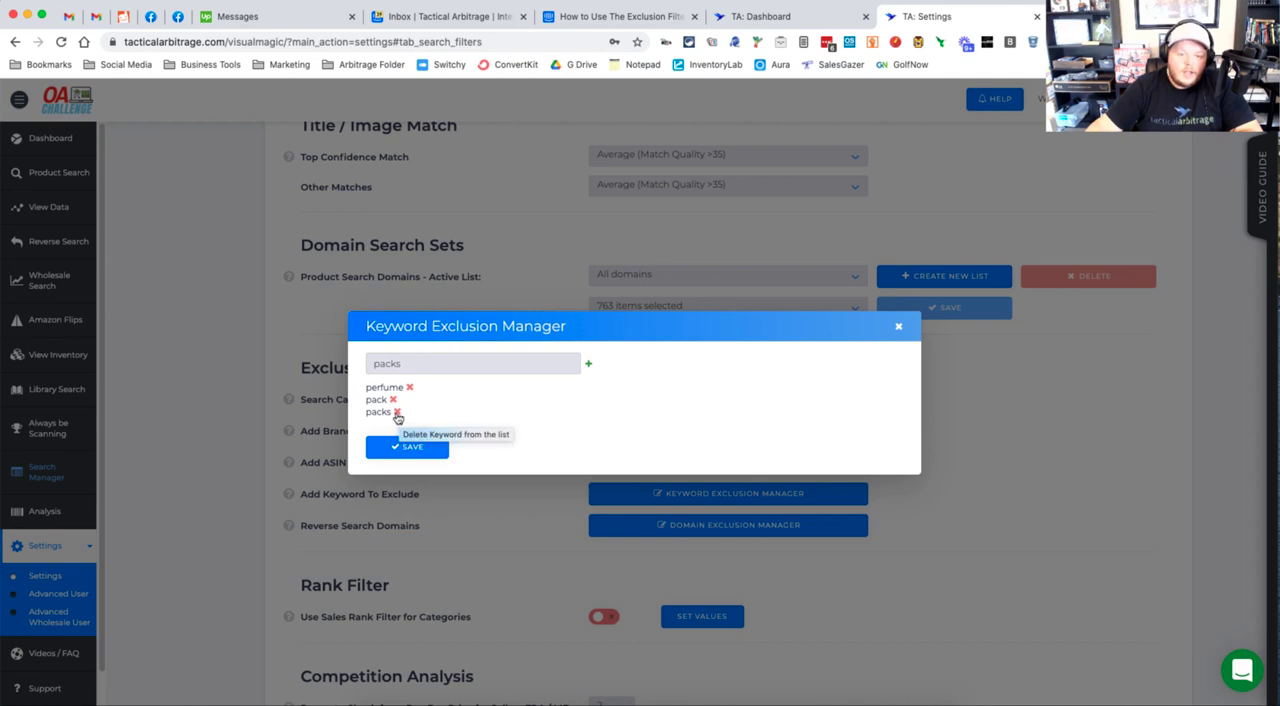
pyautogui.click(398, 412)
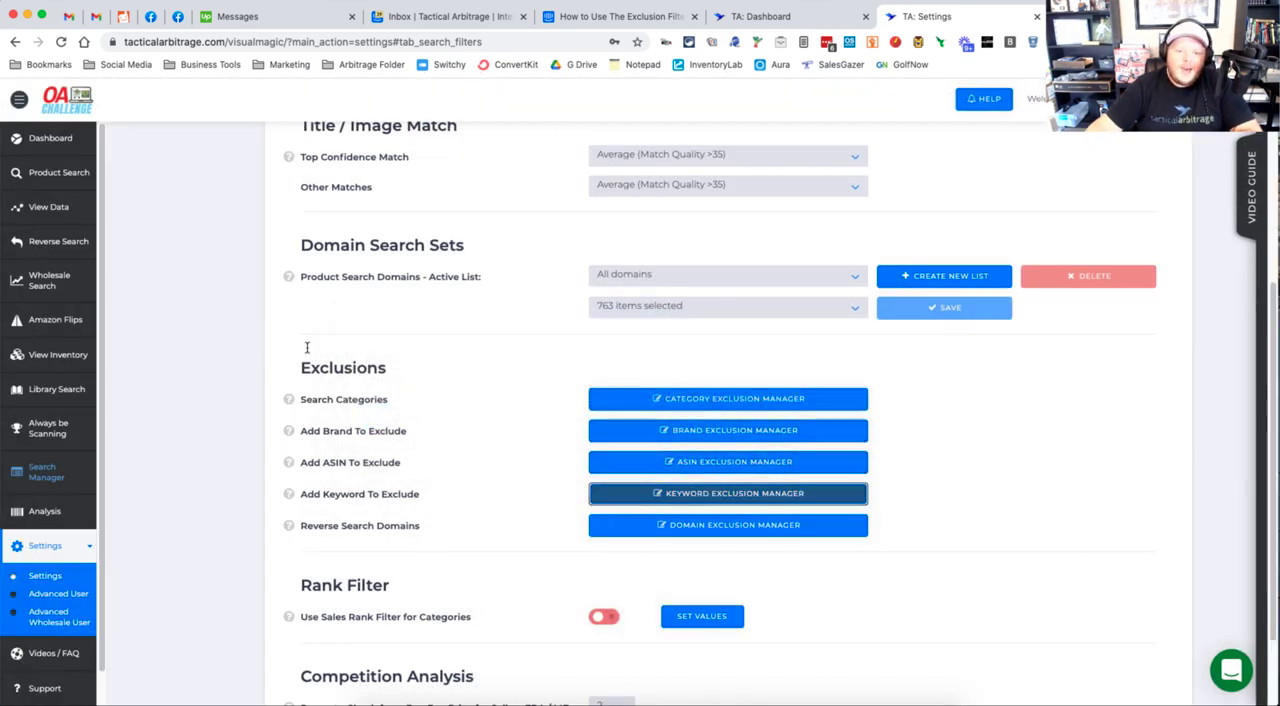
pyautogui.moveTo(400, 542)
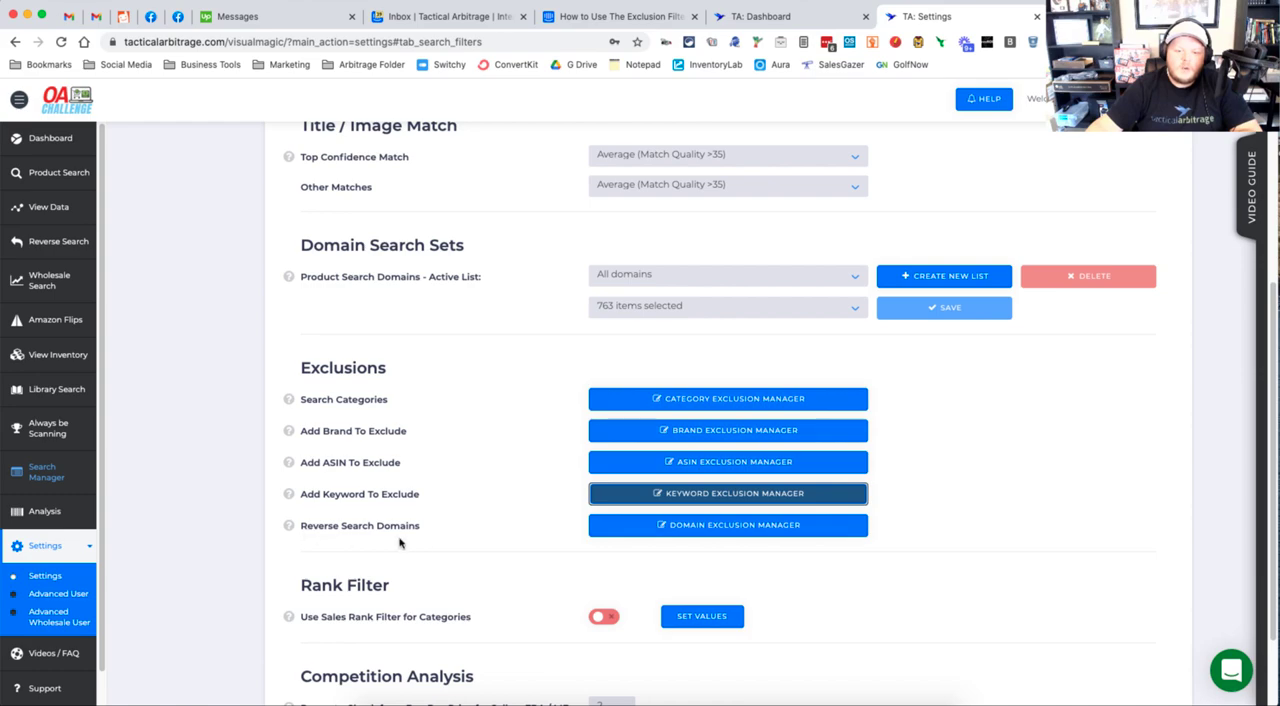
# Open the Domain Exclusion Manager for reverse-search domains, showing USA with three selected.
pyautogui.click(728, 524)
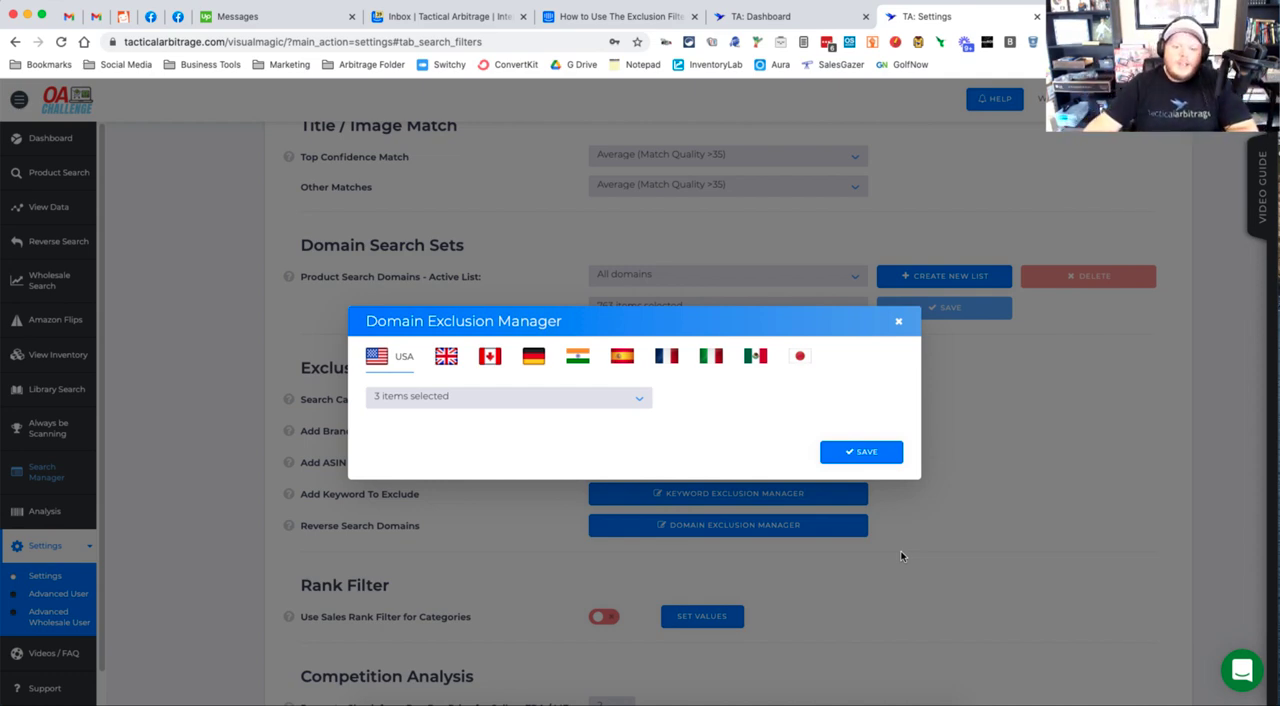
pyautogui.moveTo(694, 458)
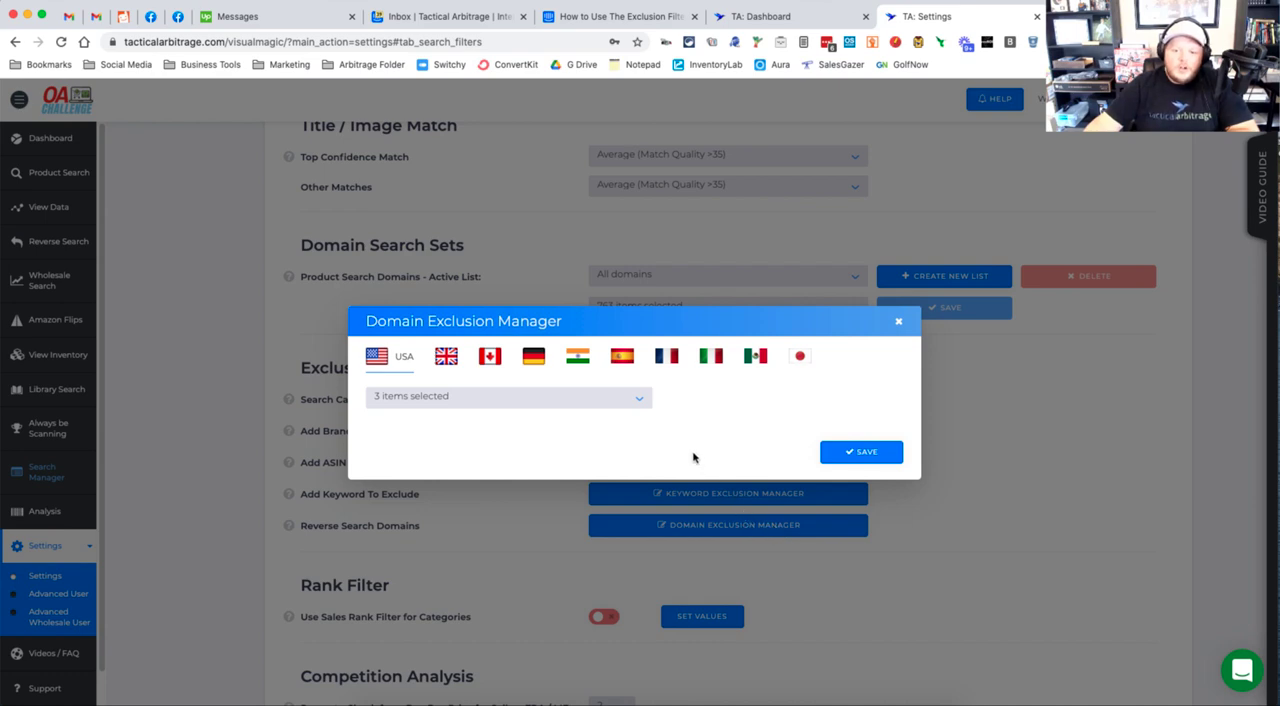
pyautogui.moveTo(688, 458)
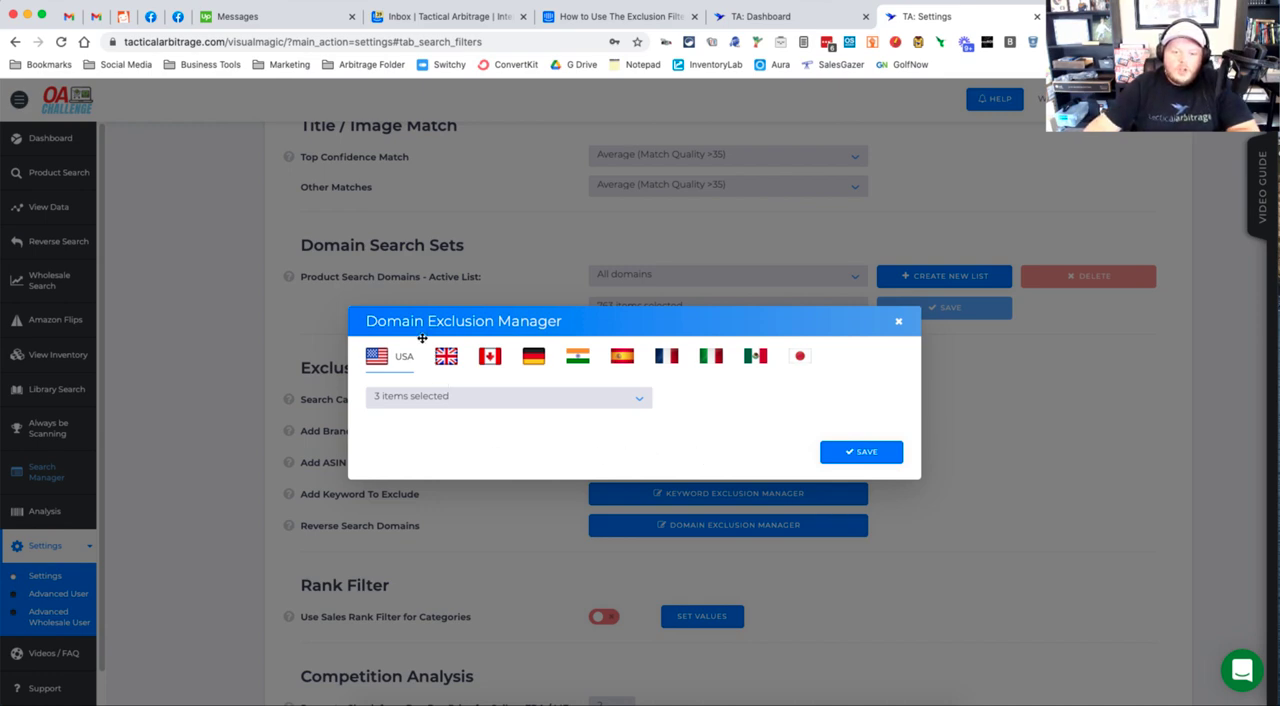
pyautogui.moveTo(440, 400)
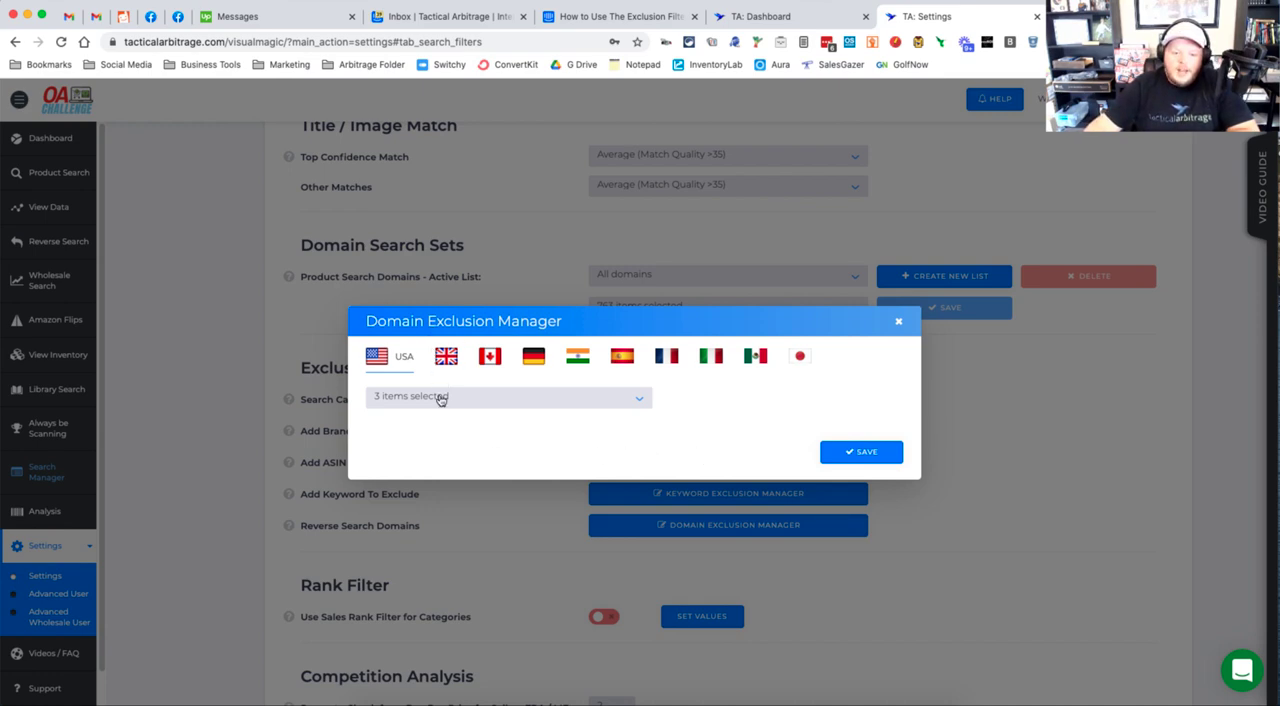
# Expand the USA '3 items selected' dropdown listing domains such as 1000bulbs.com and 1sale.com.
pyautogui.click(508, 396)
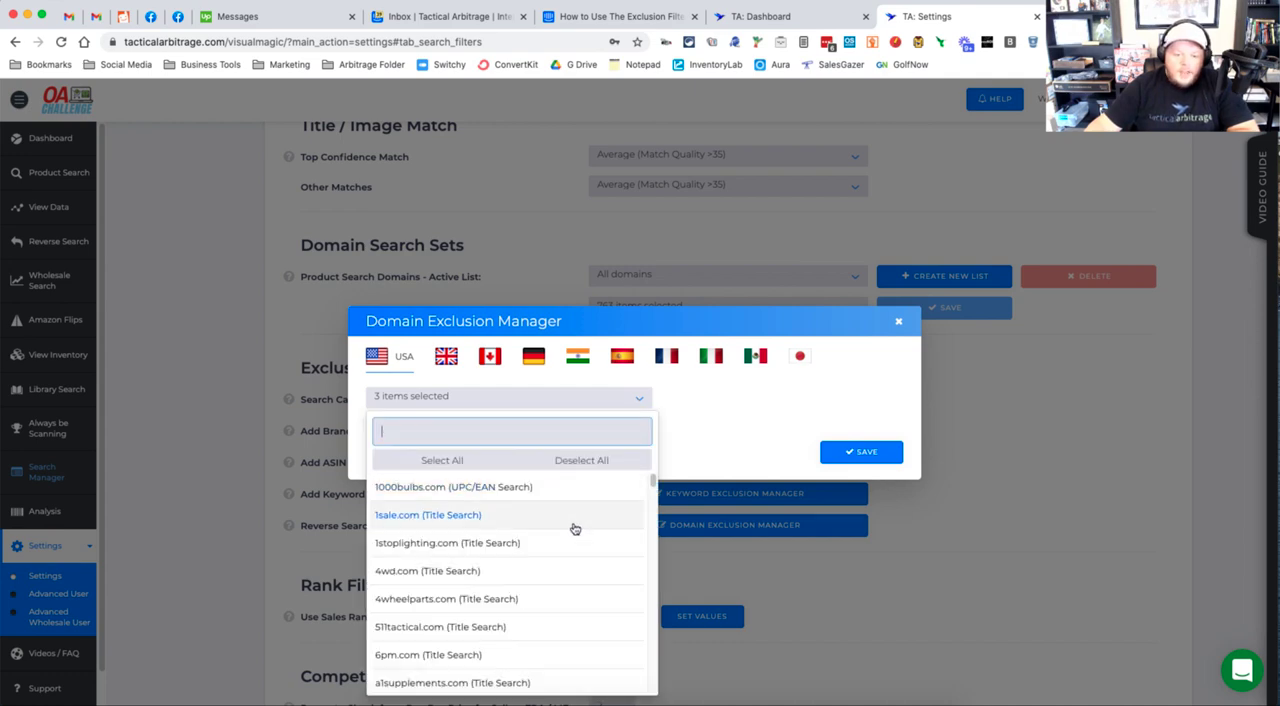
# Tick a fourth USA domain so four (including ebay.com) are excluded, and save the domain exclusions.
pyautogui.scroll(-3)
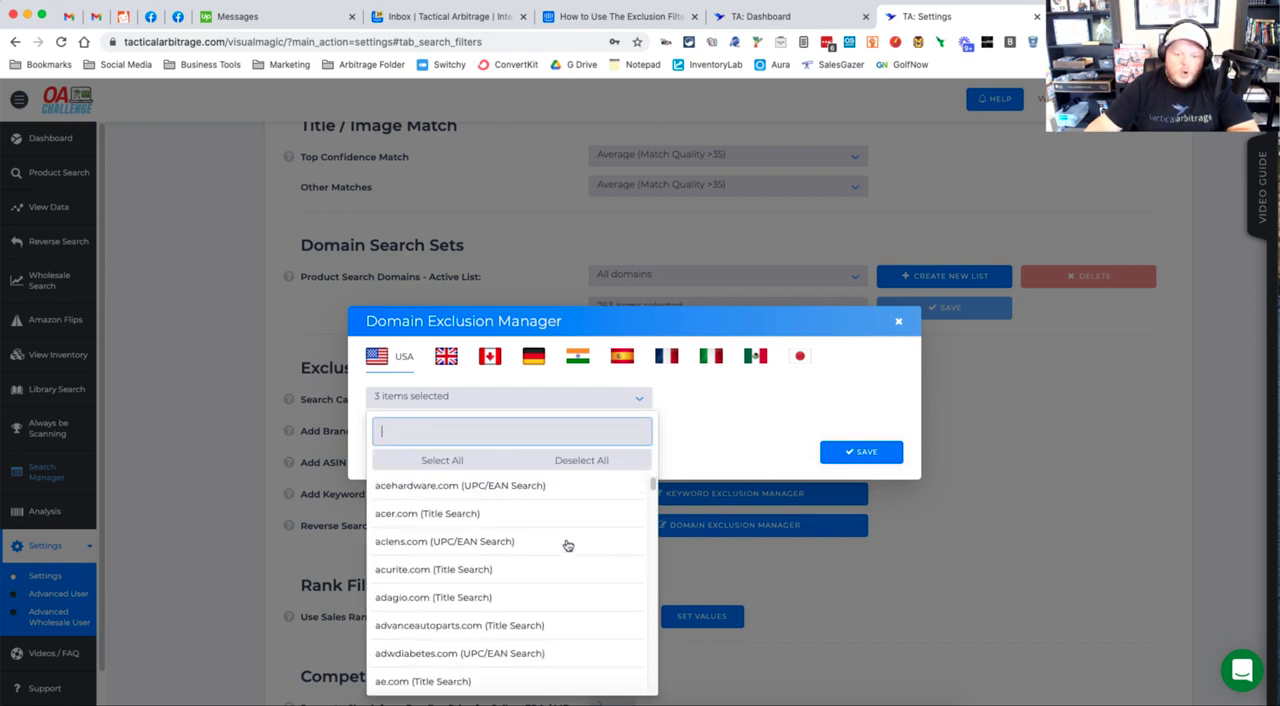
pyautogui.scroll(-3)
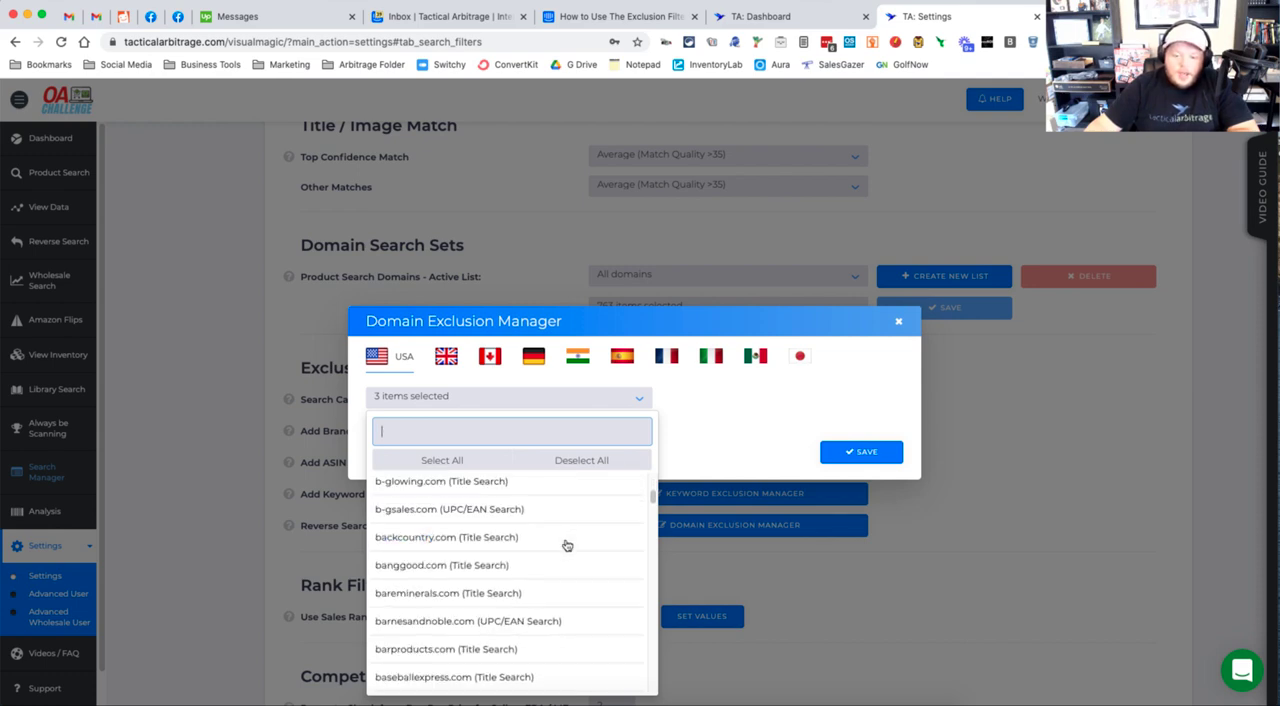
pyautogui.scroll(-3)
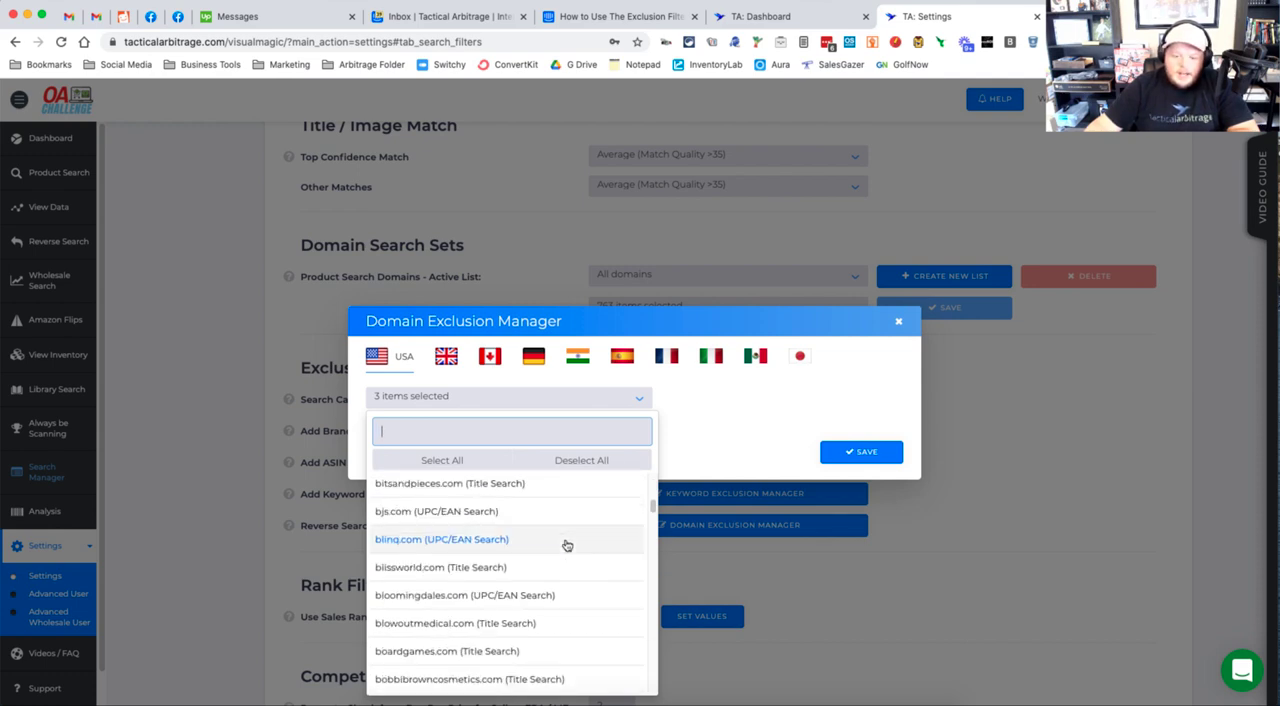
pyautogui.scroll(-3)
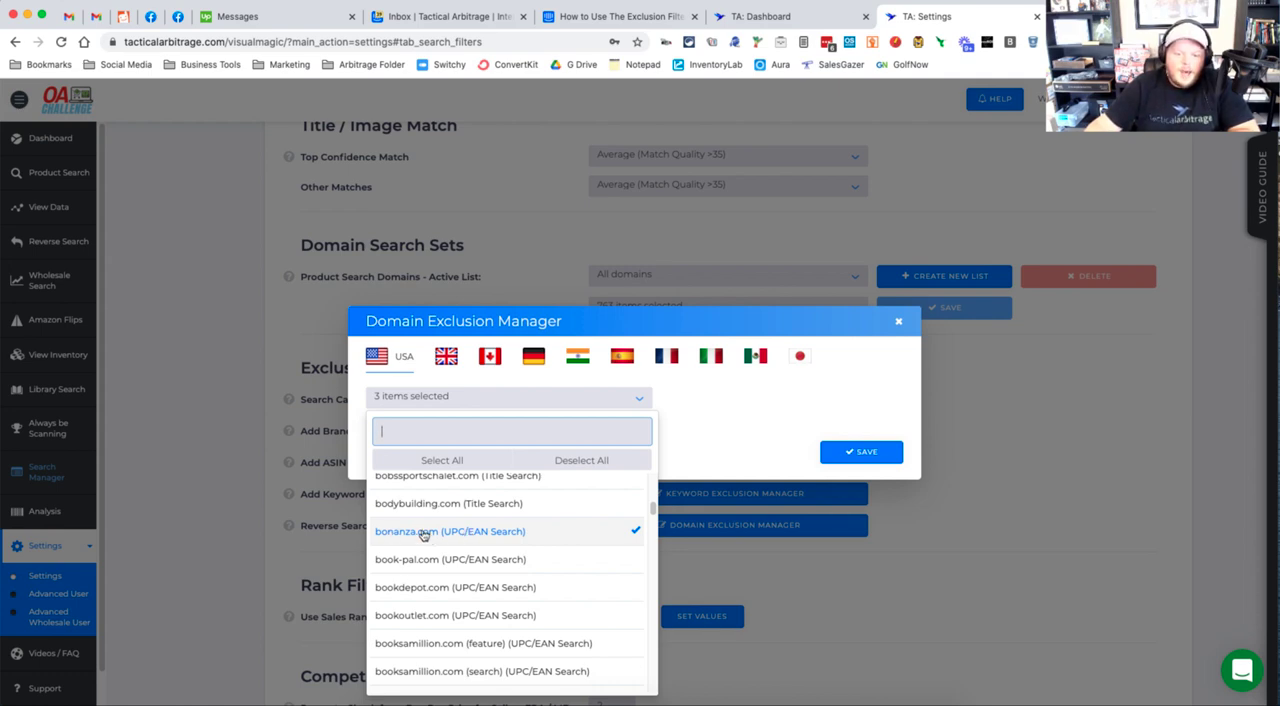
pyautogui.scroll(-3)
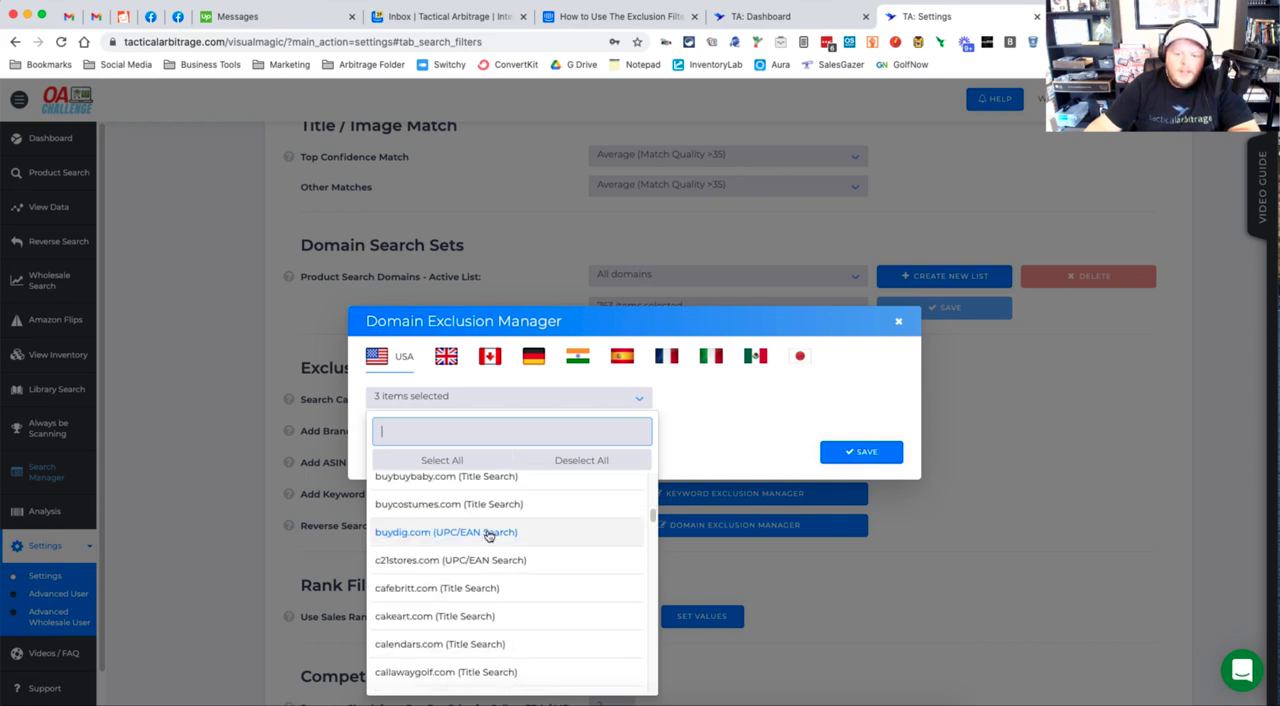
pyautogui.scroll(-3)
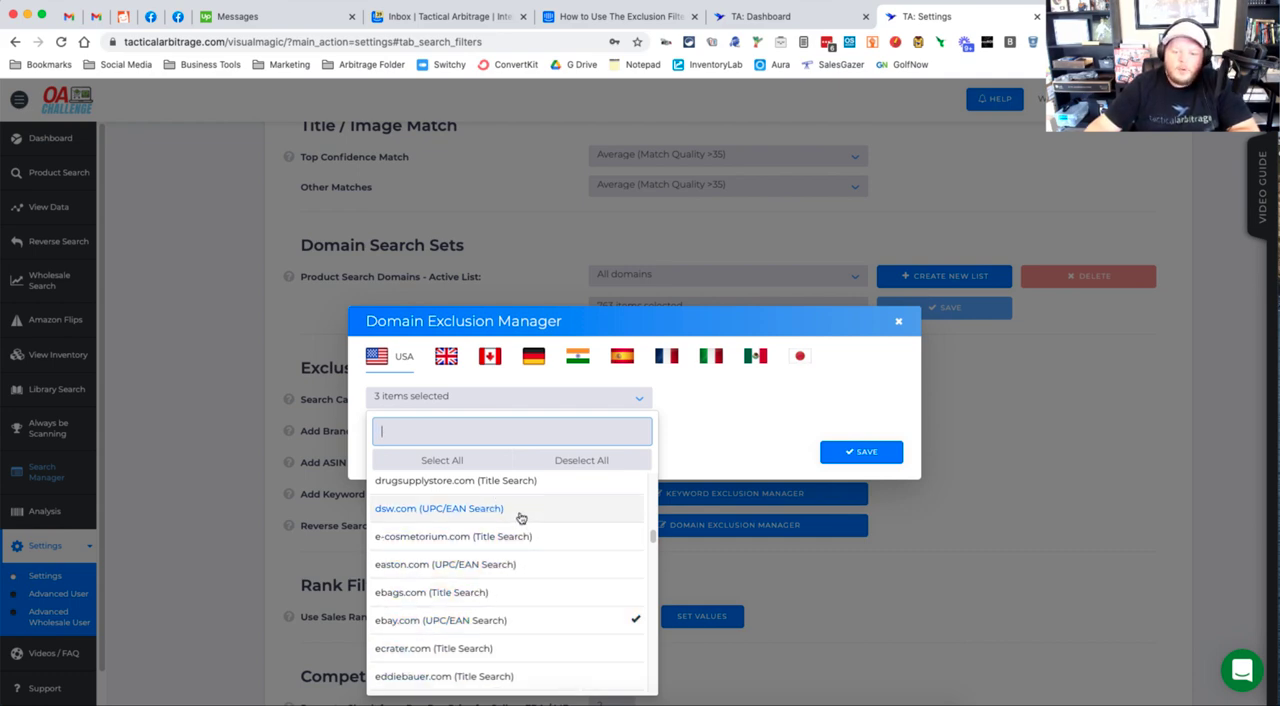
pyautogui.click(440, 508)
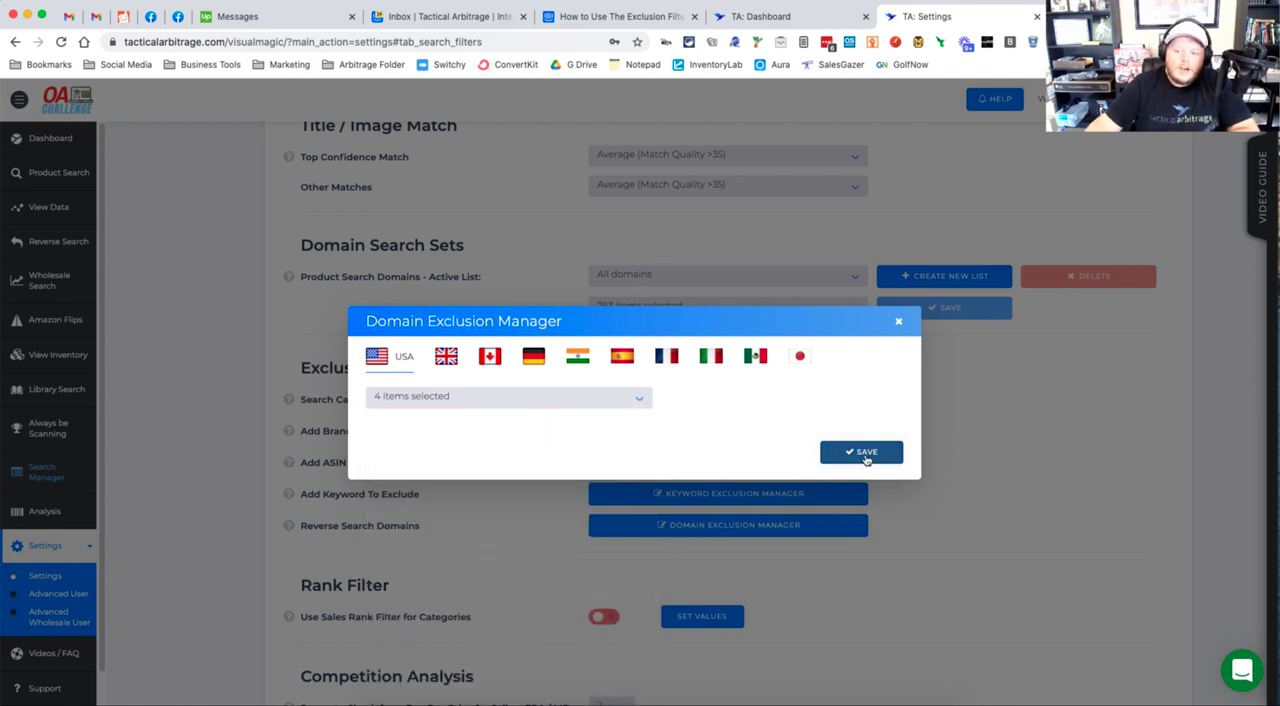
pyautogui.click(862, 452)
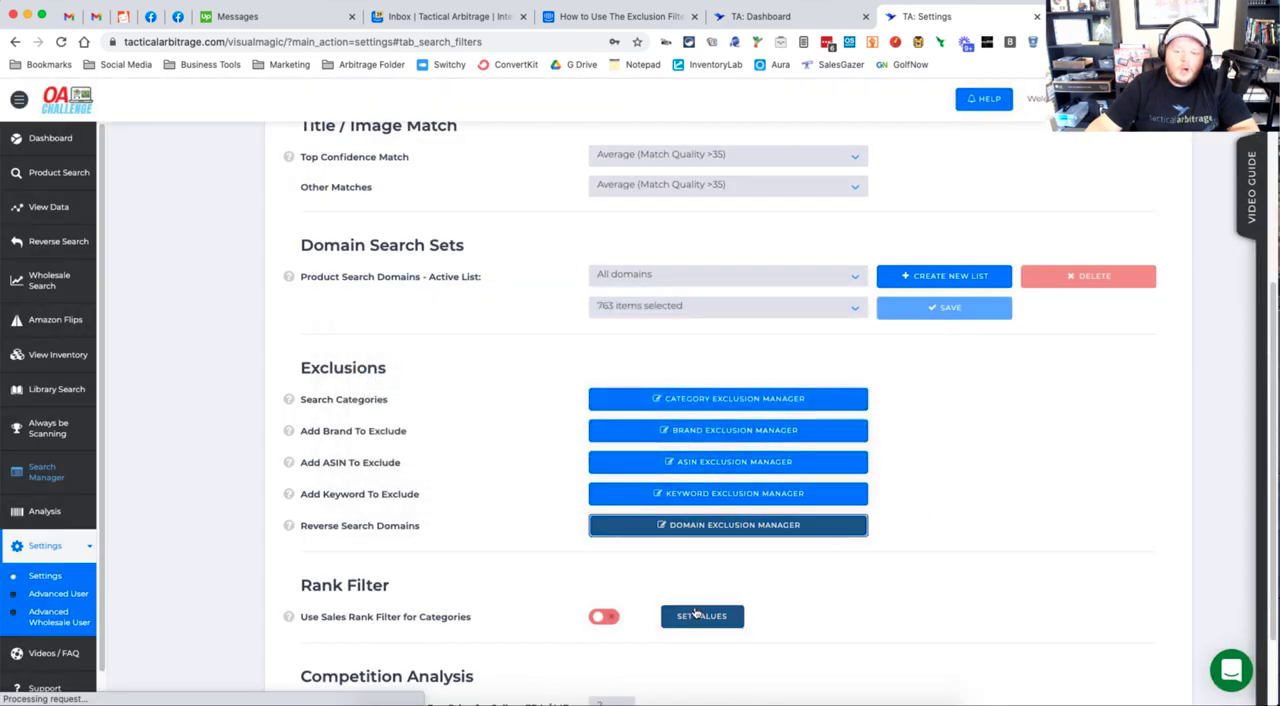